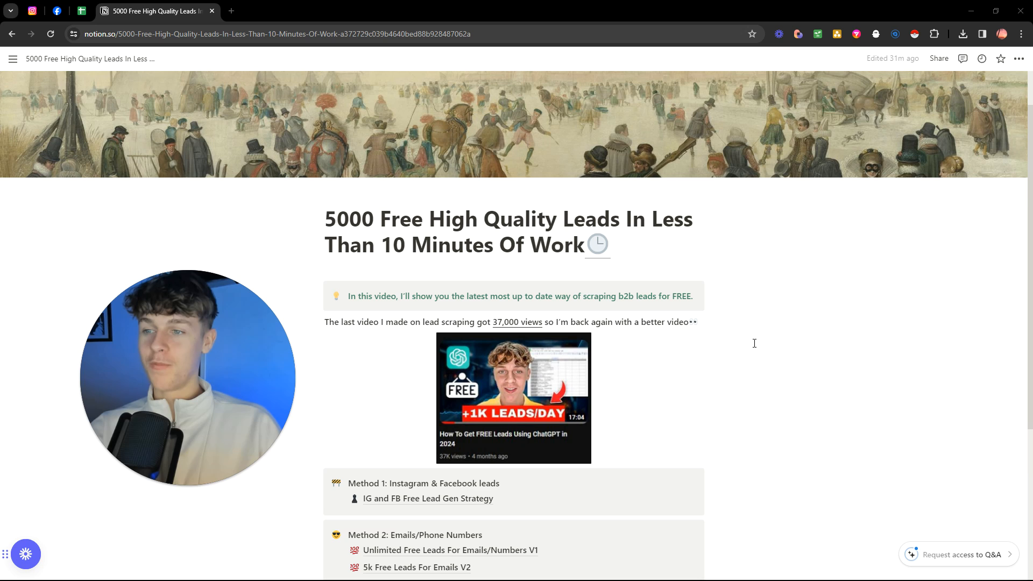
Open the 'IG and FB Free Lead Gen Strategy' subpage under Method 1 of the guide.
scroll("down", 3)
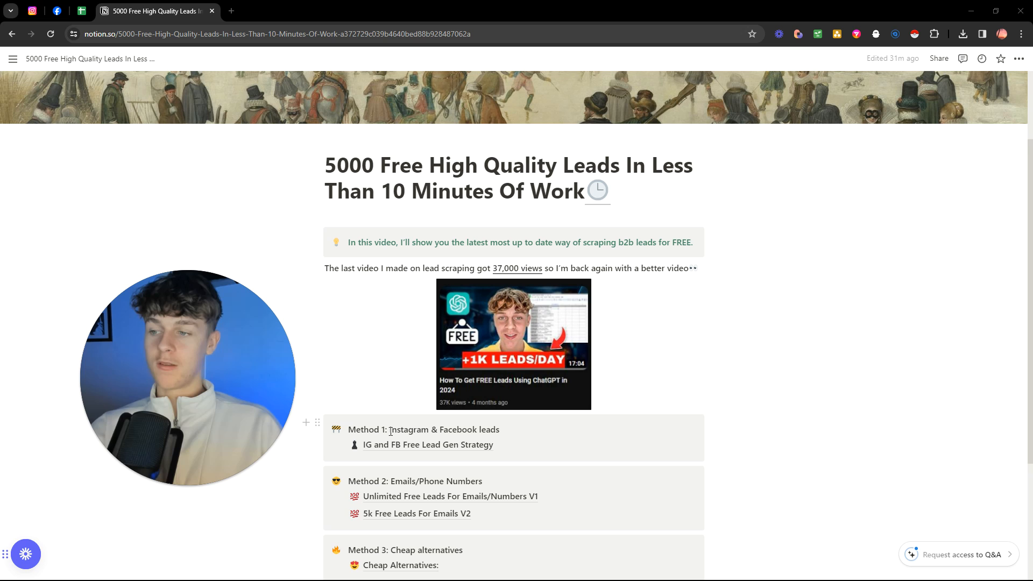
left_click(428, 445)
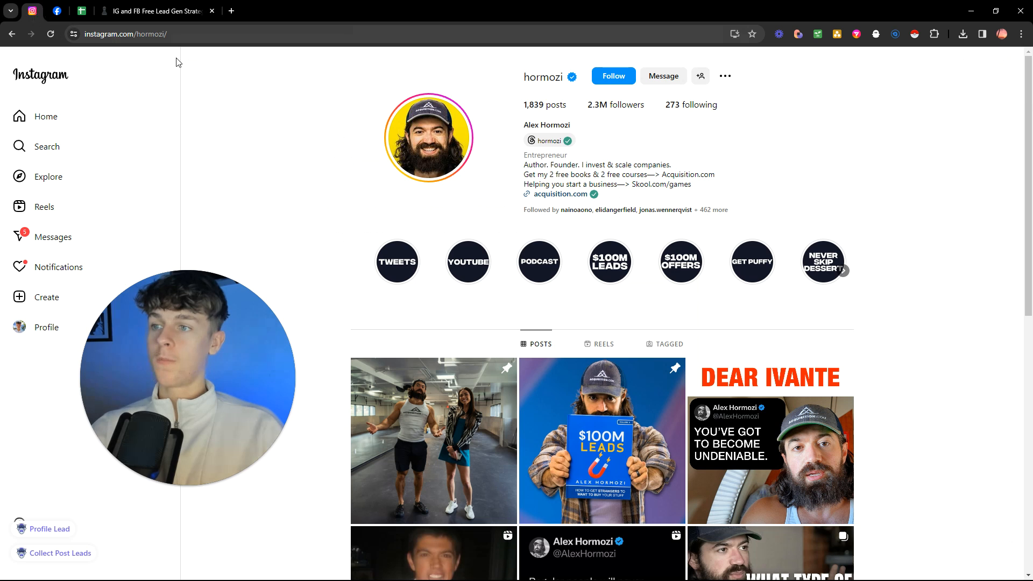
mouse_move(513, 183)
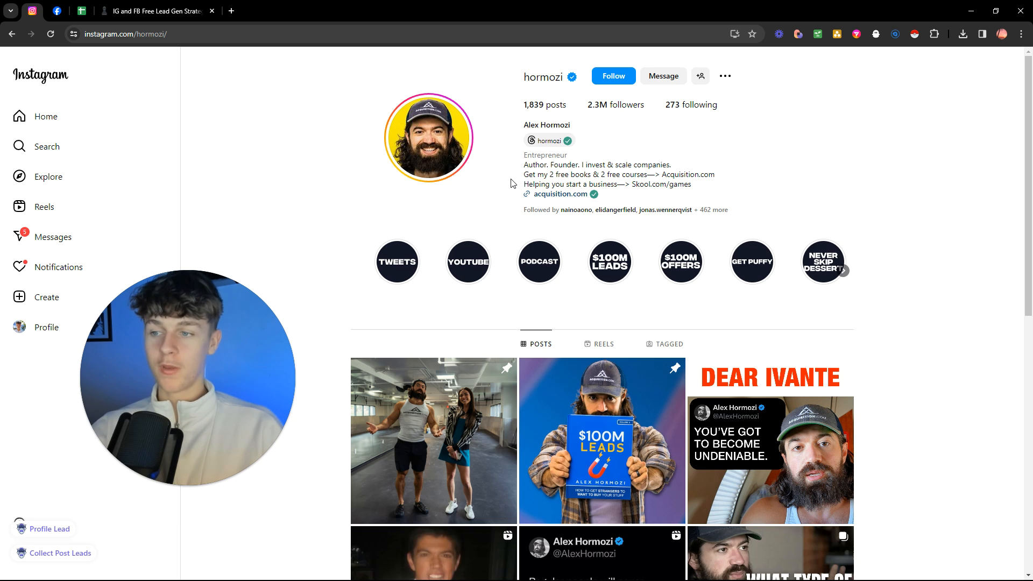
Find and open the 'When I was in a fraternity' reel on the hormozi profile grid.
scroll("down", 3)
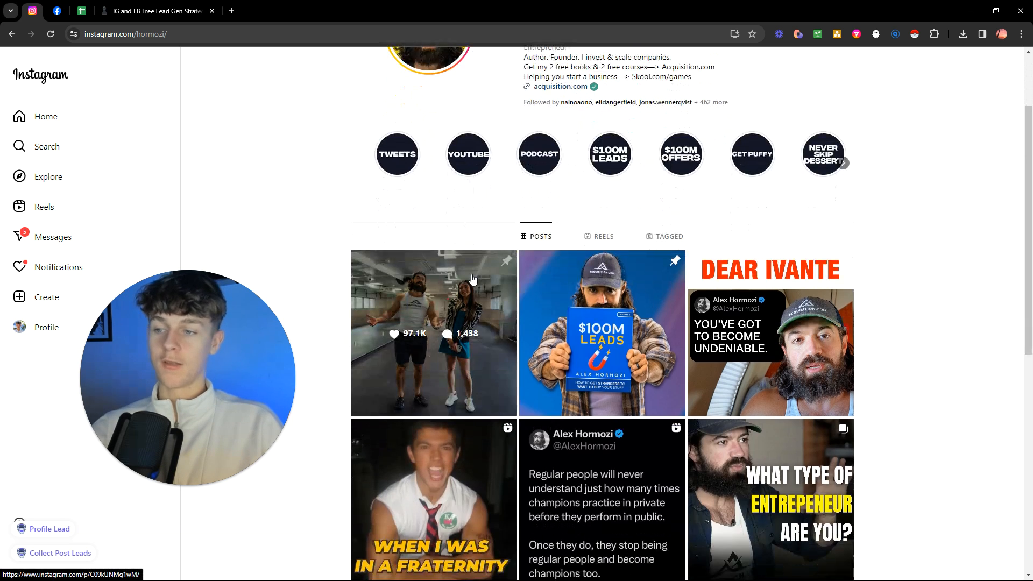
scroll("down", 3)
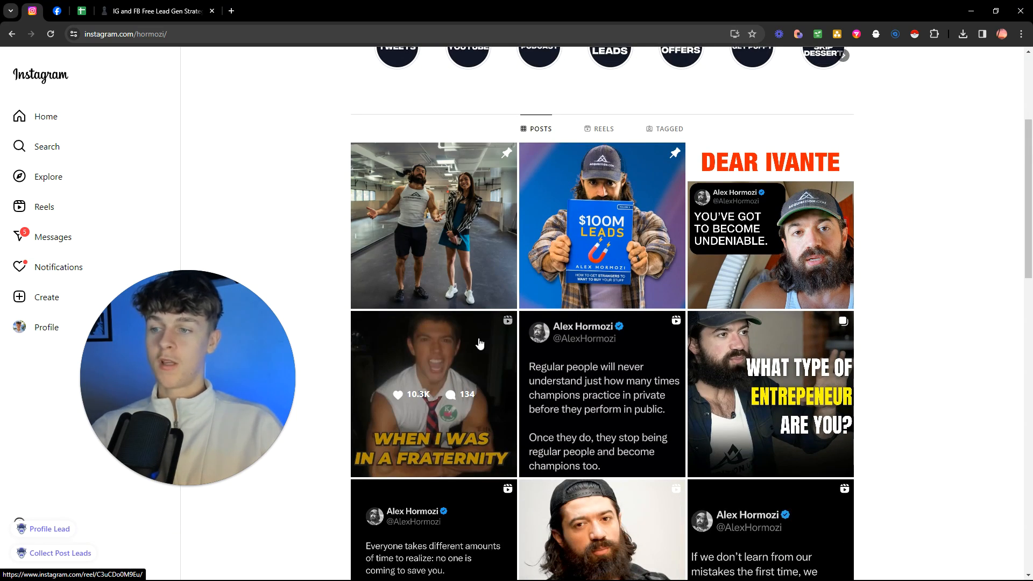
scroll("down", 3)
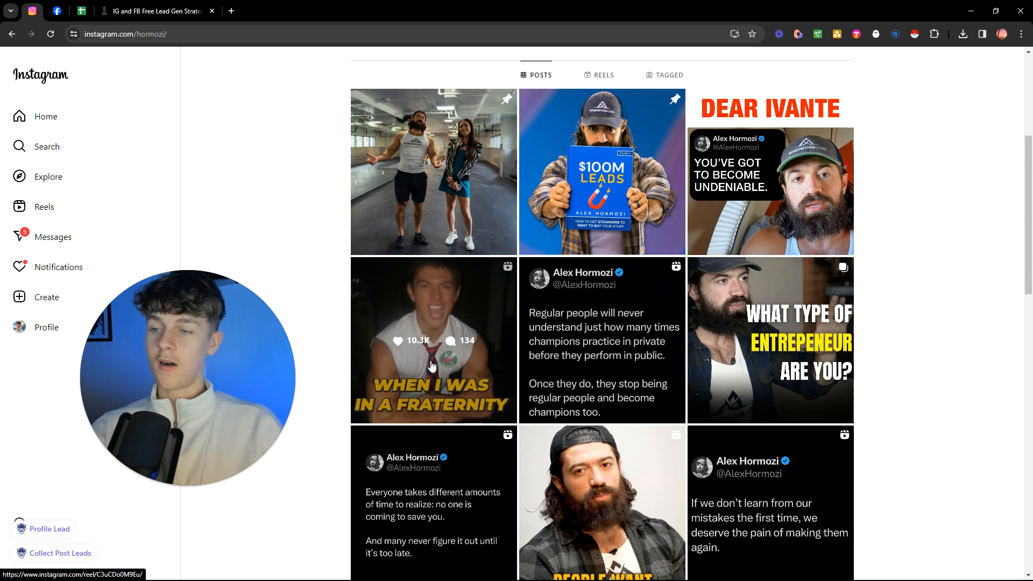
left_click(433, 340)
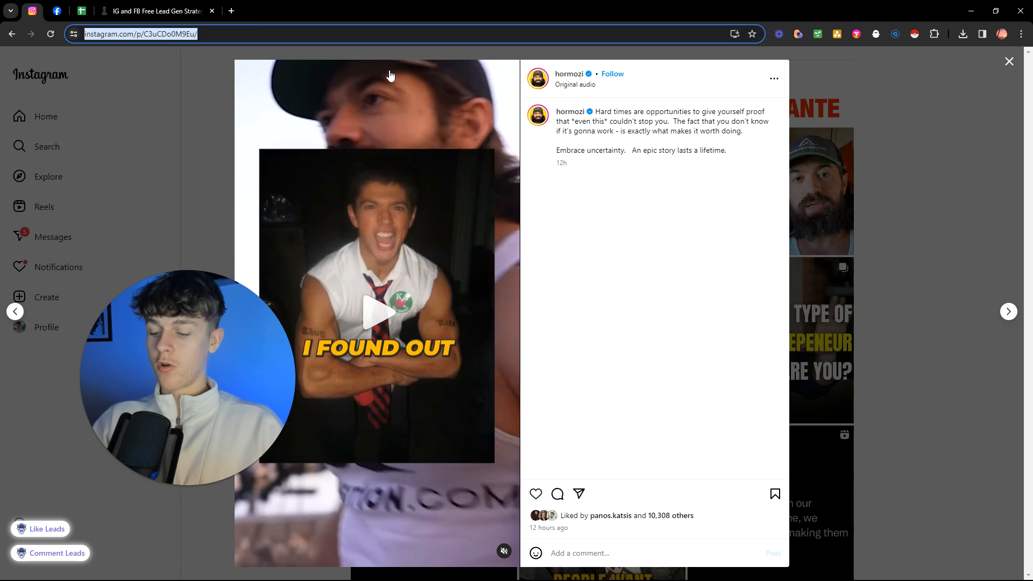
Reload the fraternity reel's URL as its own post page with comments listed.
left_click(346, 33)
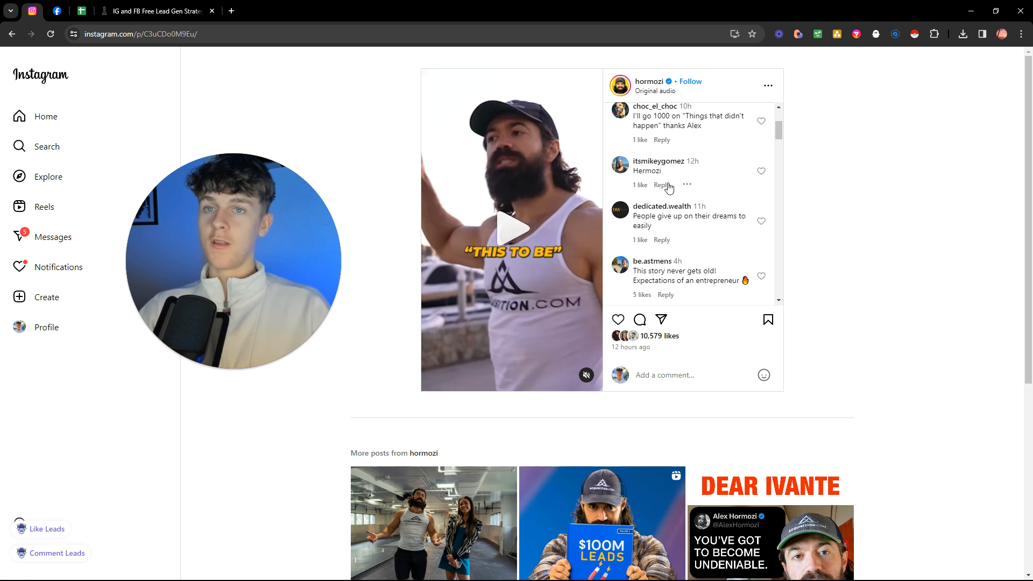
left_click(153, 11)
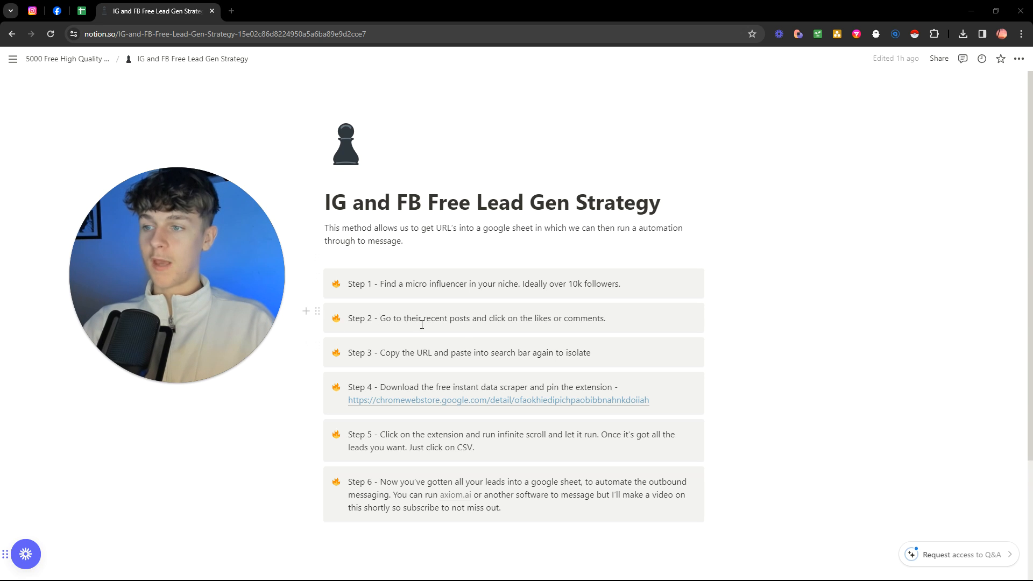
mouse_move(494, 356)
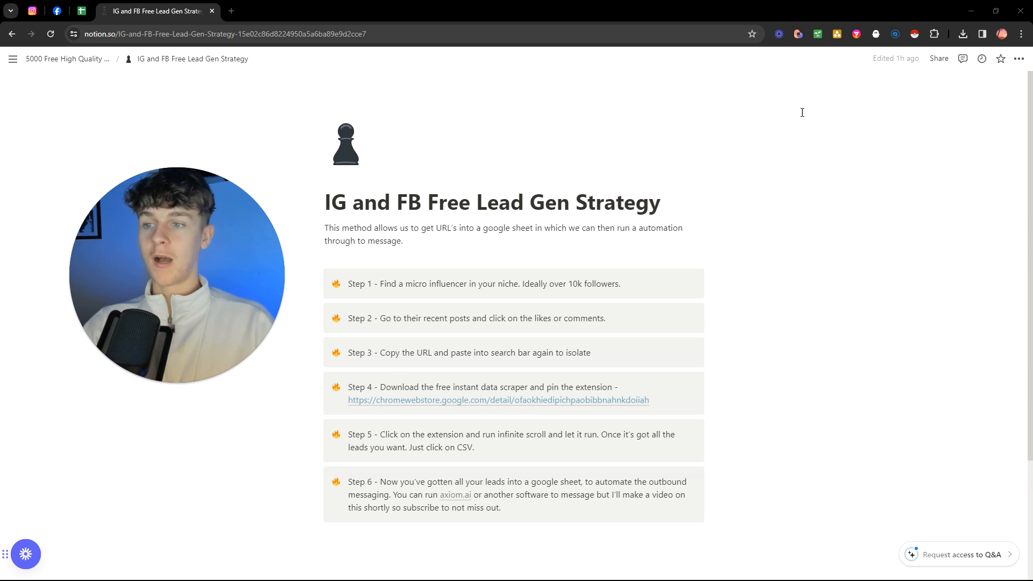
Review Steps 1–6 of the Notion strategy, then return to the Instagram post.
left_click(499, 400)
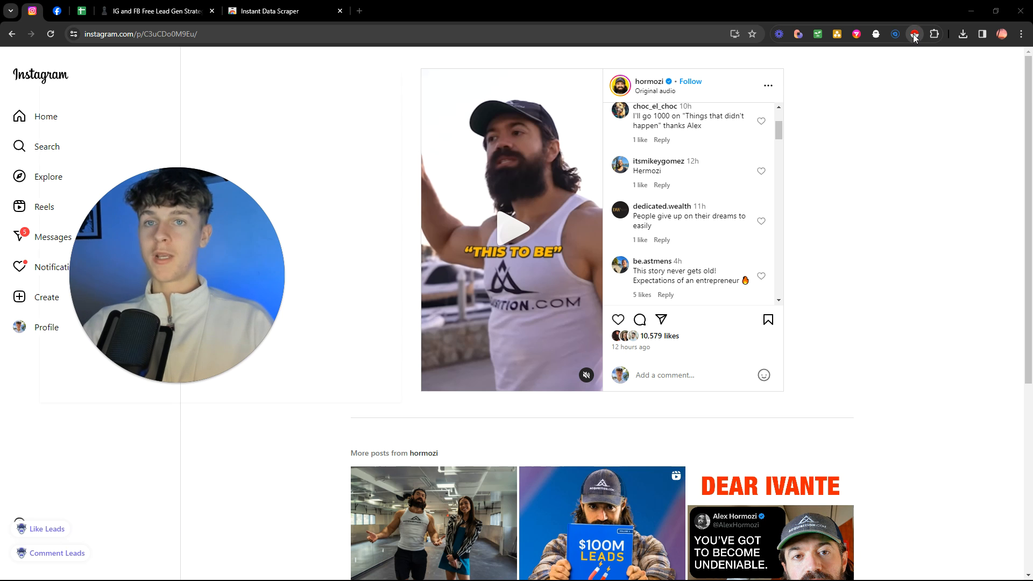
Run Instant Data Scraper on the post, detecting 28 commenter usernames with Infinite scroll ticked.
left_click(914, 34)
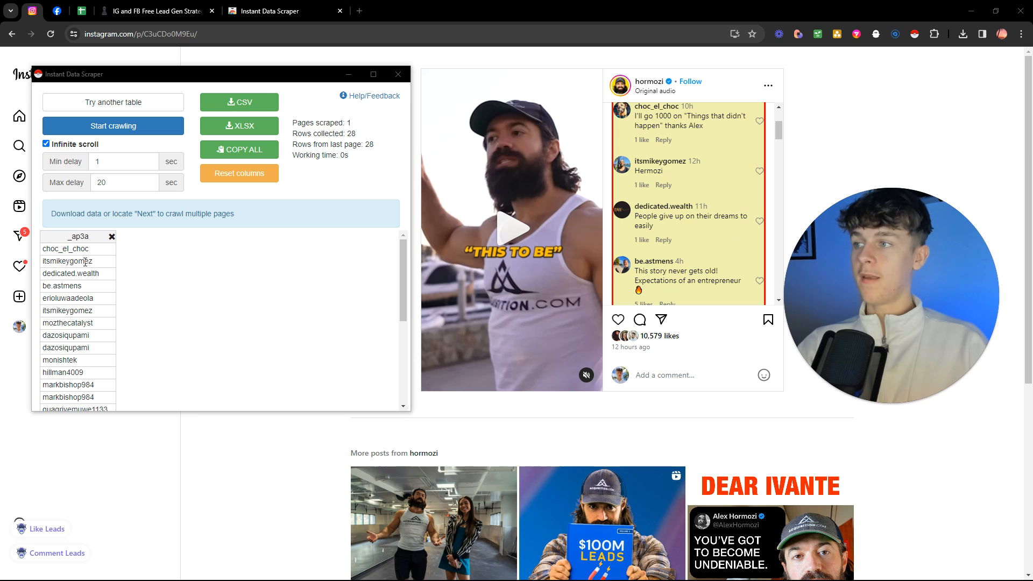
scroll("down", 3)
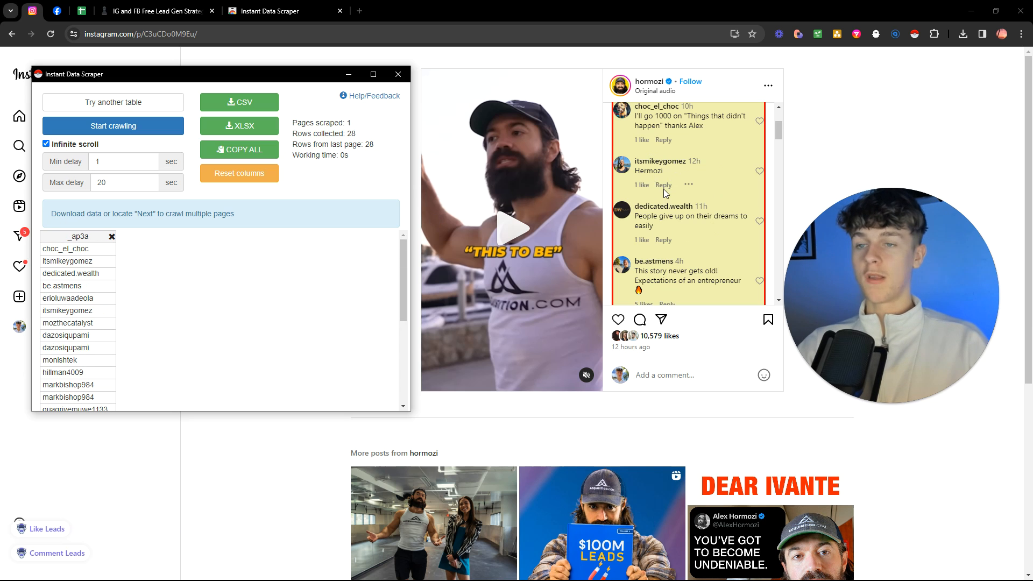
scroll("down", 3)
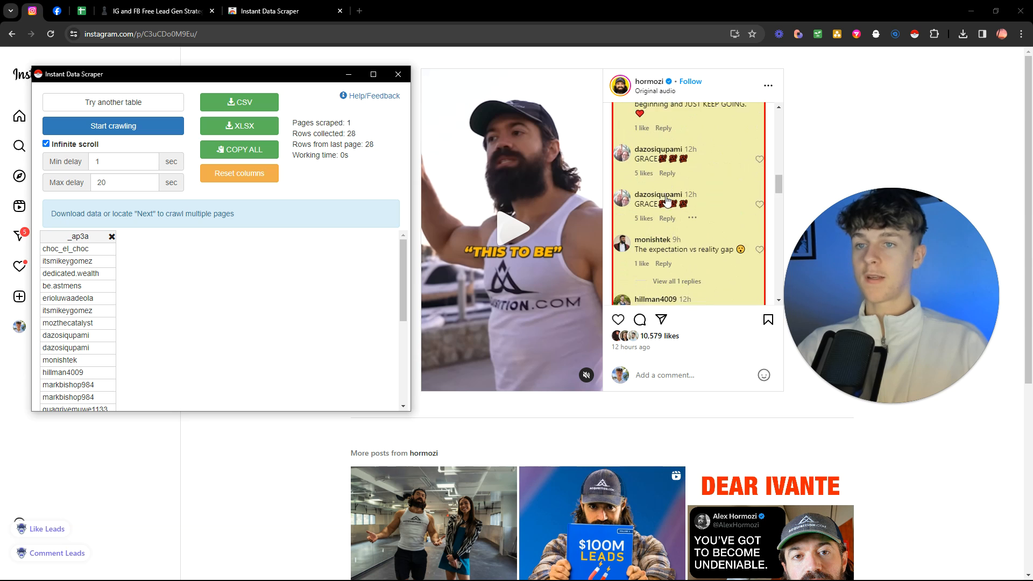
scroll("down", 3)
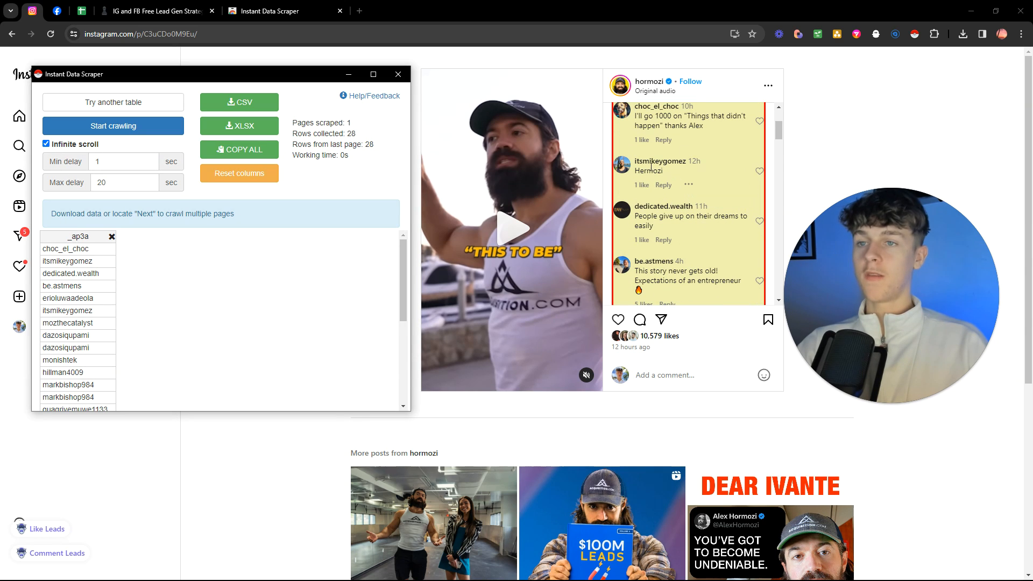
mouse_move(660, 161)
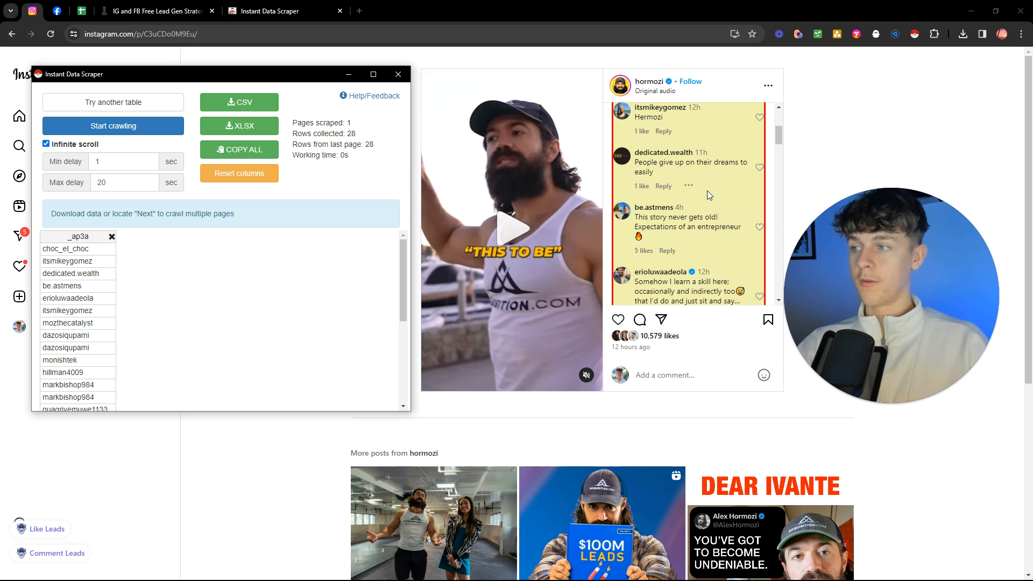
left_click(45, 144)
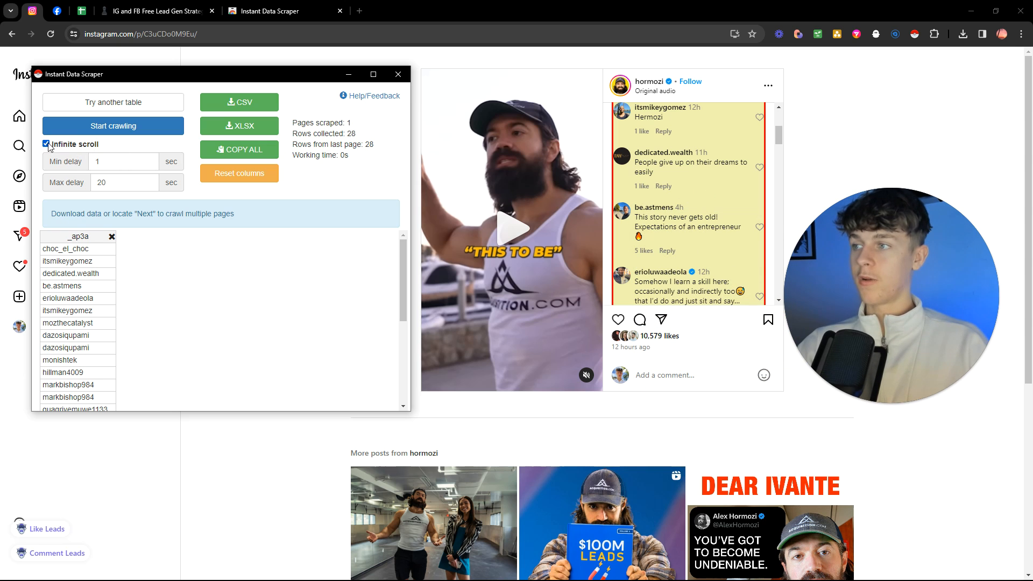
Crawl the comments with infinite scroll over 9 pages, stopping at 131 rows.
left_click(112, 126)
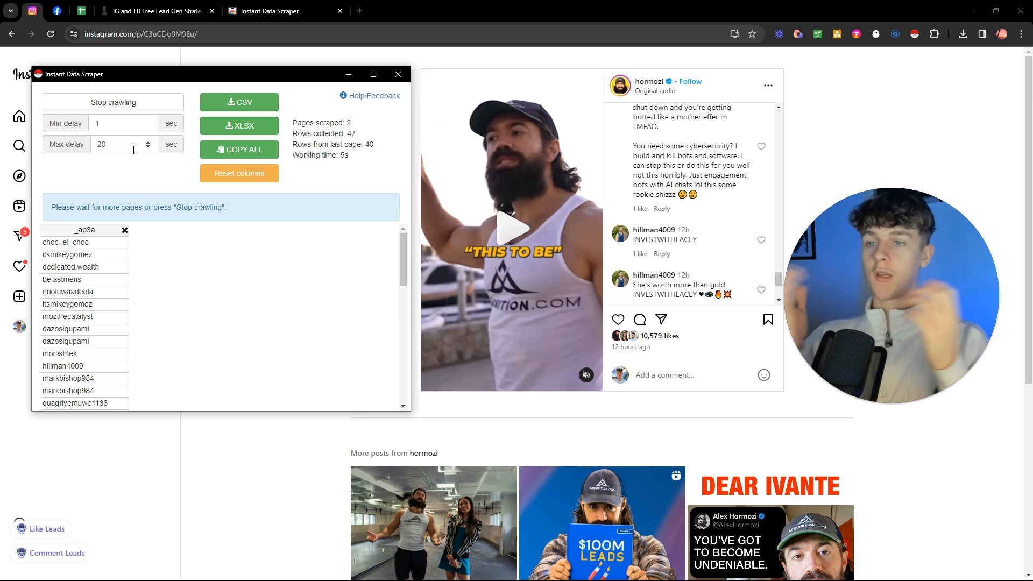
scroll("down", 3)
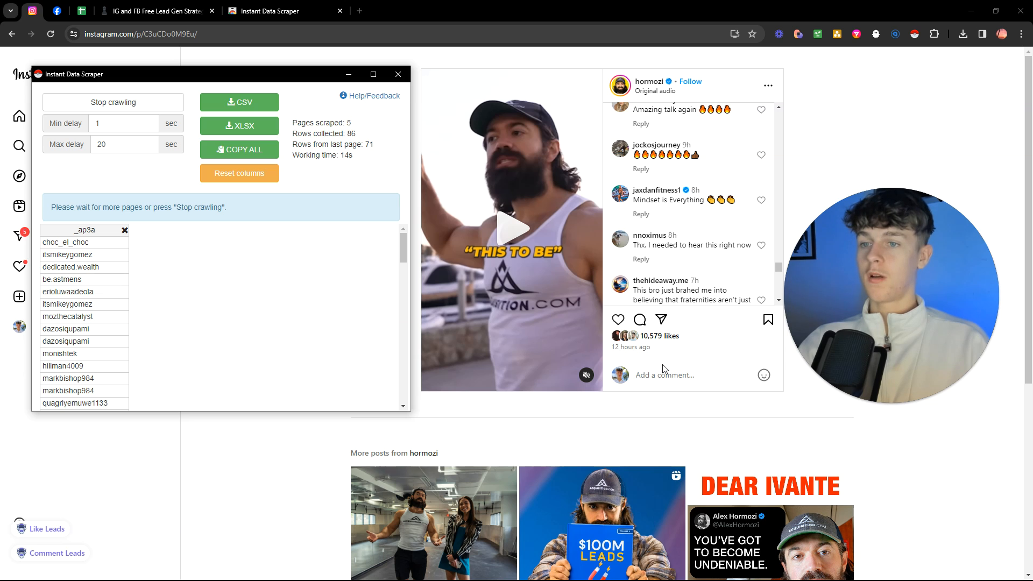
scroll("down", 3)
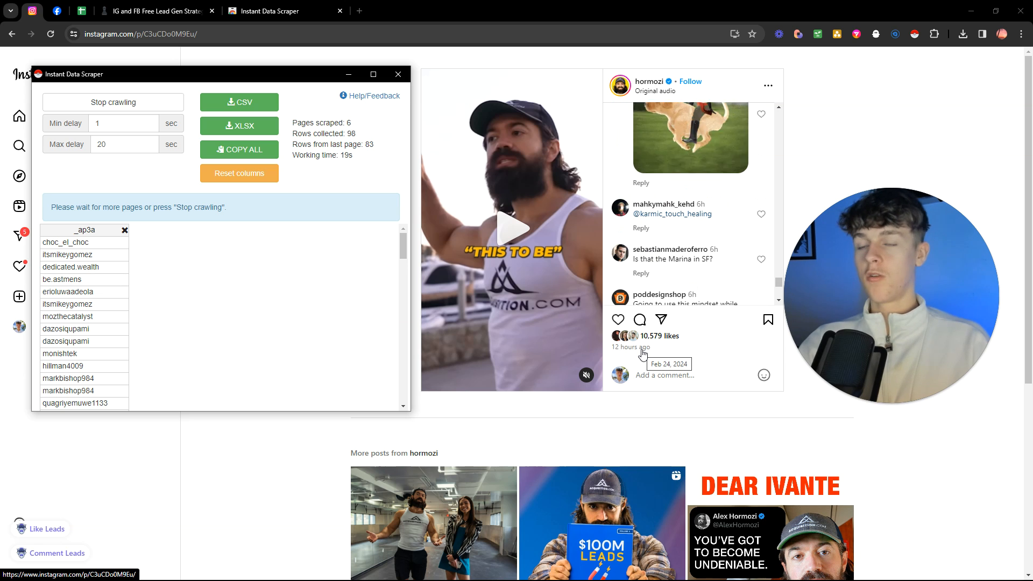
scroll("down", 3)
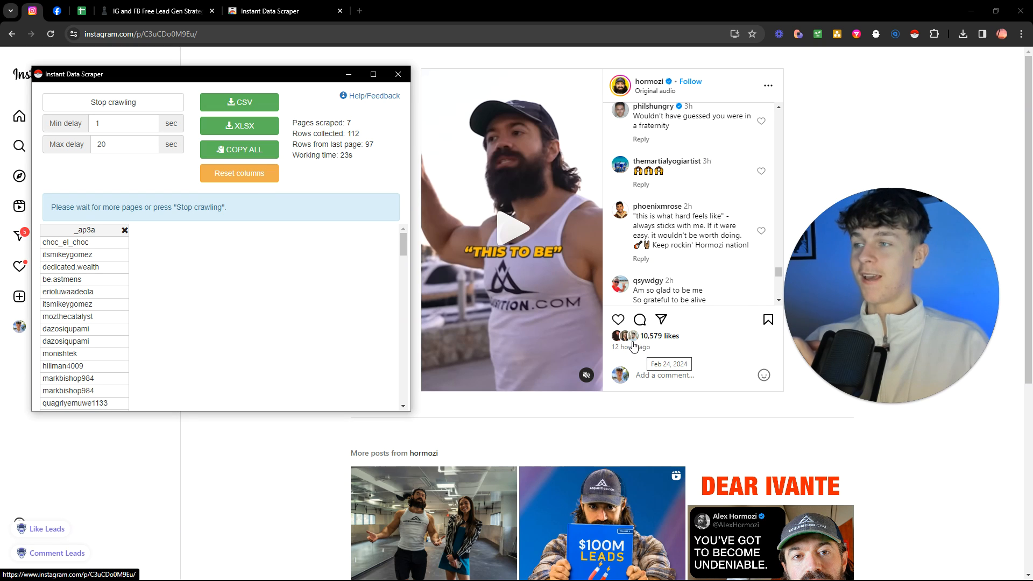
left_click(112, 103)
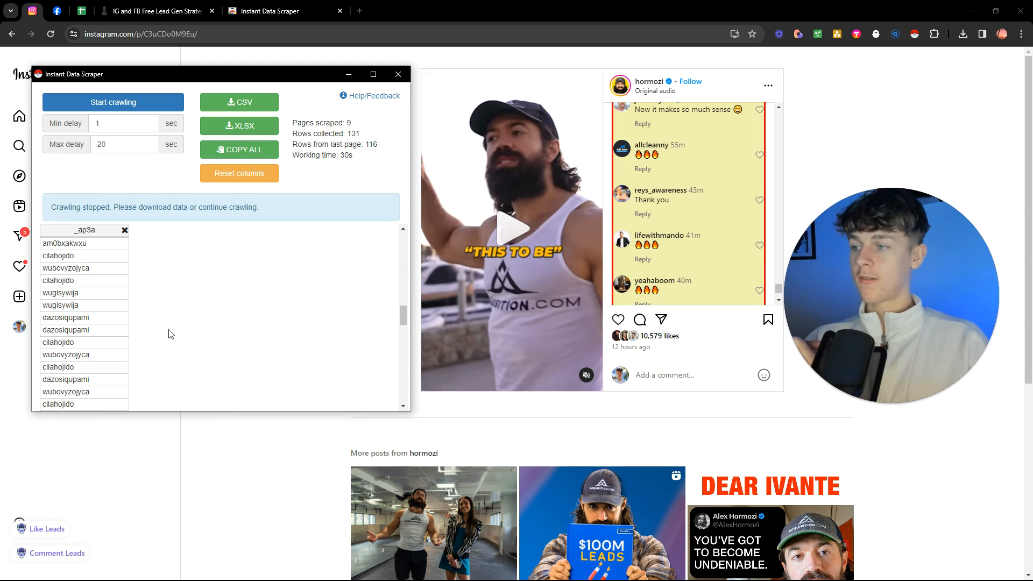
scroll("down", 3)
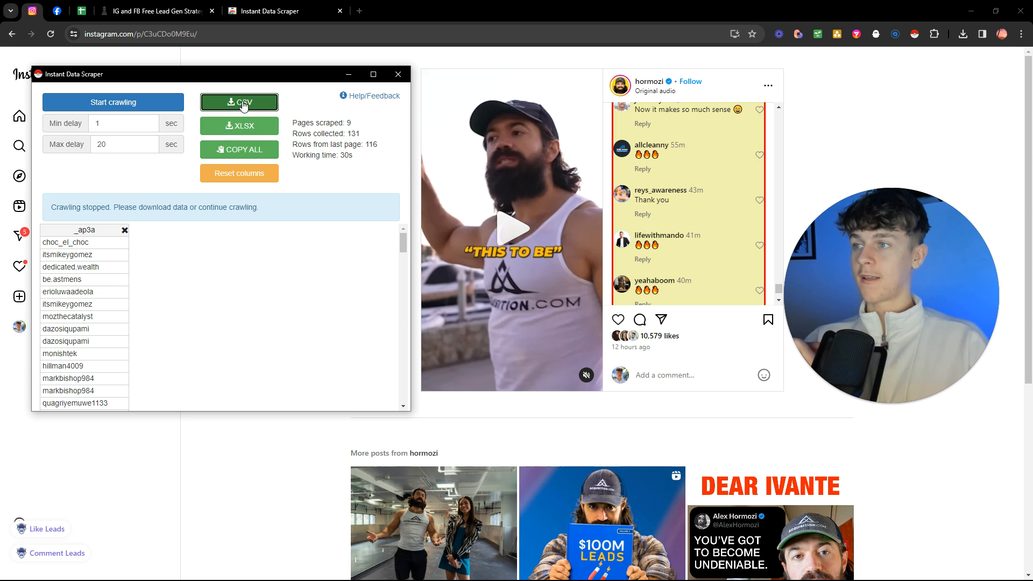
left_click(239, 102)
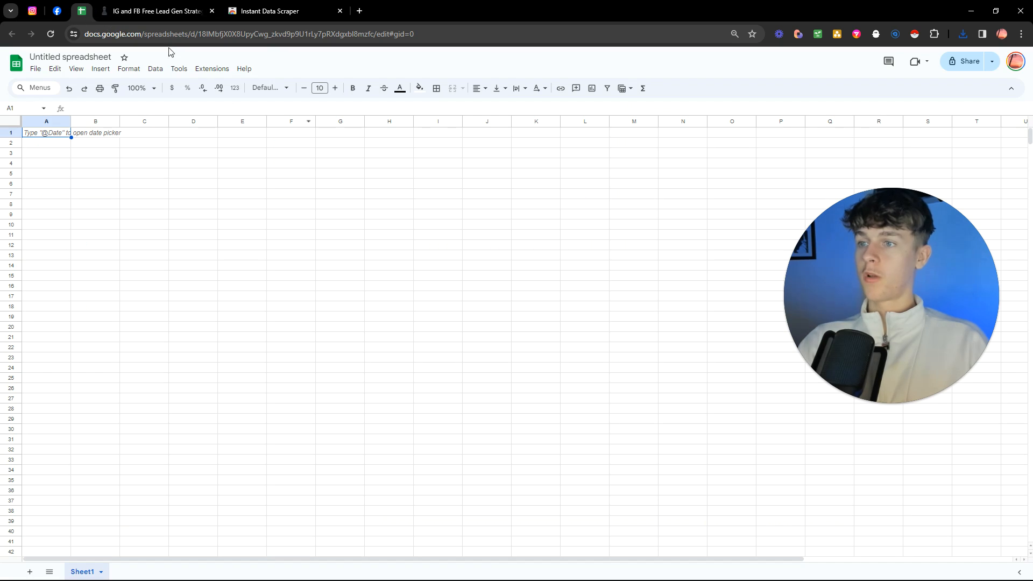
left_click(35, 68)
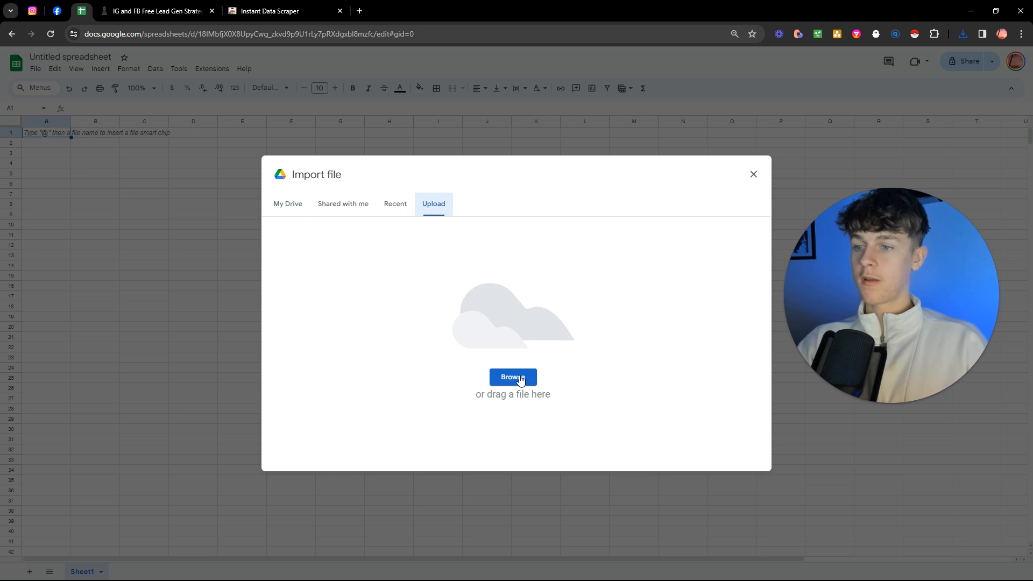
left_click(513, 377)
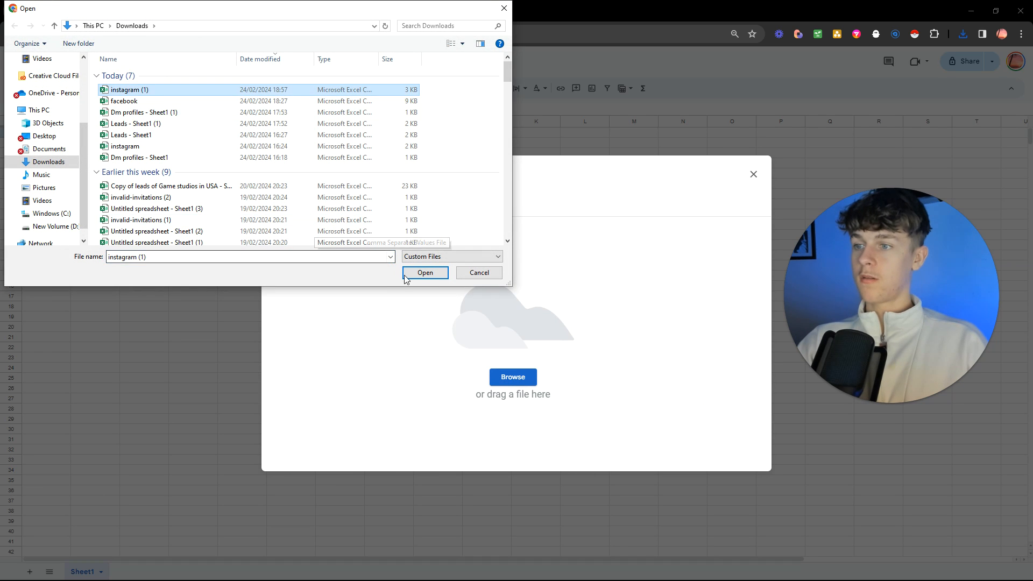
left_click(425, 273)
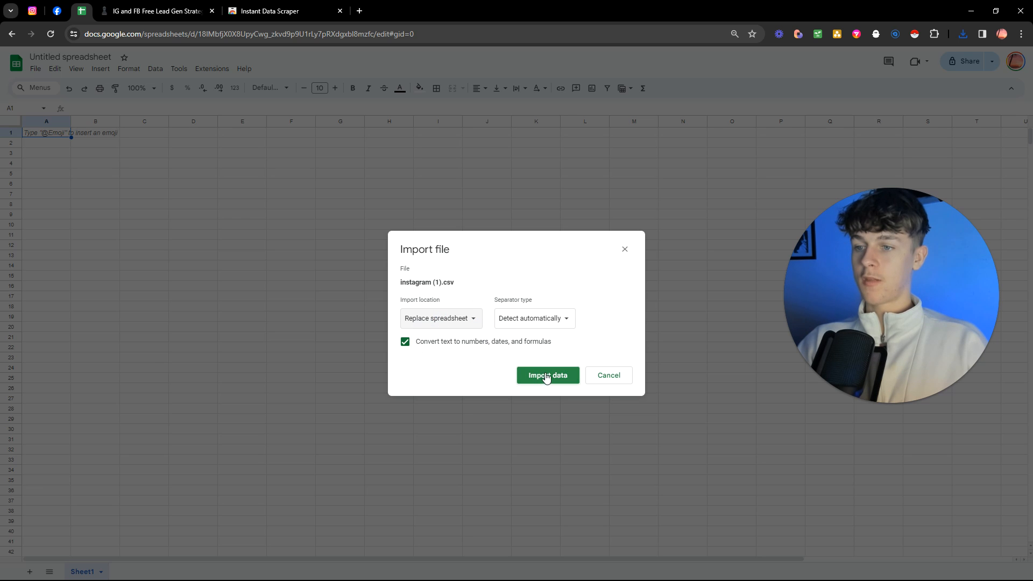
left_click(548, 375)
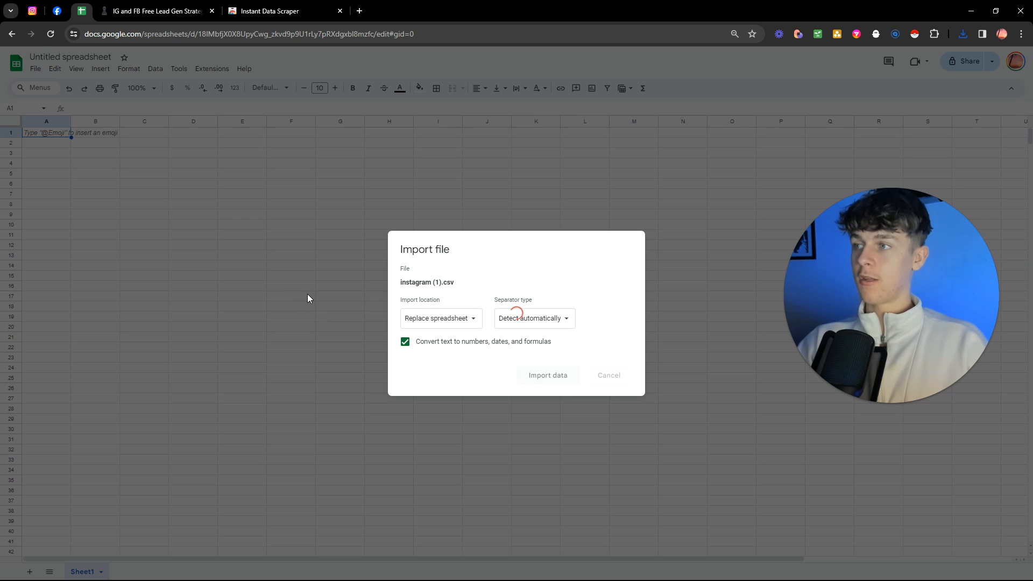
left_click(547, 375)
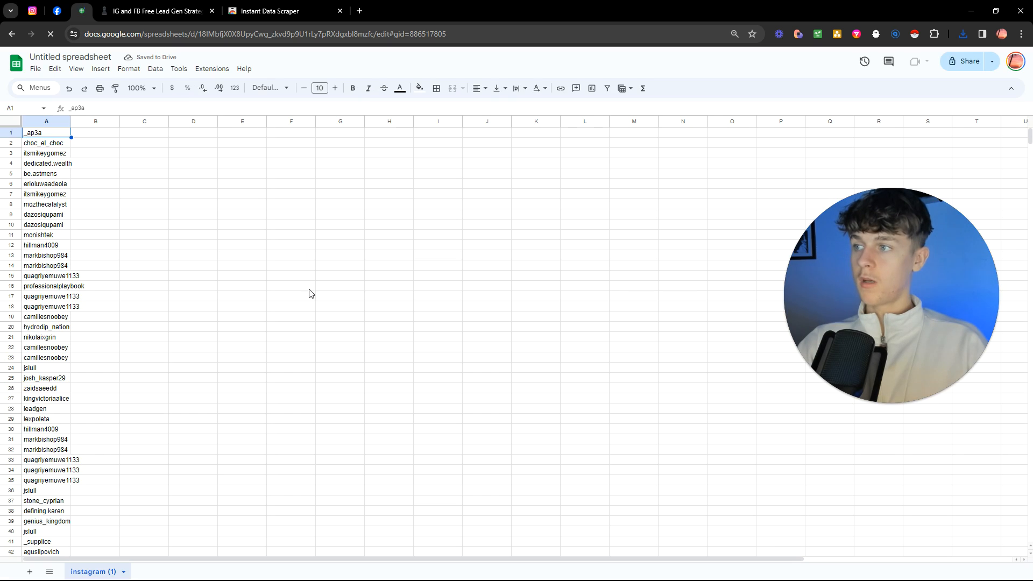
scroll("down", 3)
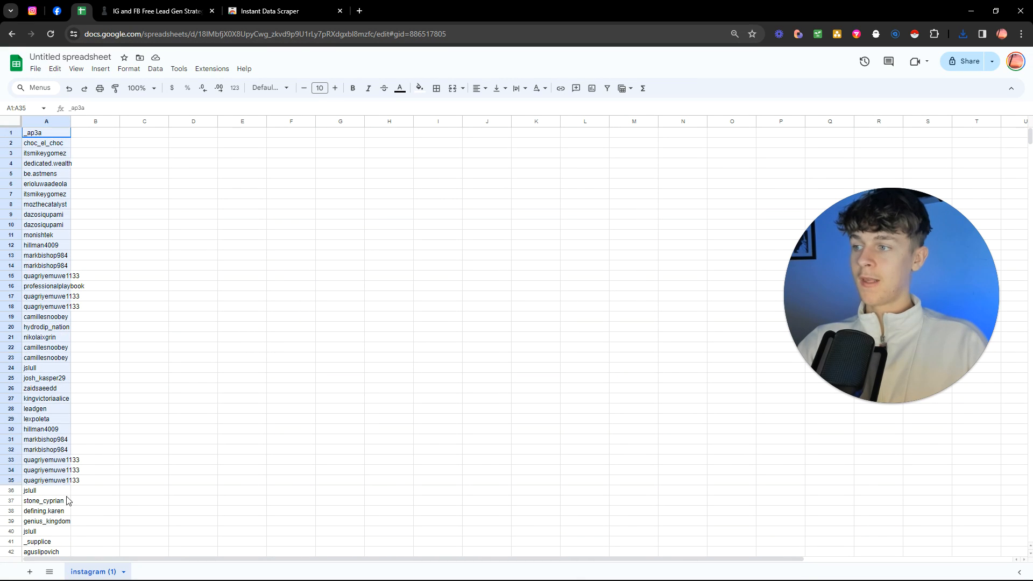
scroll("down", 3)
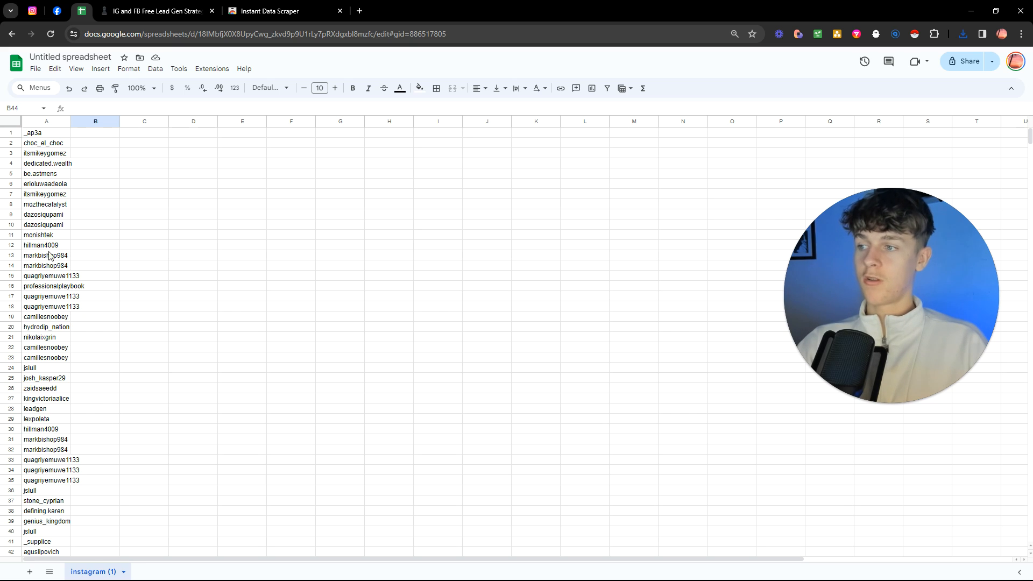
left_click(32, 11)
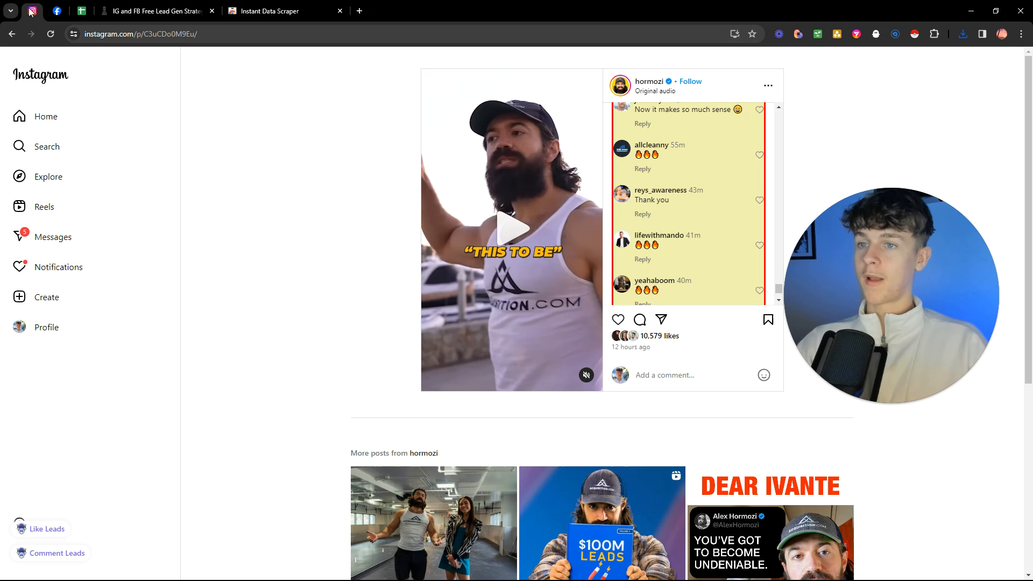
left_click(915, 34)
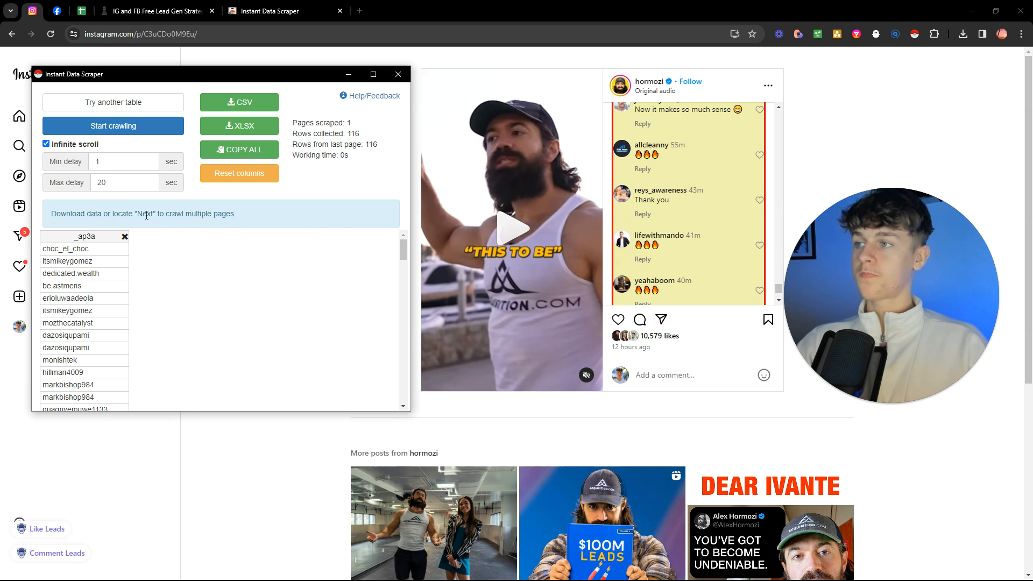
left_click(113, 102)
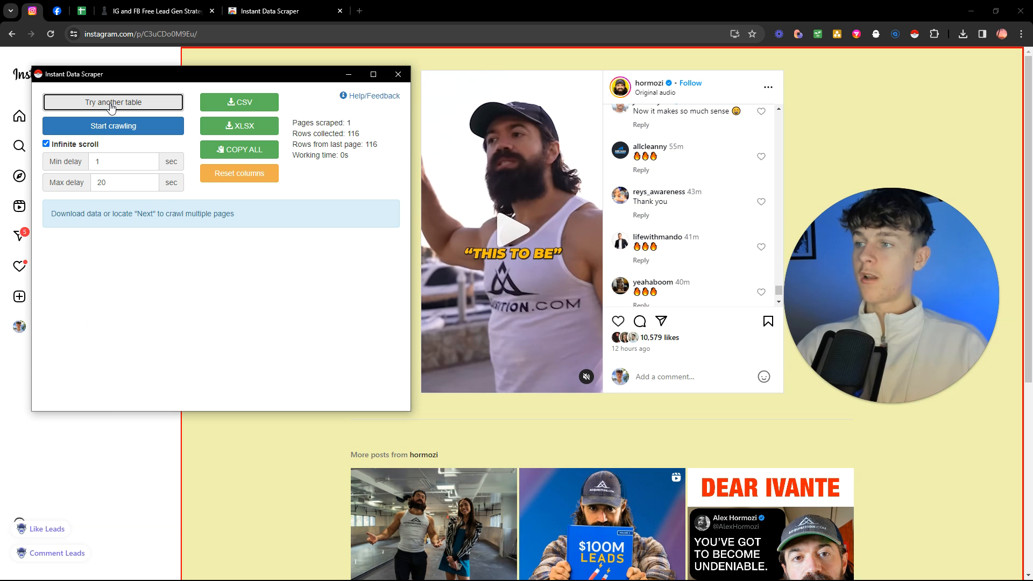
left_click(113, 102)
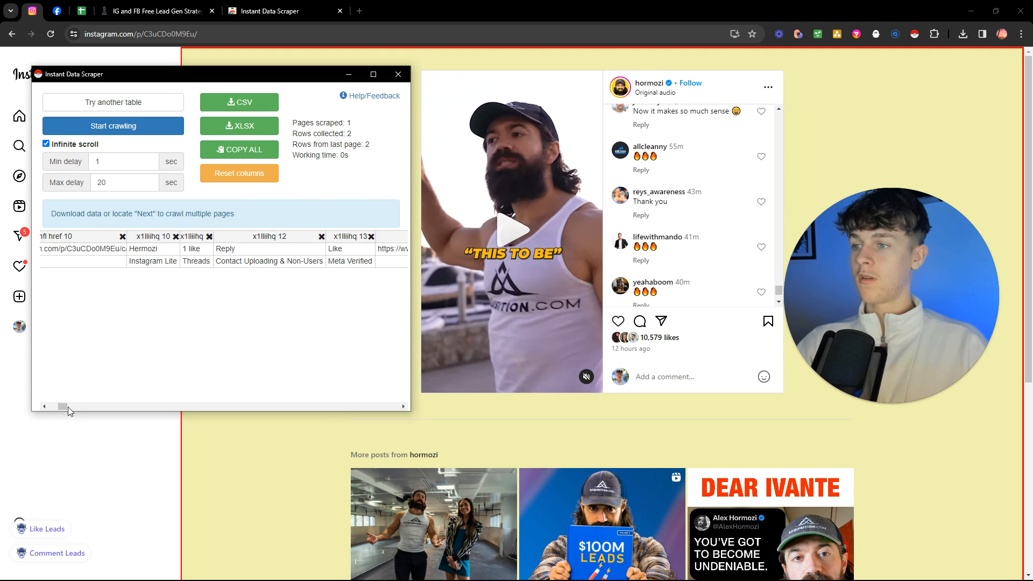
left_click_drag(60, 406, 66, 406)
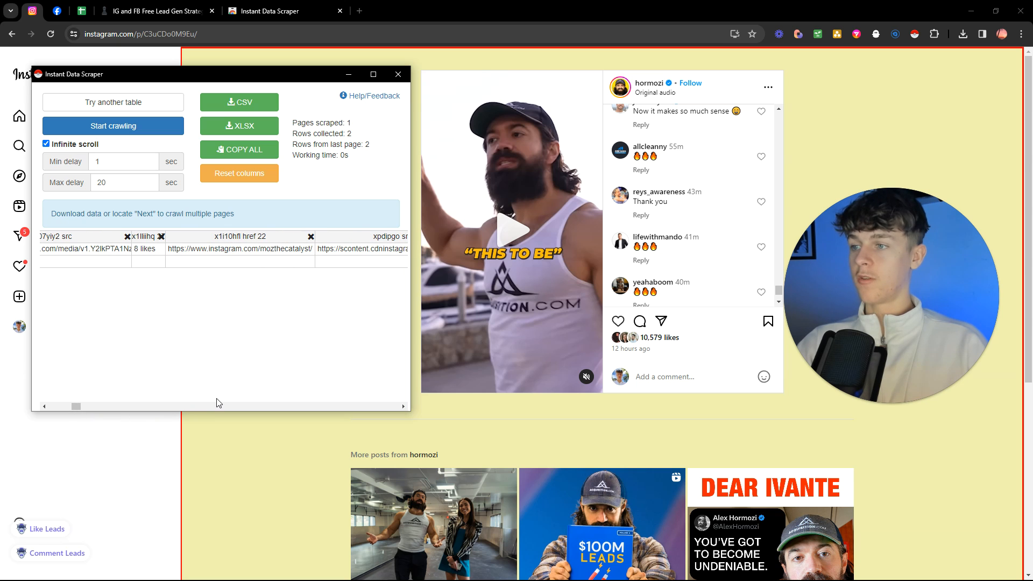
double_click(284, 248)
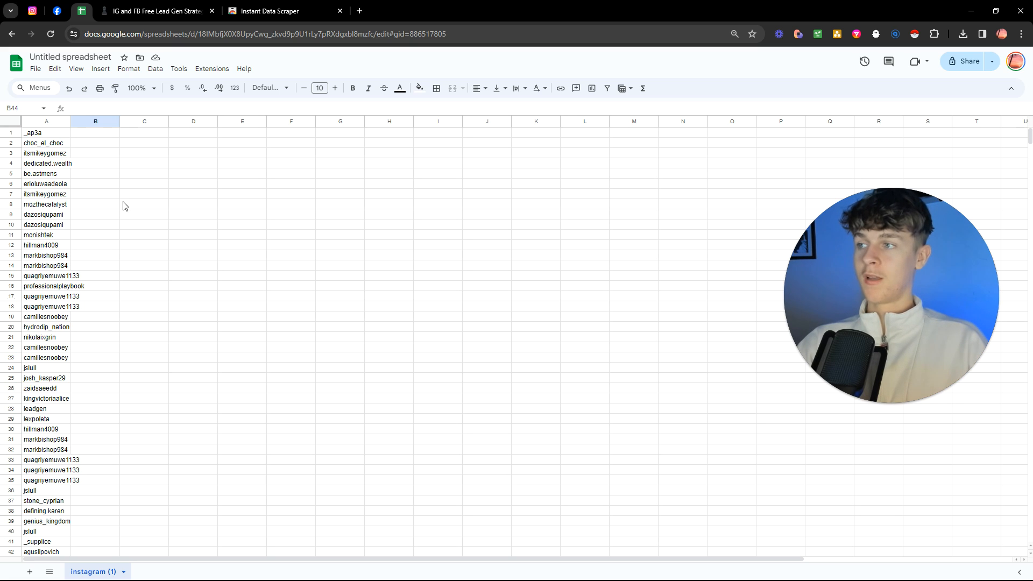
Switch from the usernames sheet to the High Ticket Coaches Facebook group tab.
scroll("down", 3)
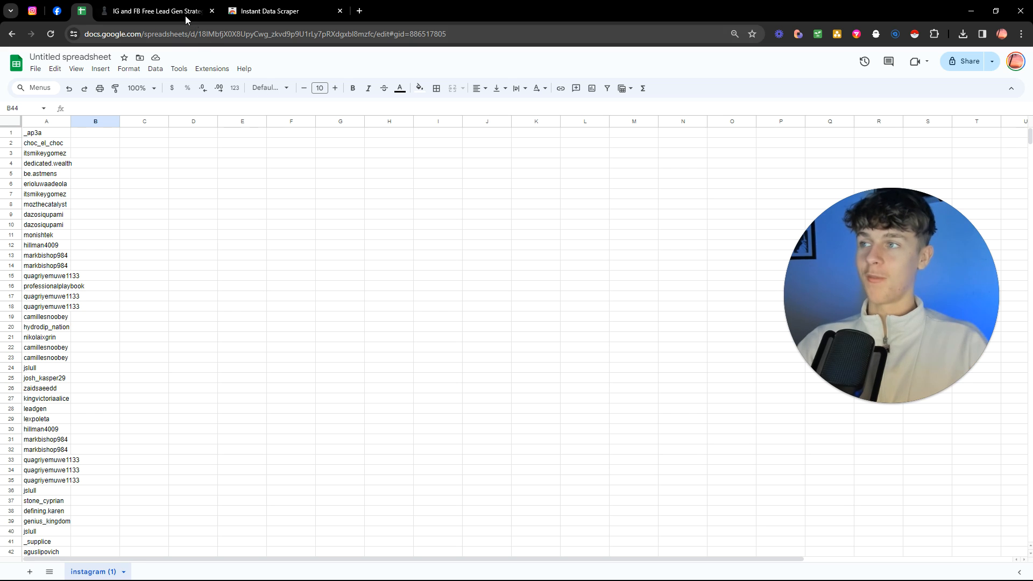
left_click(155, 10)
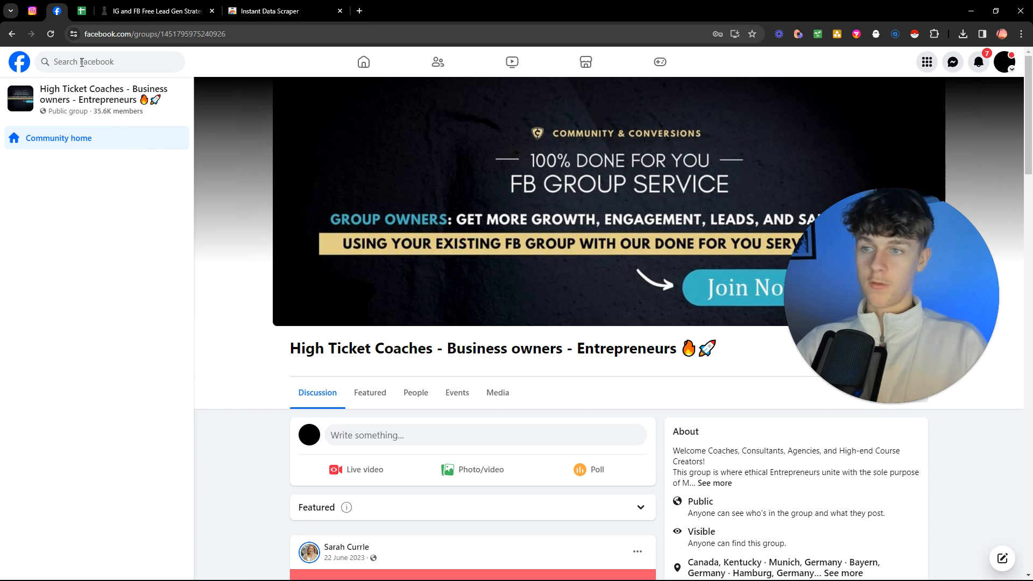
Search Facebook for 'real estate', filter to Groups, and open Real Estate Agents' members.
left_click(110, 62)
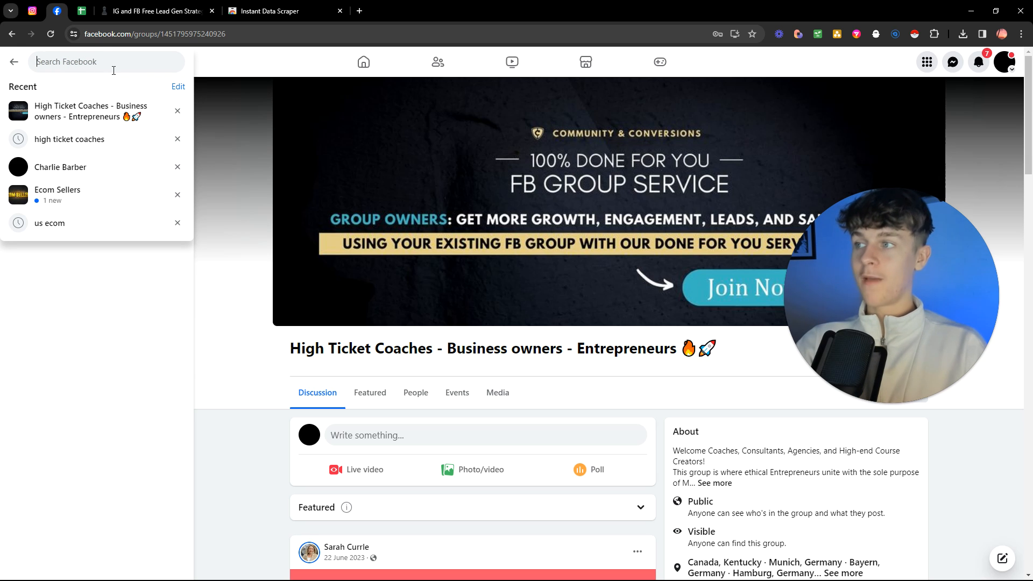
type("real esta")
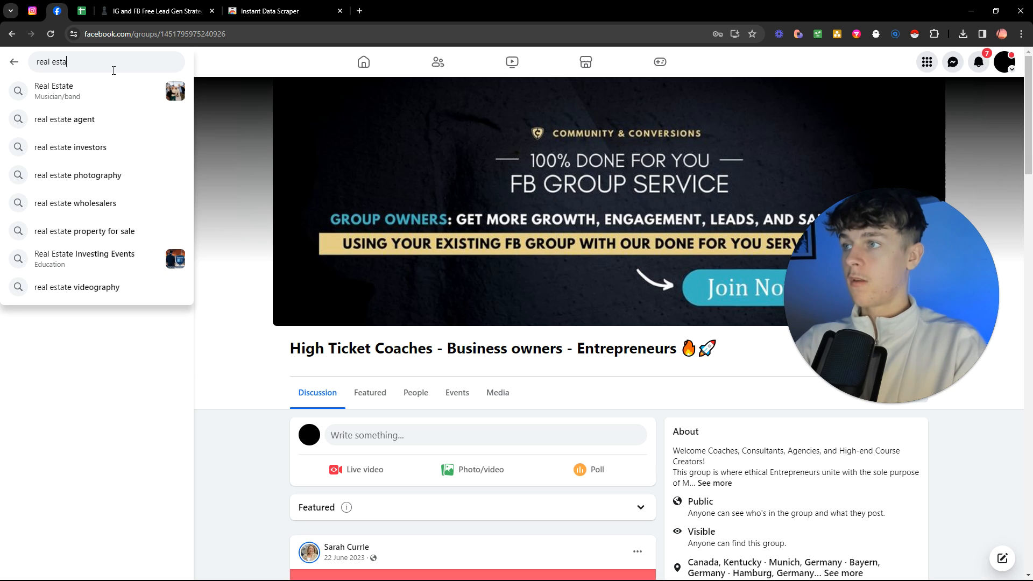
key("Enter")
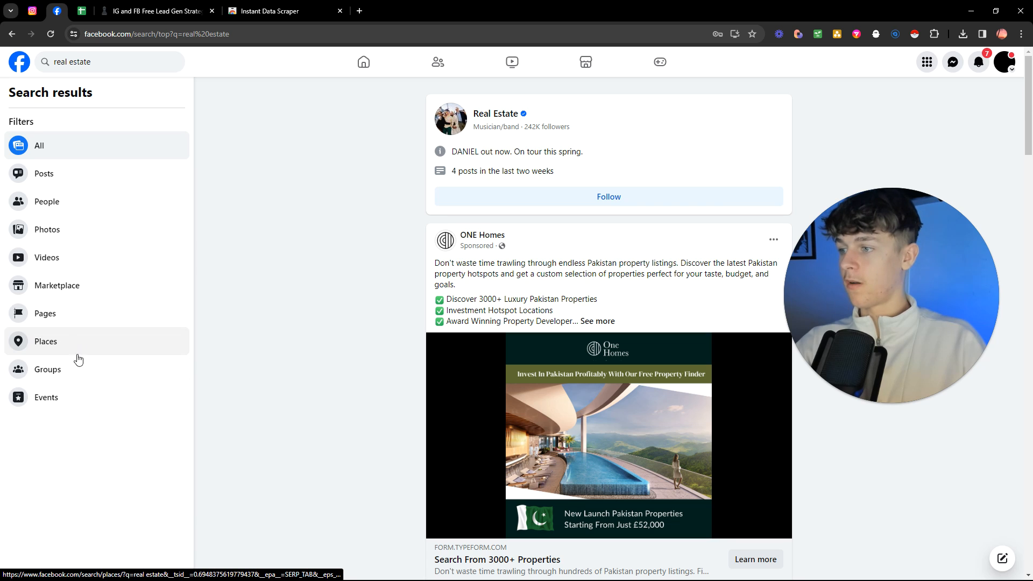
left_click(47, 369)
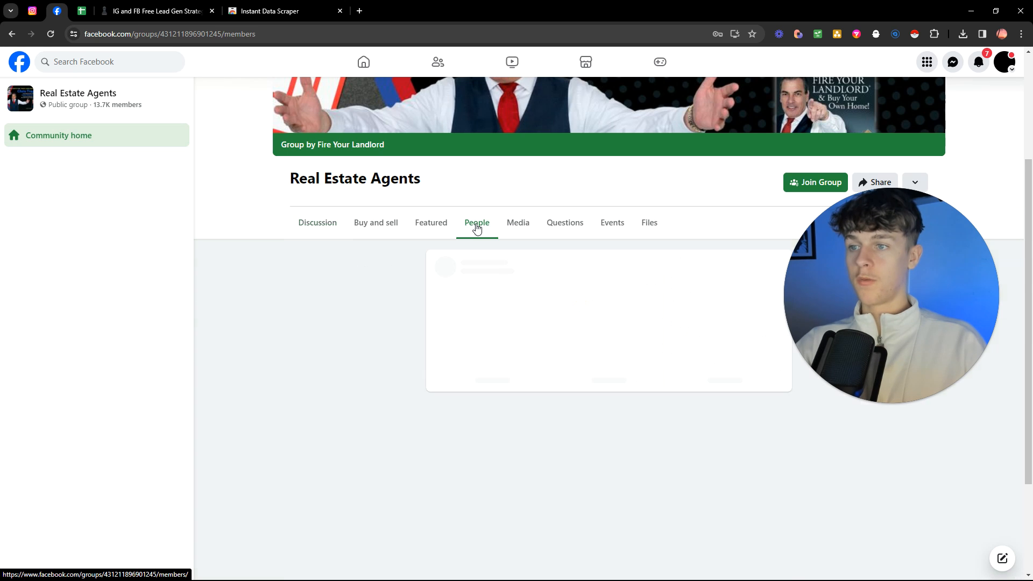
left_click(477, 223)
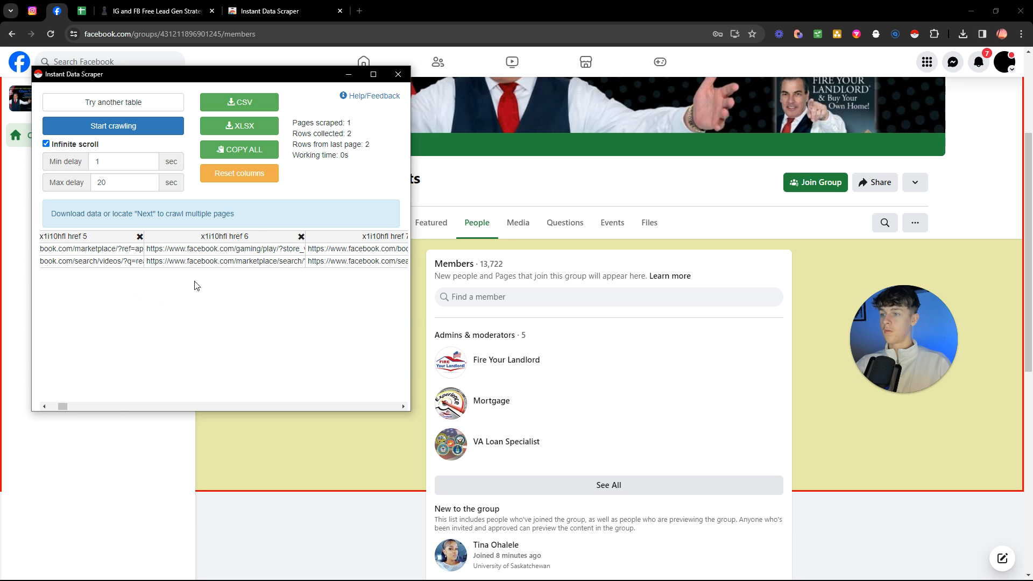
Crawl the Real Estate Agents member list with infinite scroll, collecting 492 rows over 6 pages.
left_click_drag(62, 406, 85, 407)
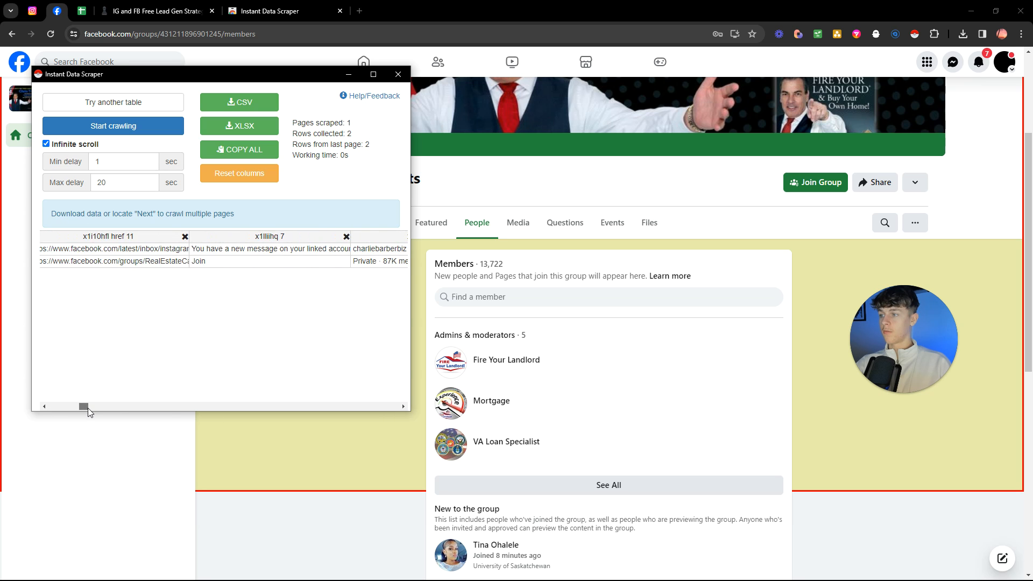
left_click_drag(85, 407, 71, 407)
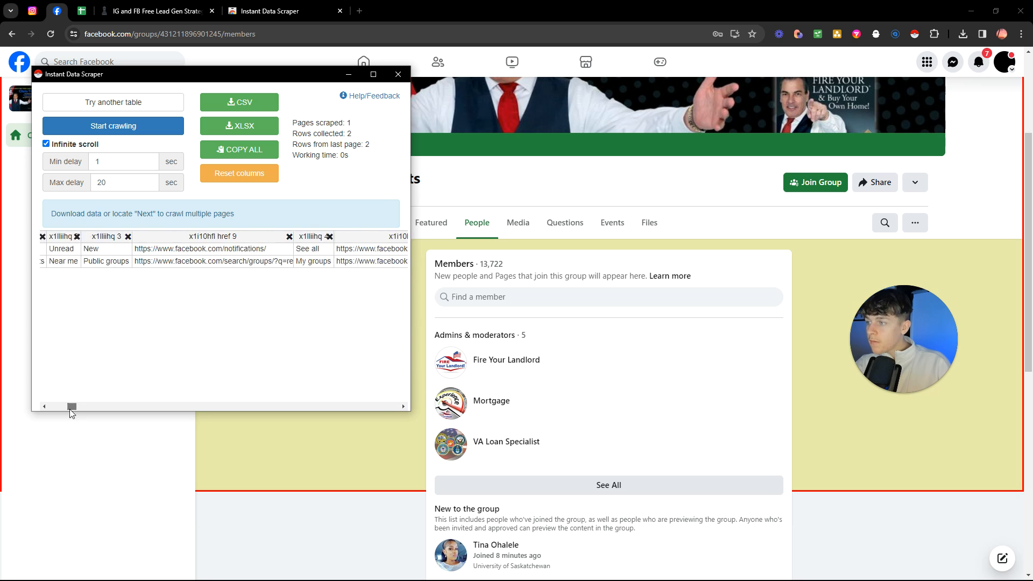
left_click_drag(71, 407, 56, 407)
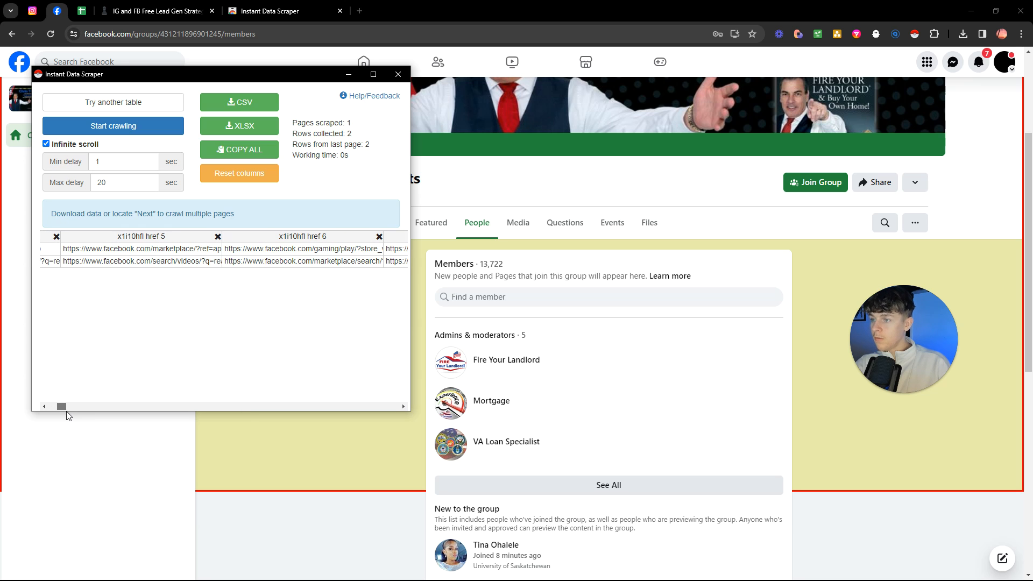
left_click_drag(62, 407, 76, 407)
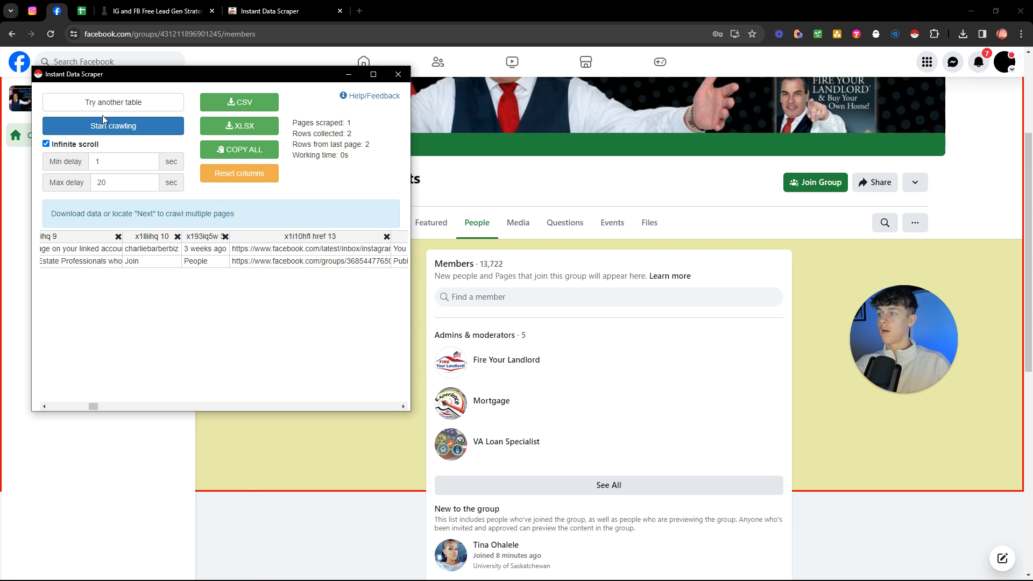
left_click(112, 126)
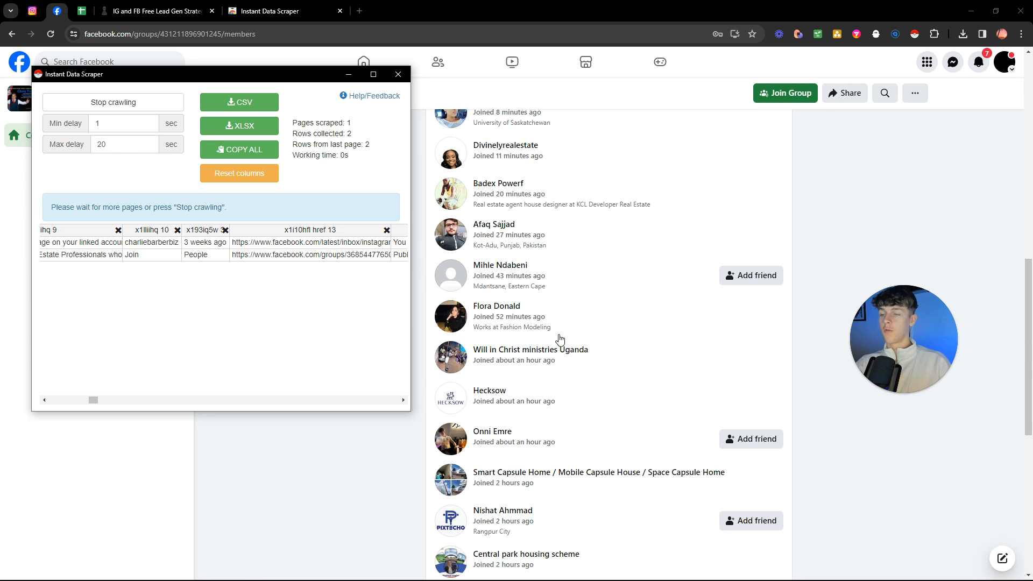
mouse_move(527, 229)
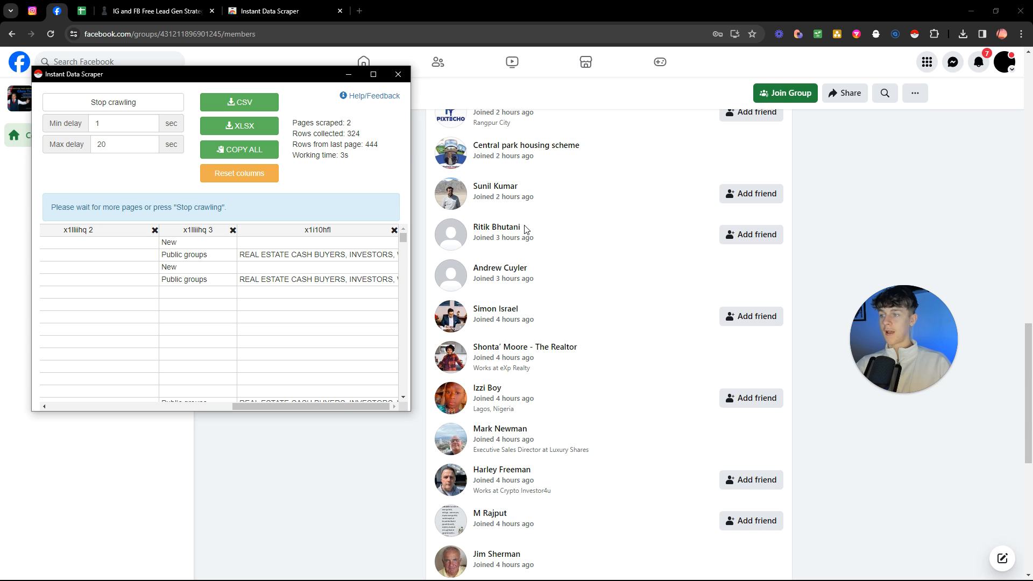
left_click_drag(118, 409, 171, 409)
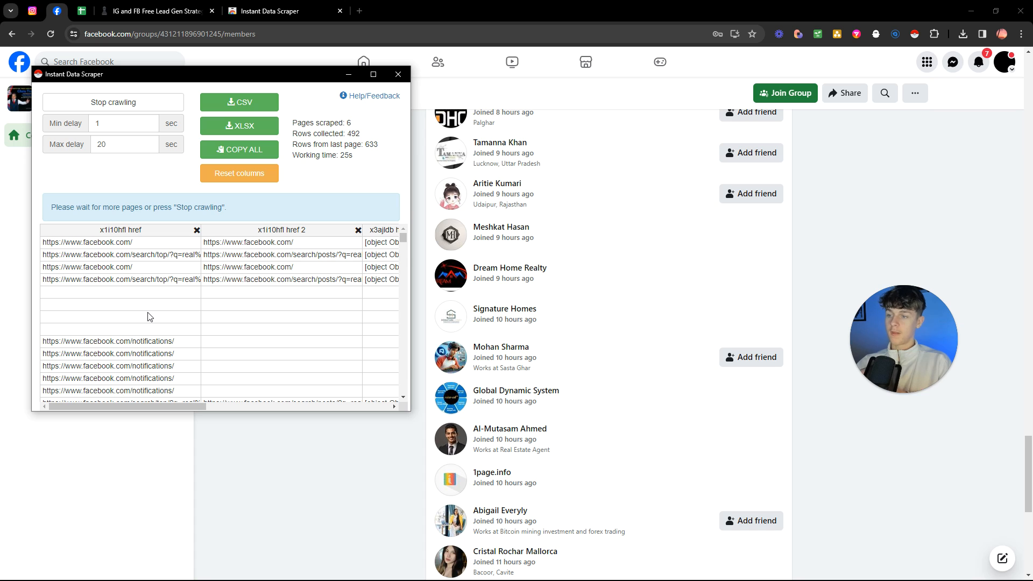
left_click(112, 103)
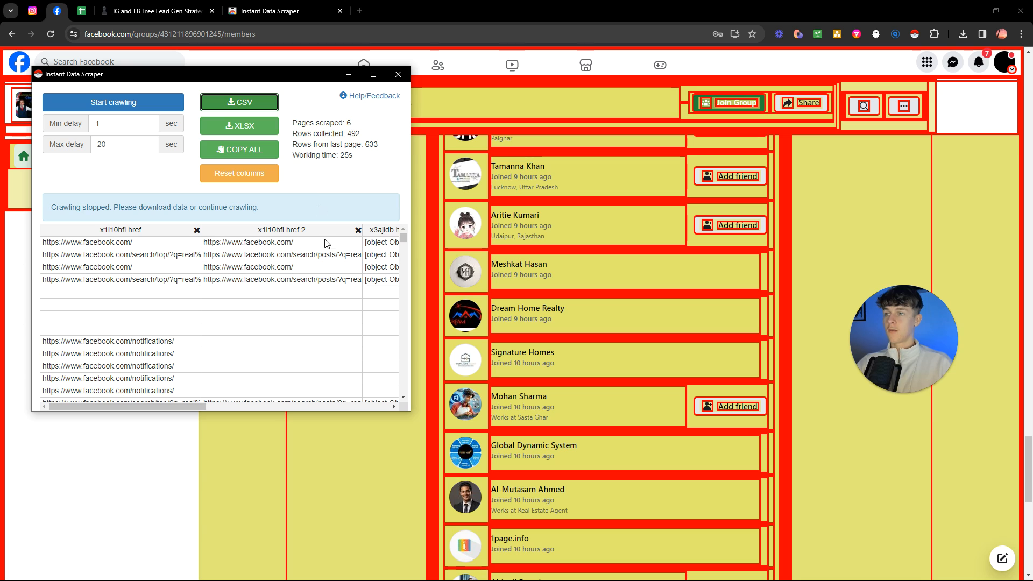
Delete the extra columns, including group titles, leaving a single Facebook link column.
left_click(239, 102)
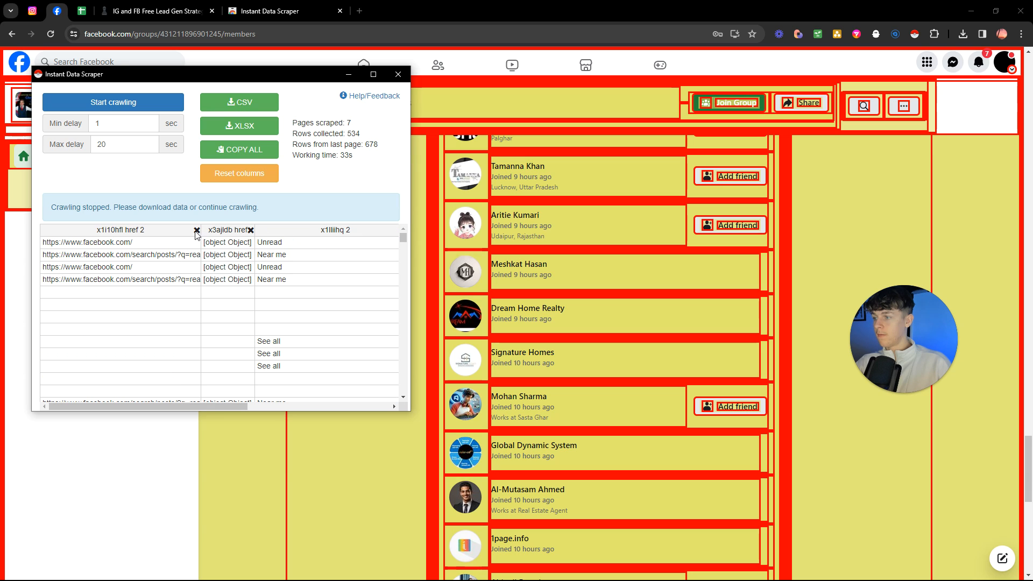
scroll("down", 3)
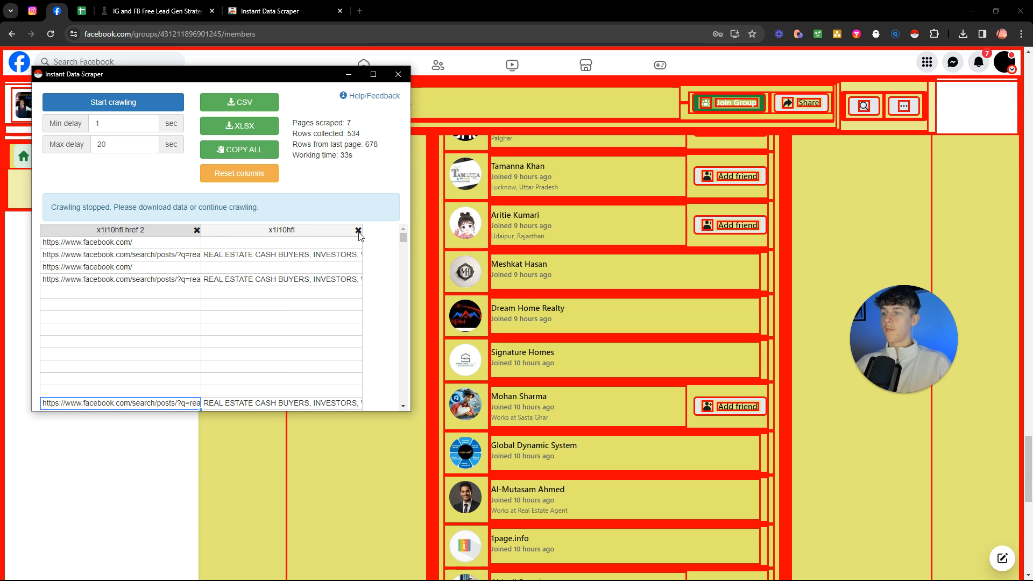
left_click(359, 231)
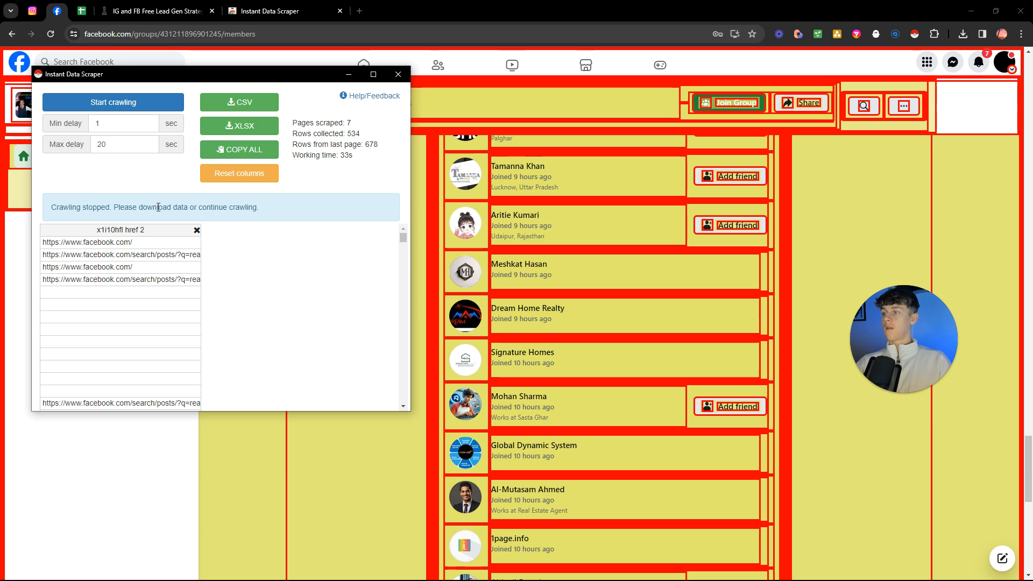
mouse_move(156, 165)
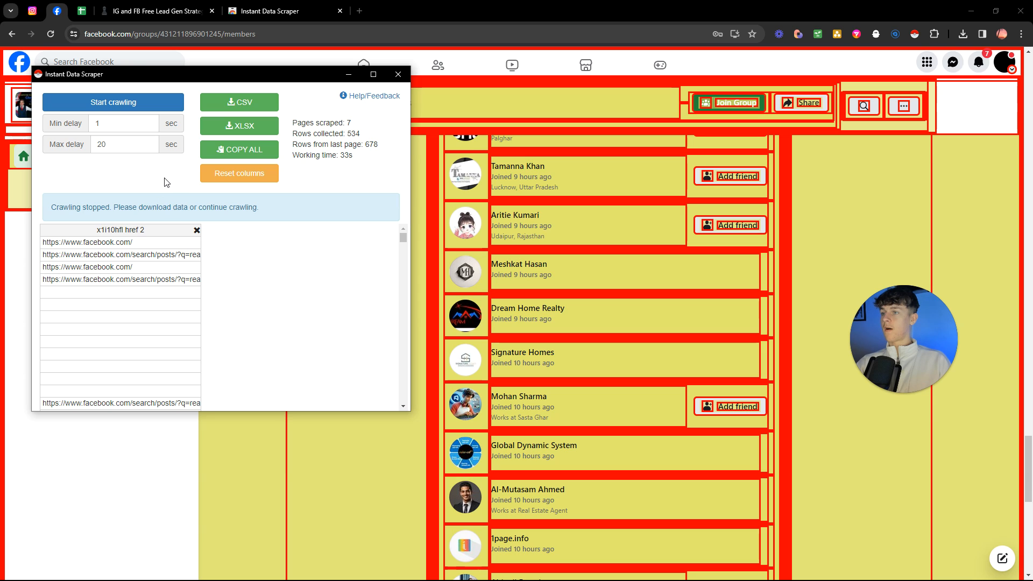
mouse_move(205, 365)
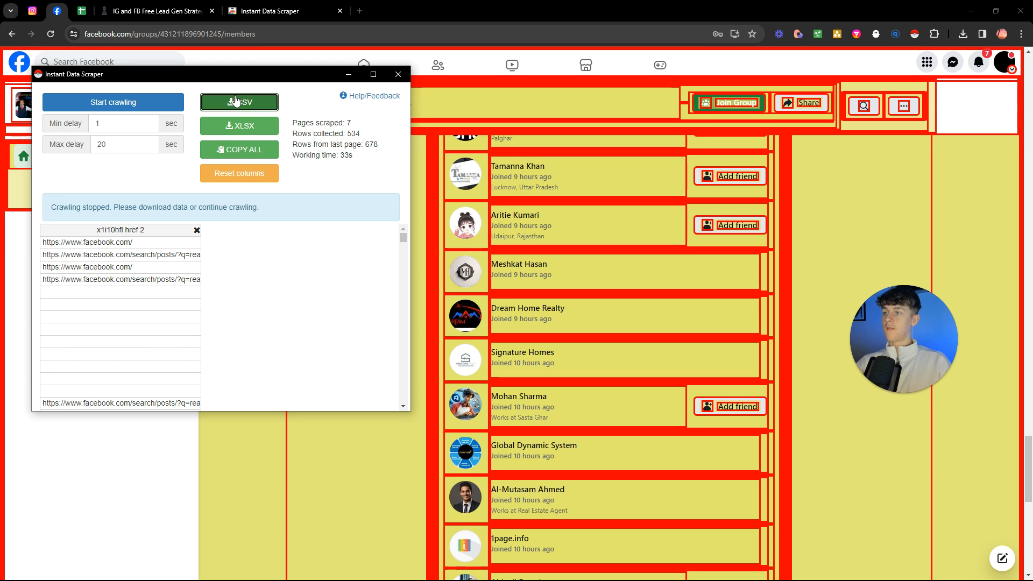
Download the links CSV, import facebook (2).csv replacing the current sheet, and open a group link.
left_click(238, 102)
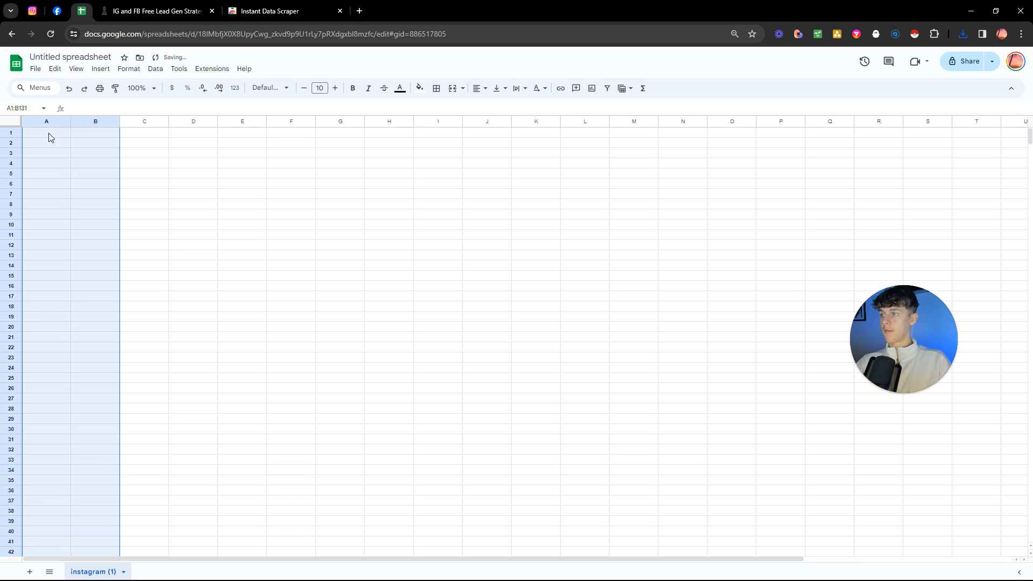
left_click(35, 68)
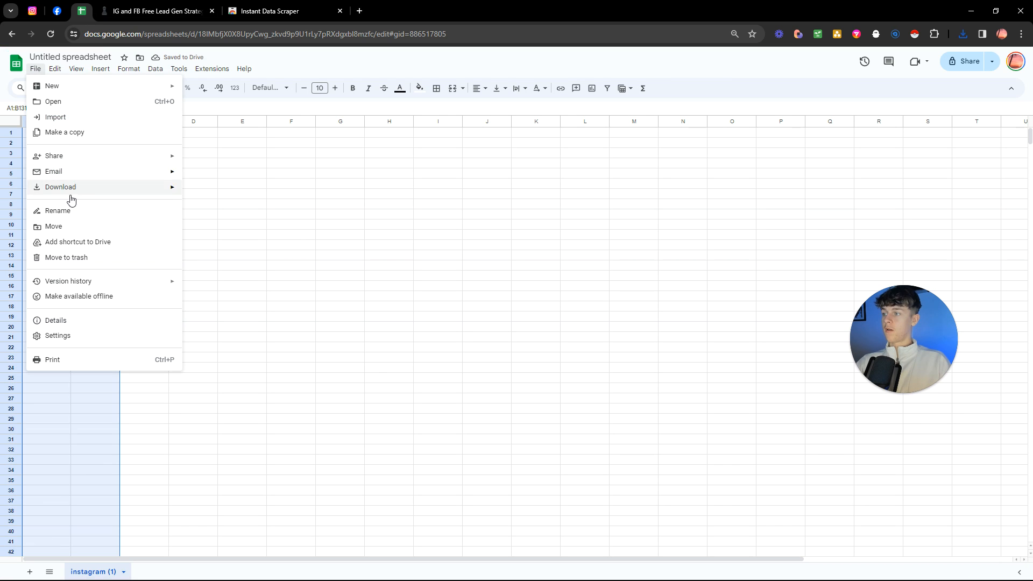
left_click(101, 68)
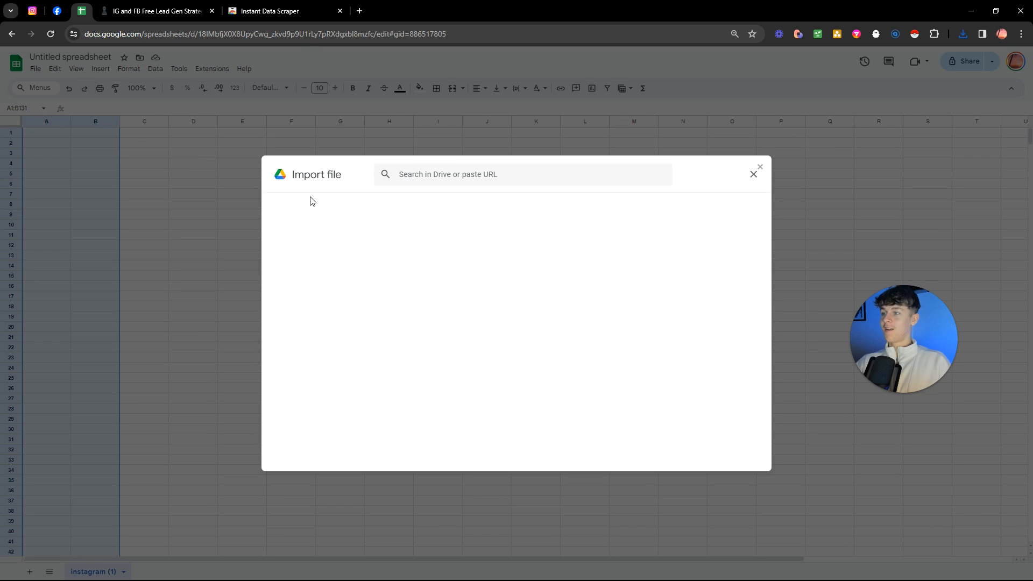
left_click(434, 203)
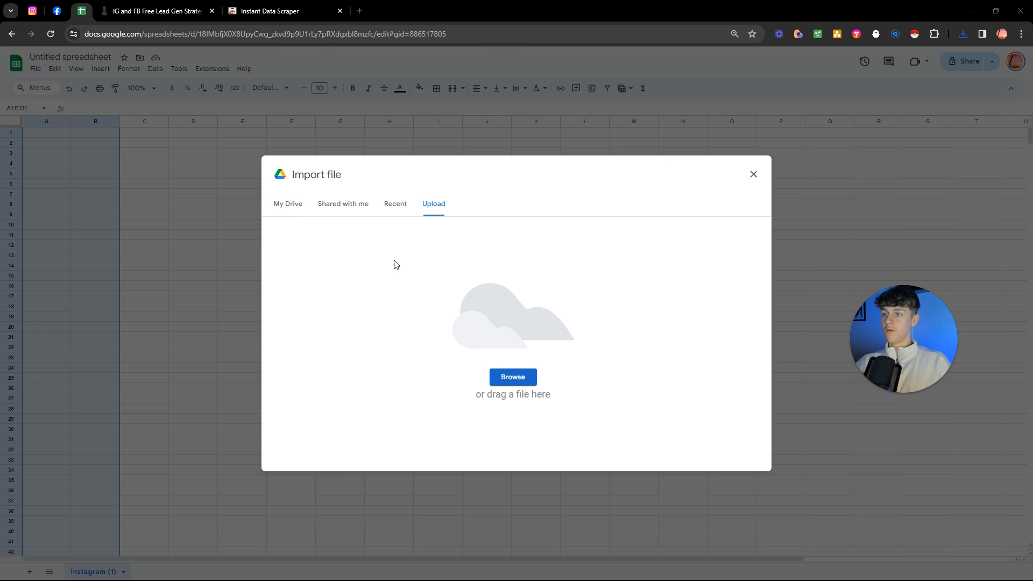
left_click(513, 377)
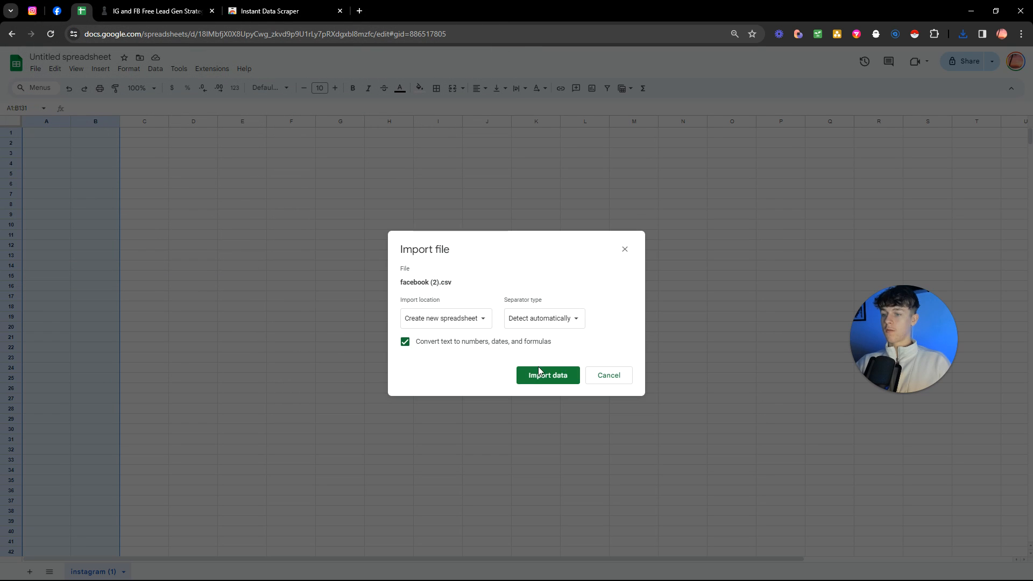
left_click(446, 318)
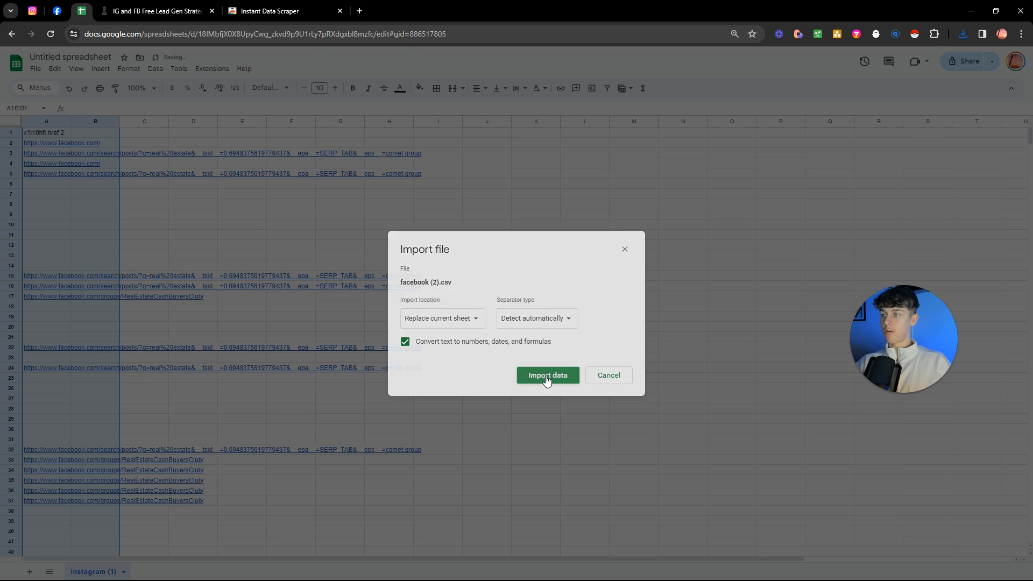
left_click(547, 375)
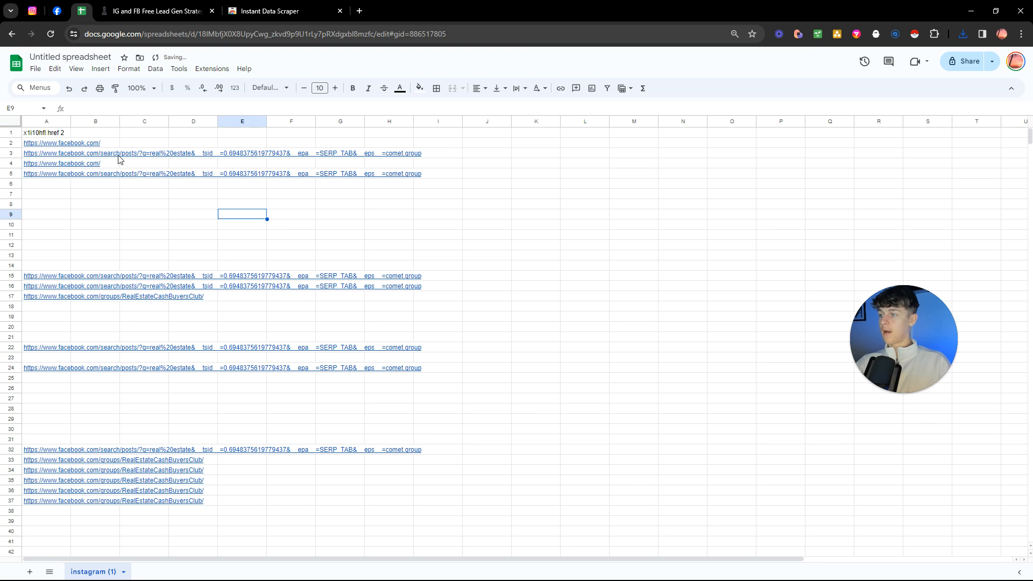
scroll("down", 3)
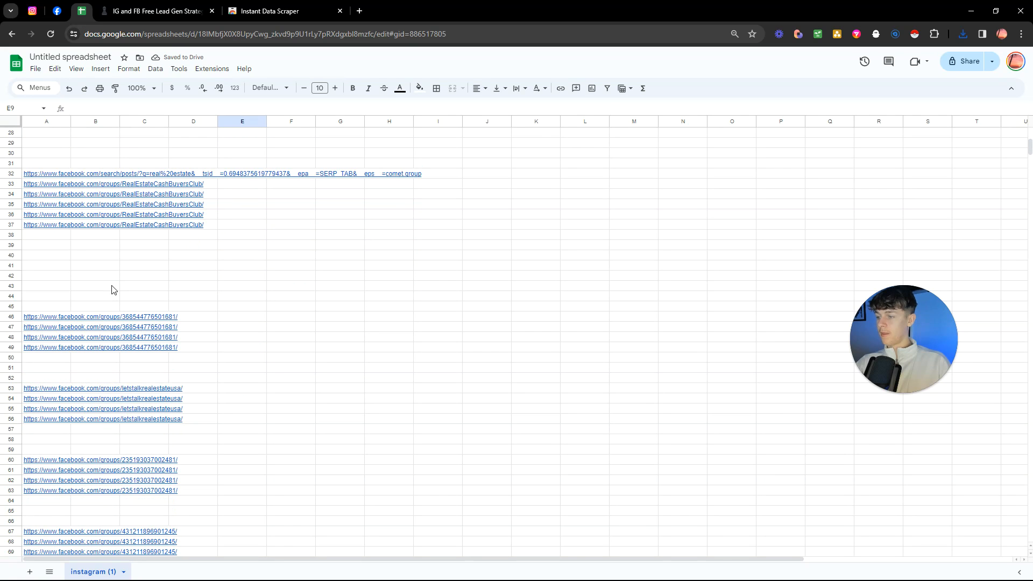
left_click(101, 459)
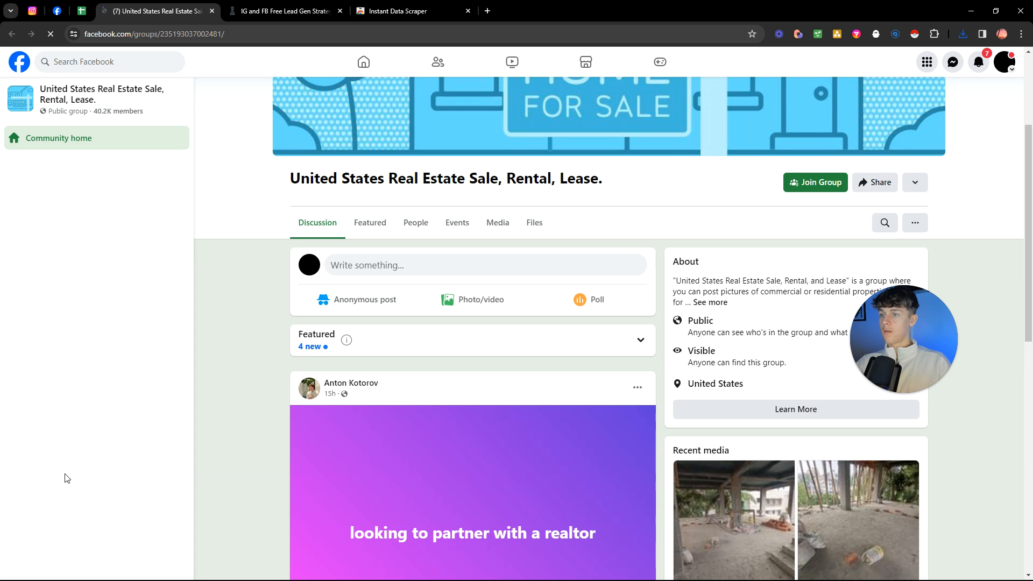
Return to the Real Estate Agents members page and download the scraper's member table as CSV.
scroll("down", 3)
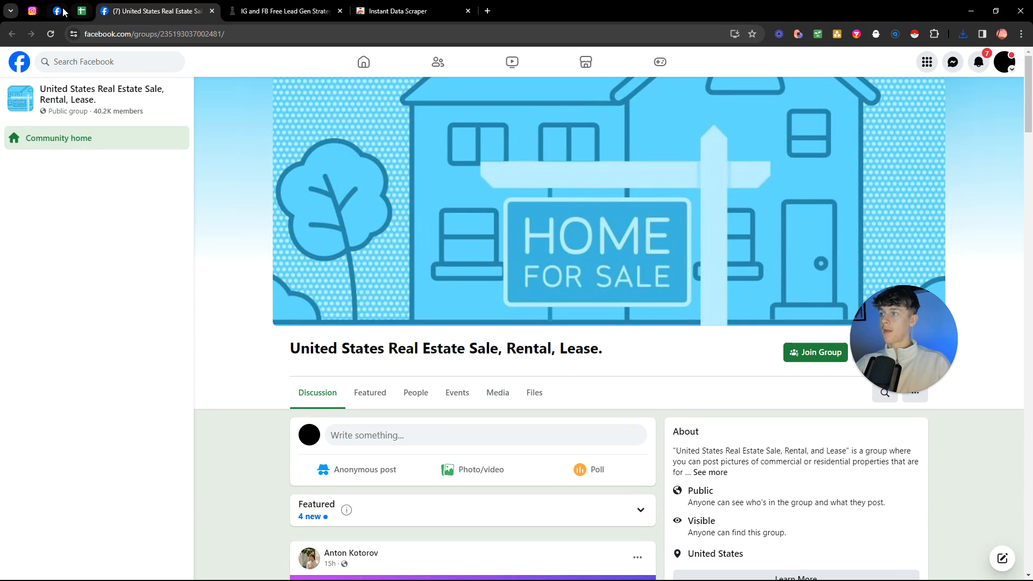
left_click(80, 12)
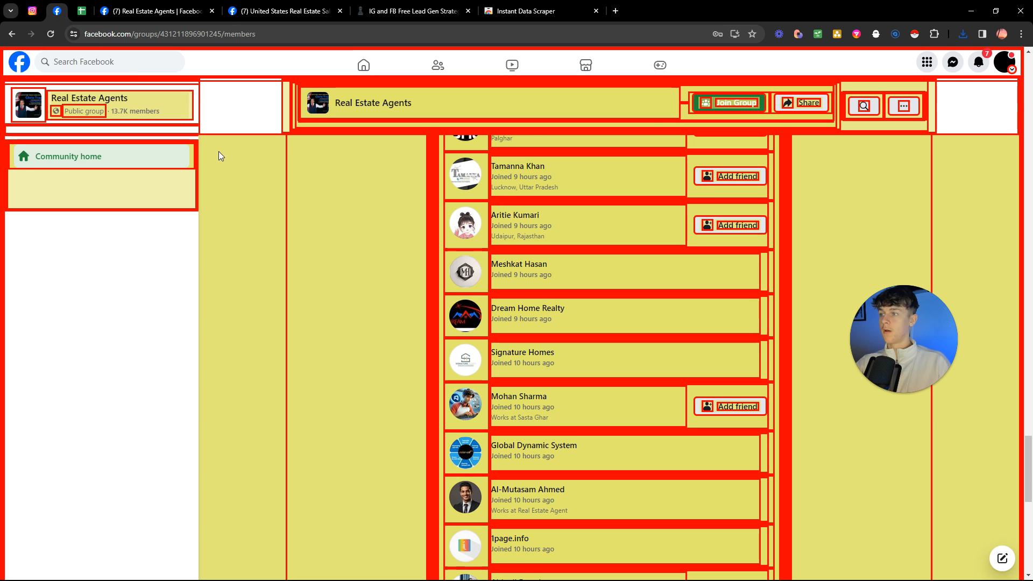
left_click(915, 34)
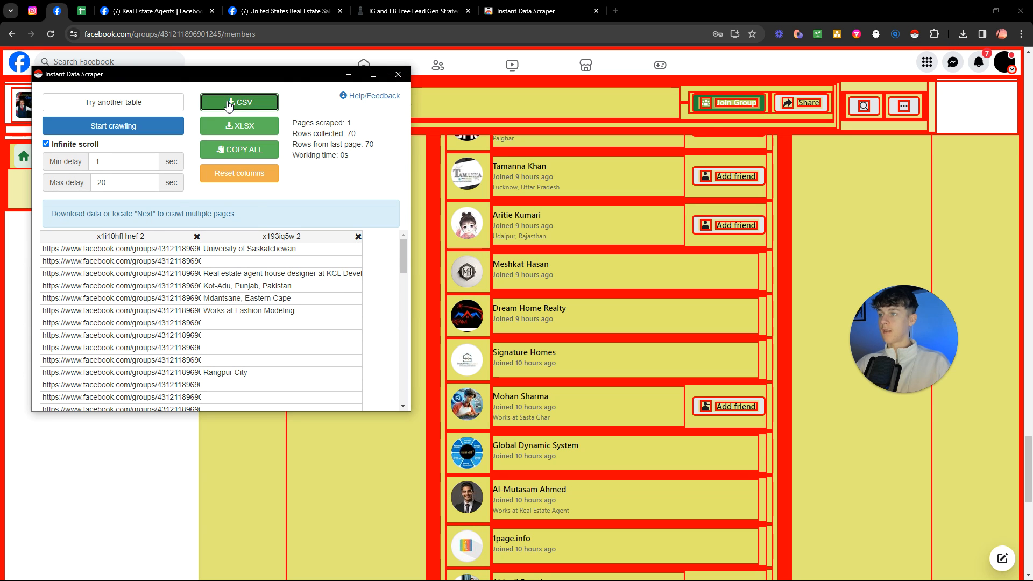
left_click(239, 102)
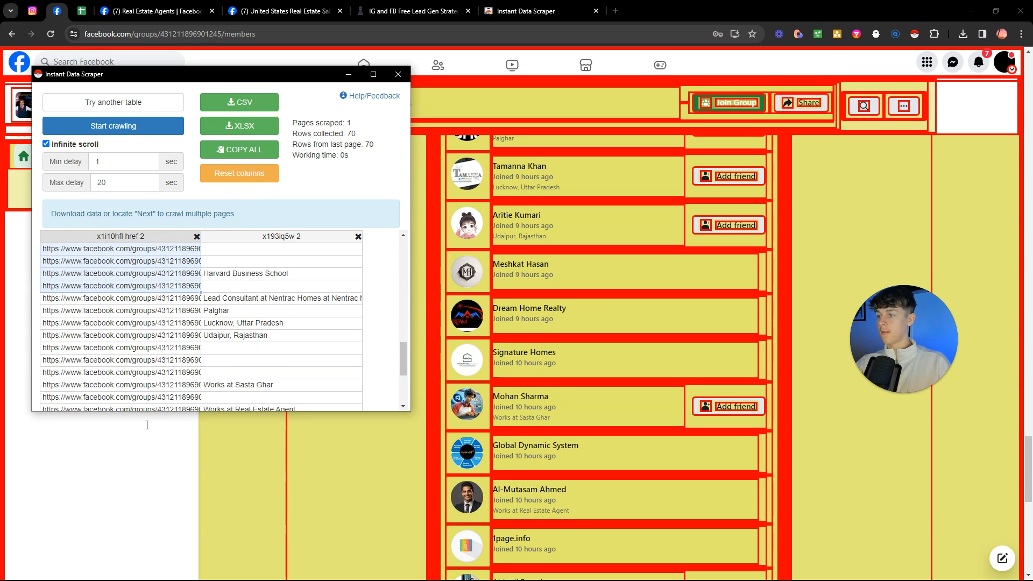
scroll("down", 3)
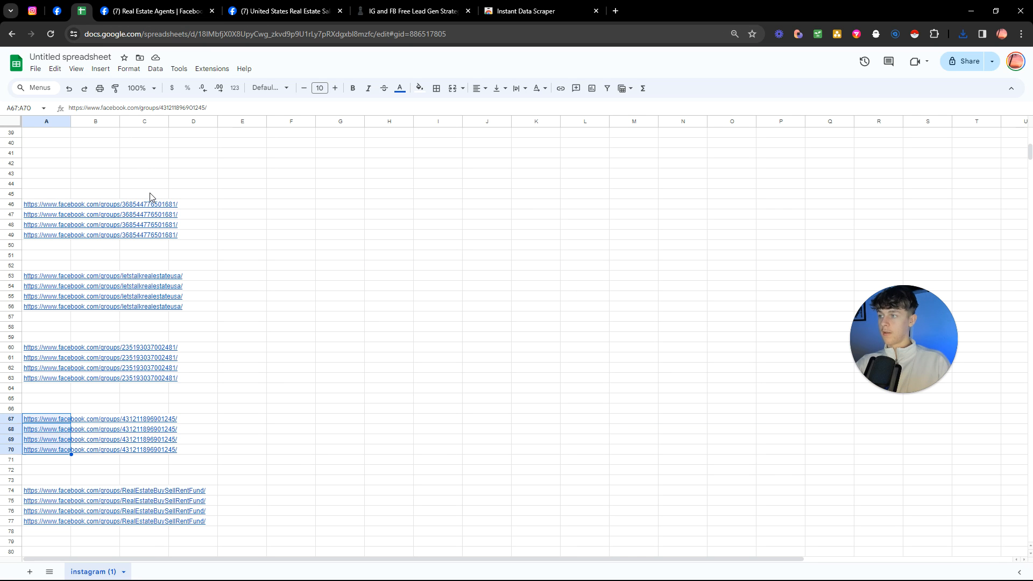
Delete the old links and import facebook (3).csv, replacing the whole spreadsheet.
key("Delete")
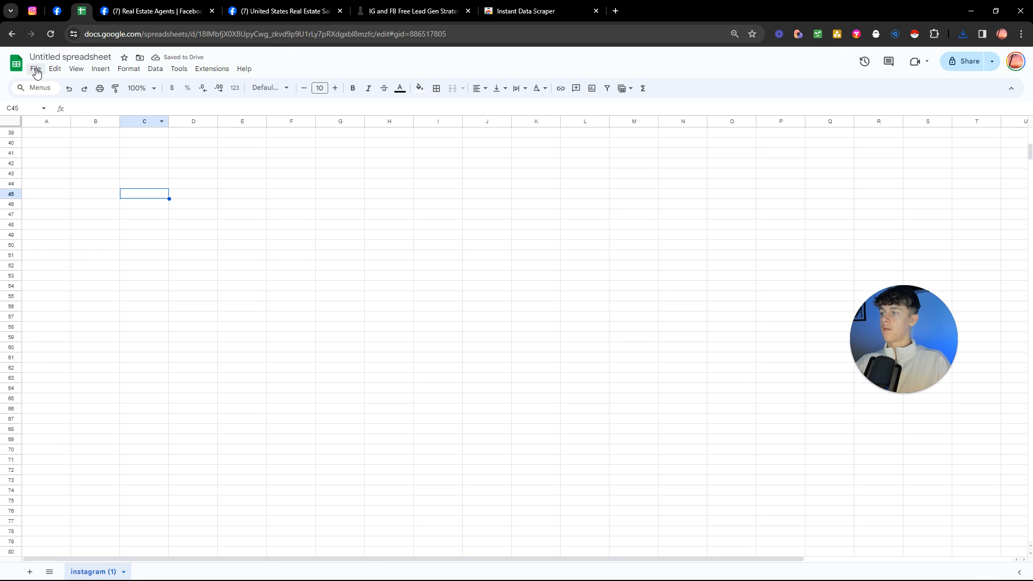
left_click(34, 68)
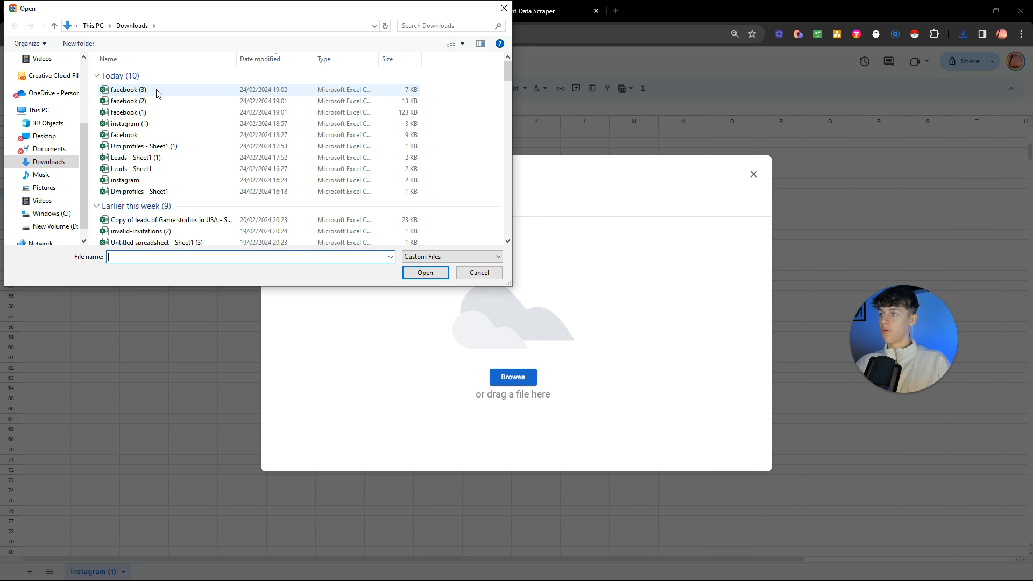
left_click(424, 273)
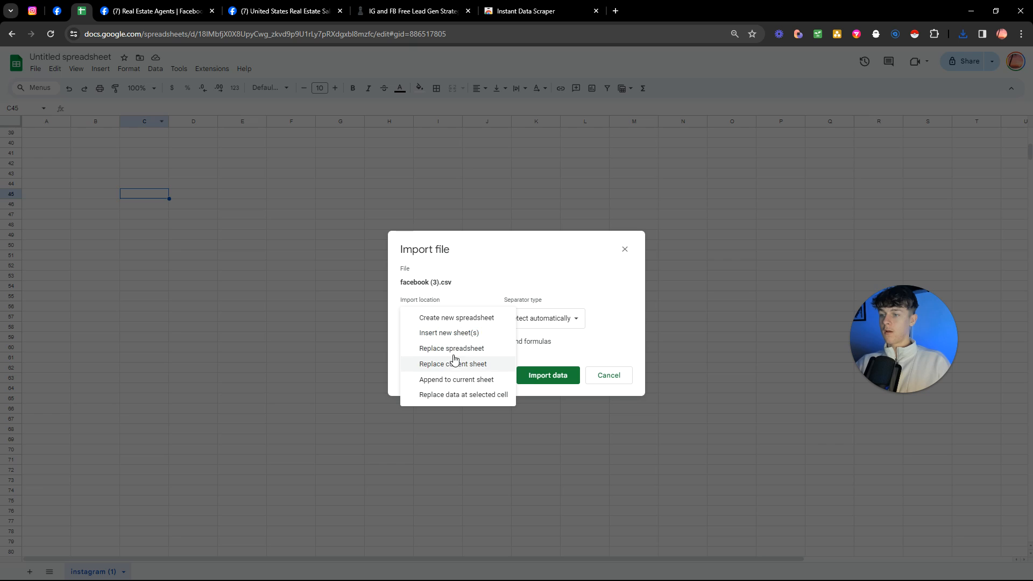
left_click(452, 348)
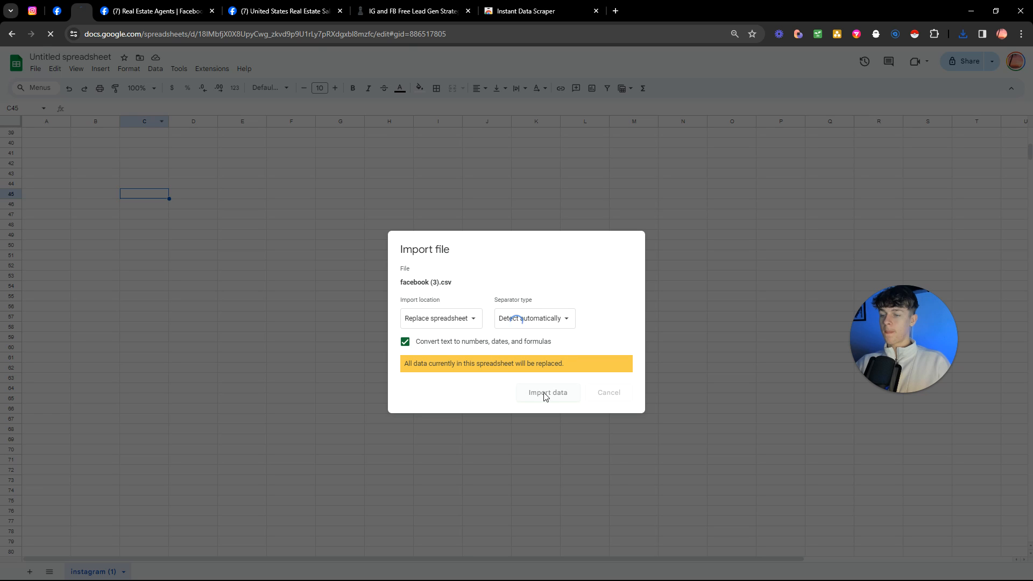
left_click(546, 393)
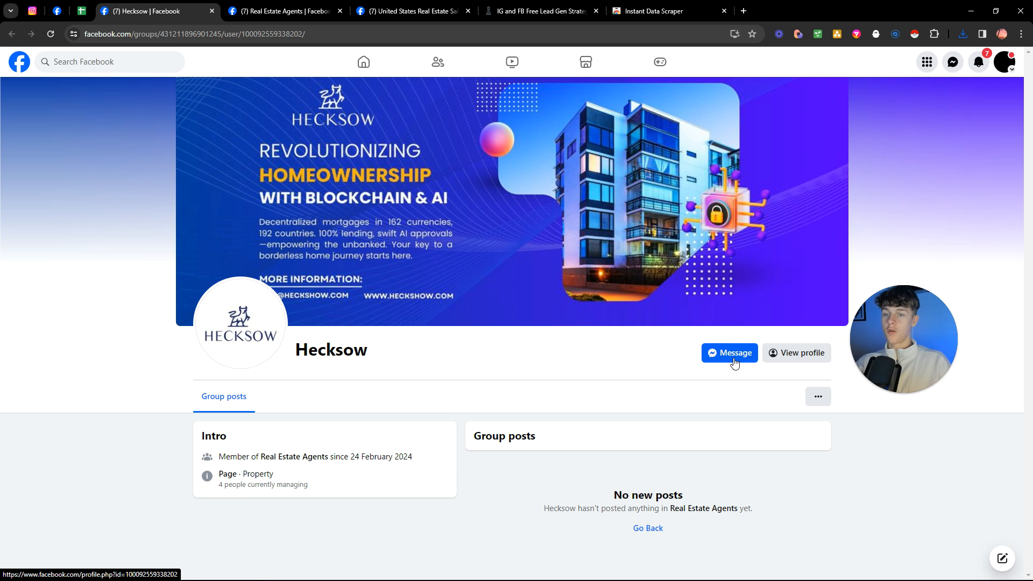
left_click(729, 353)
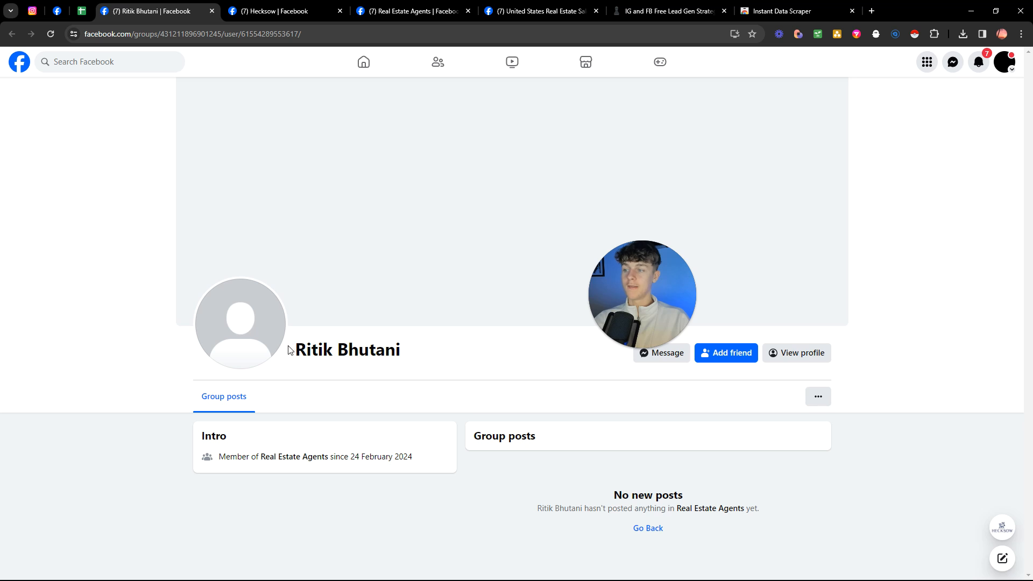
mouse_move(345, 254)
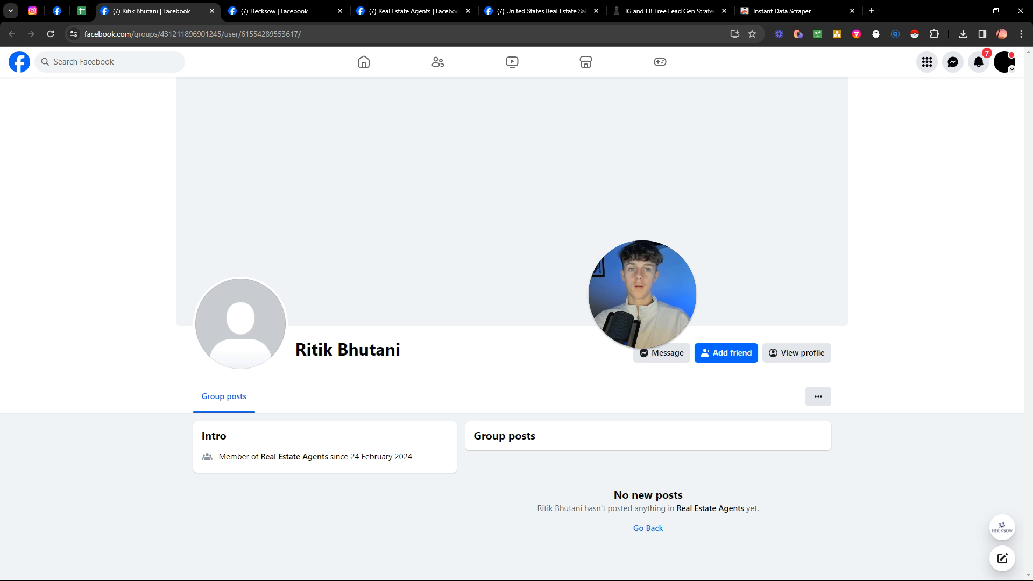
left_click(852, 11)
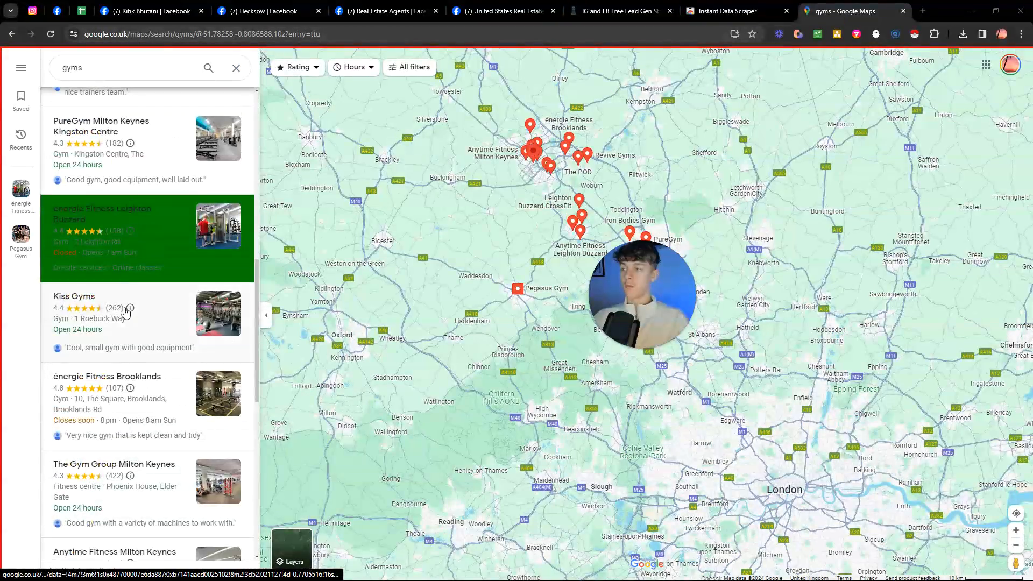
View the Kiss Gyms and Anytime Fitness Leighton Buzzard listings, then bring up the PhantomBuster dashboard.
left_click(74, 296)
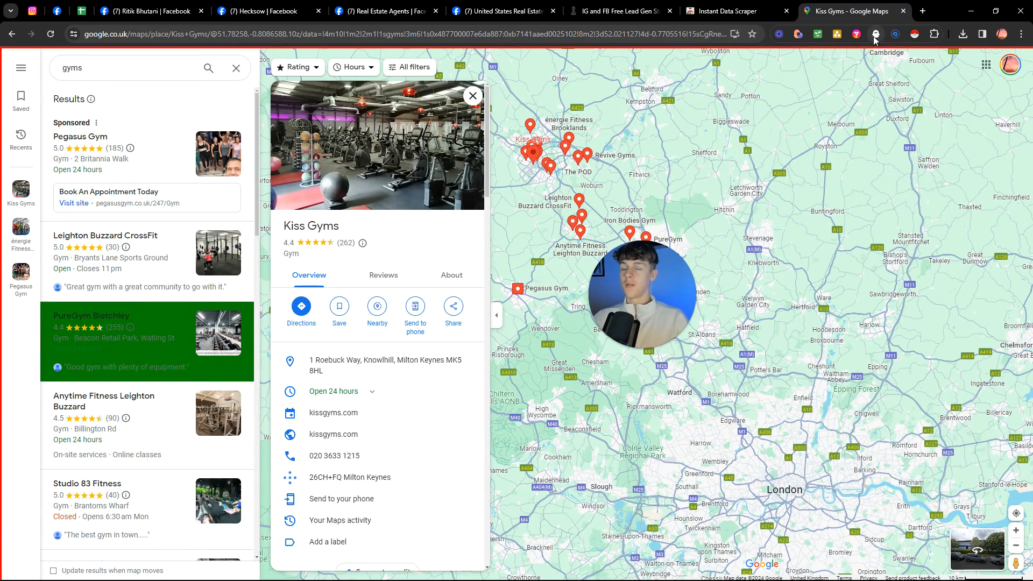
mouse_move(875, 33)
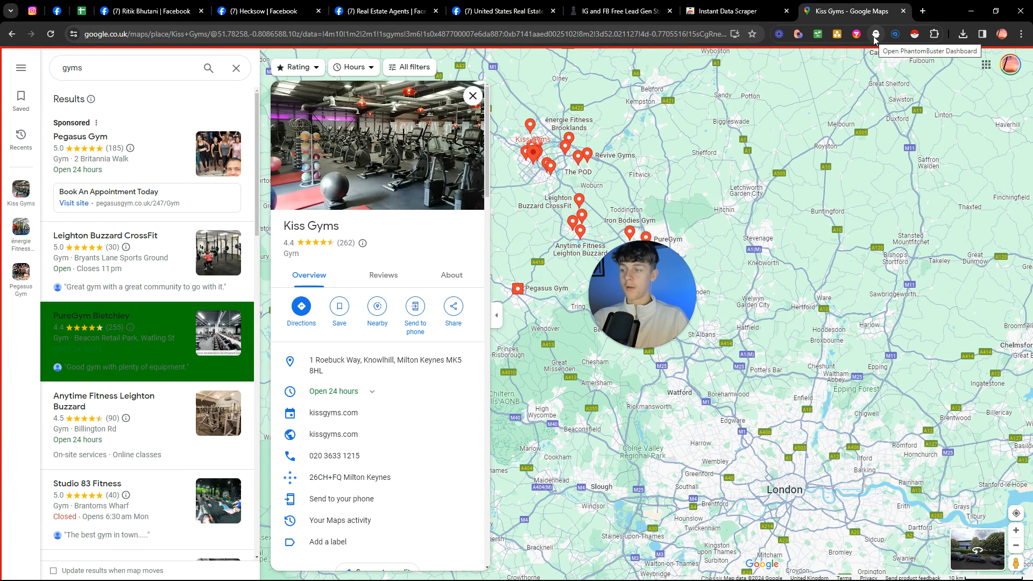
mouse_move(735, 153)
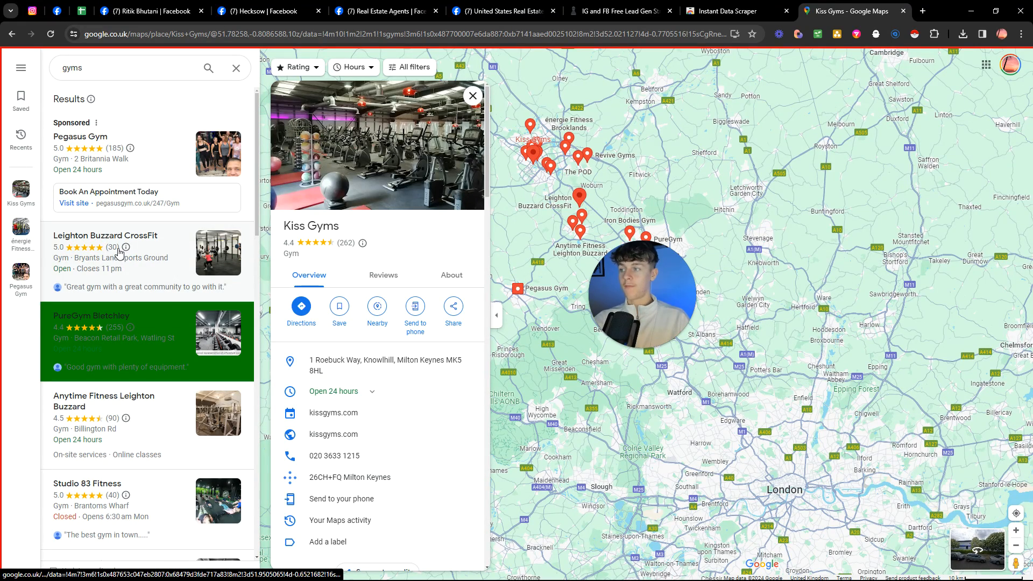
scroll("down", 3)
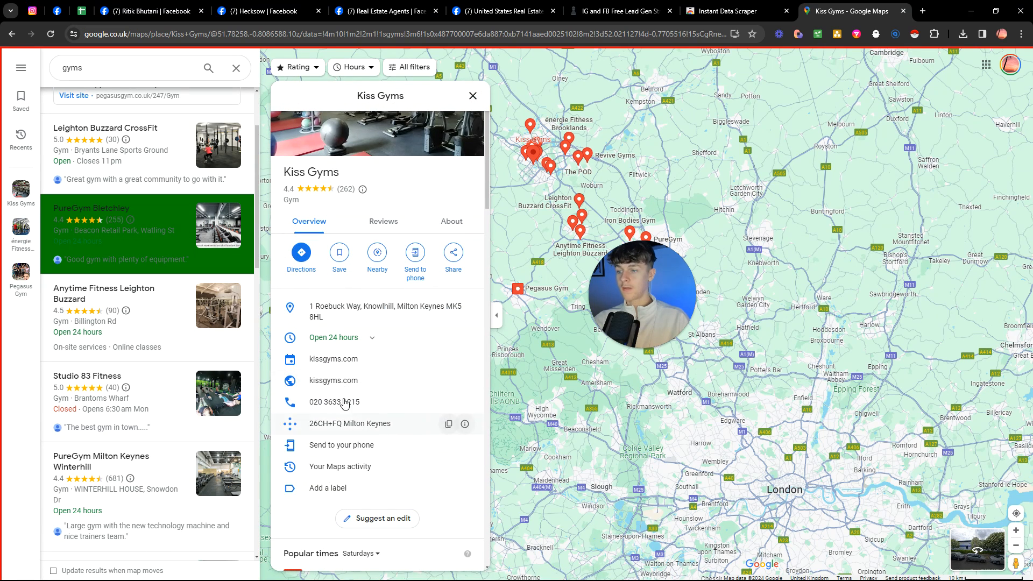
mouse_move(333, 359)
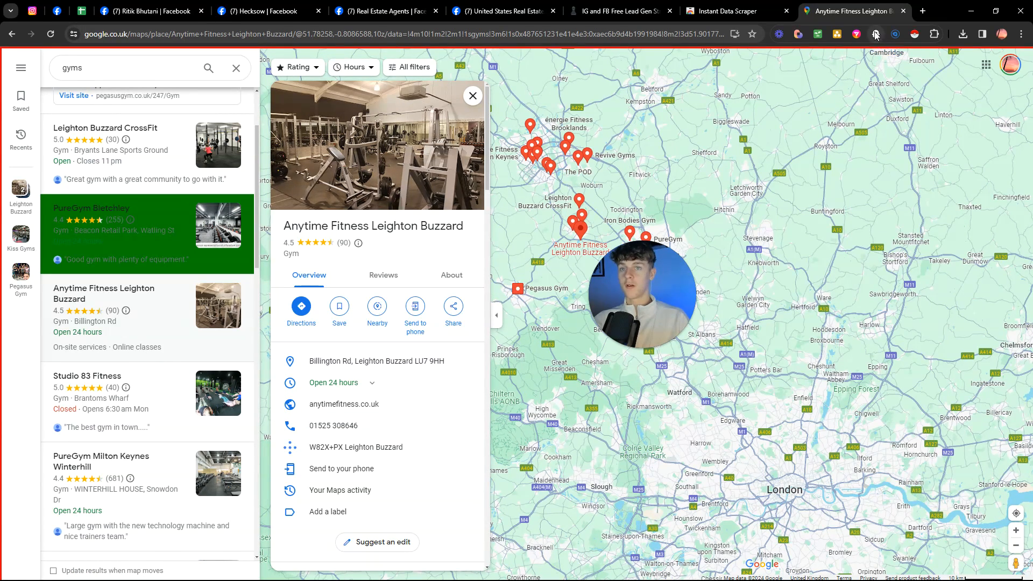
left_click(857, 11)
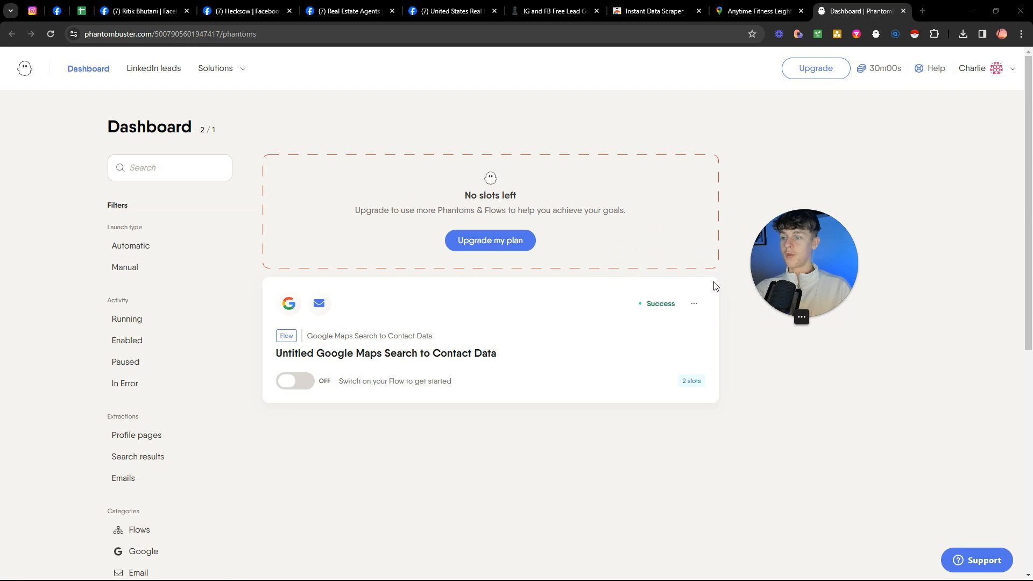
mouse_move(286, 336)
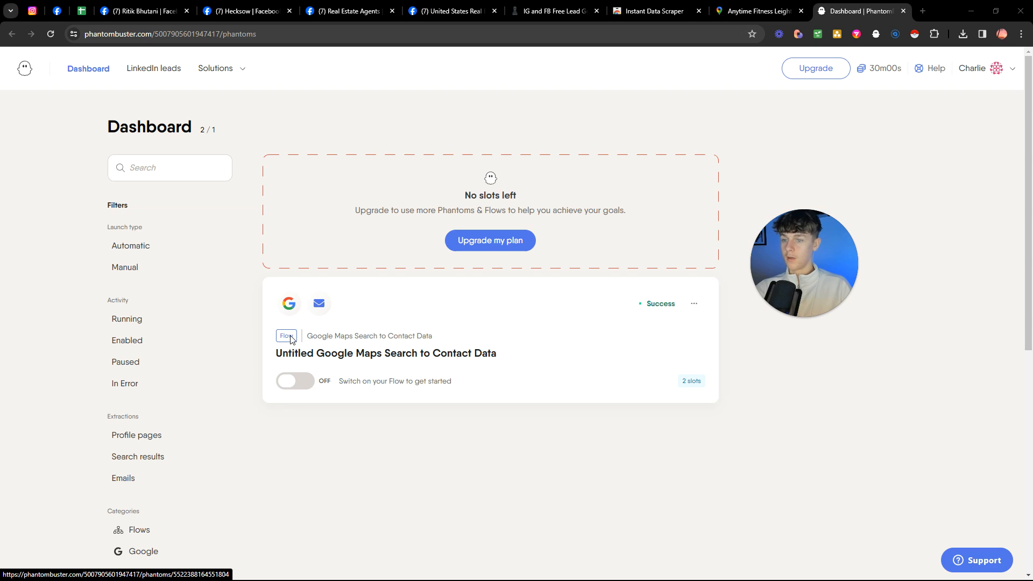
mouse_move(297, 382)
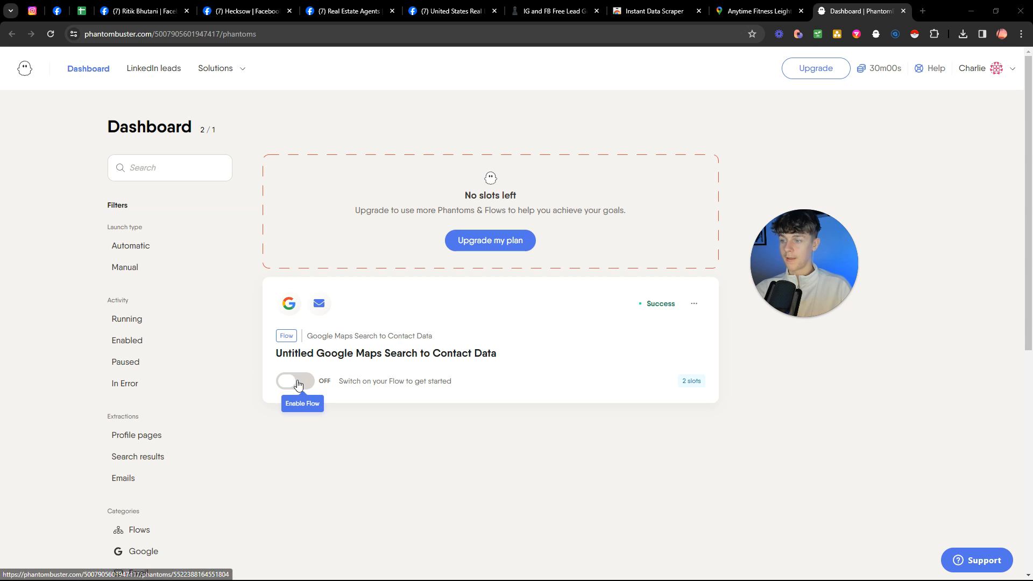
mouse_move(291, 361)
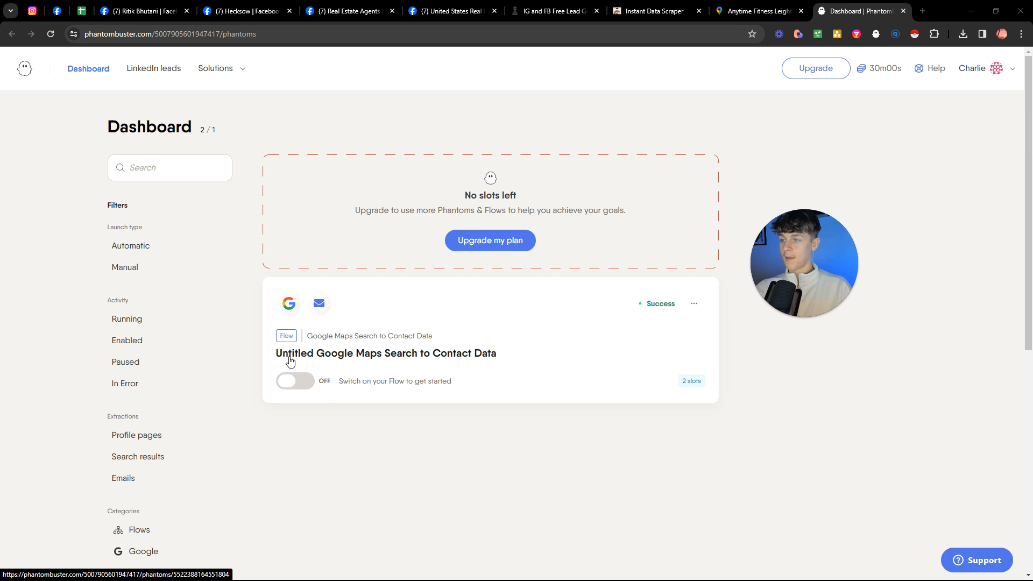
Open the Untitled Google Maps Search to Contact Data flow and toggle it on.
left_click(387, 353)
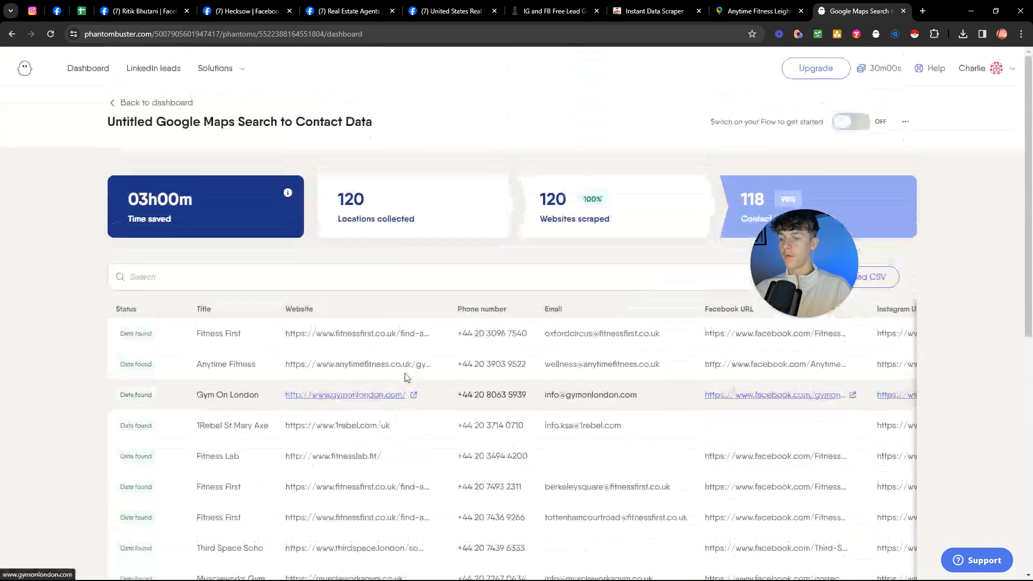
scroll("down", 3)
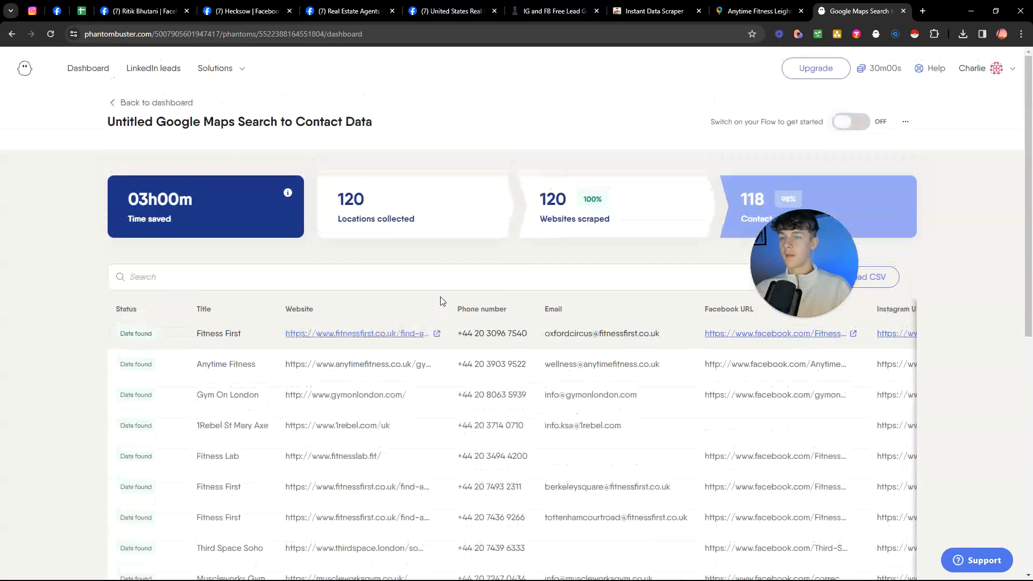
left_click(850, 121)
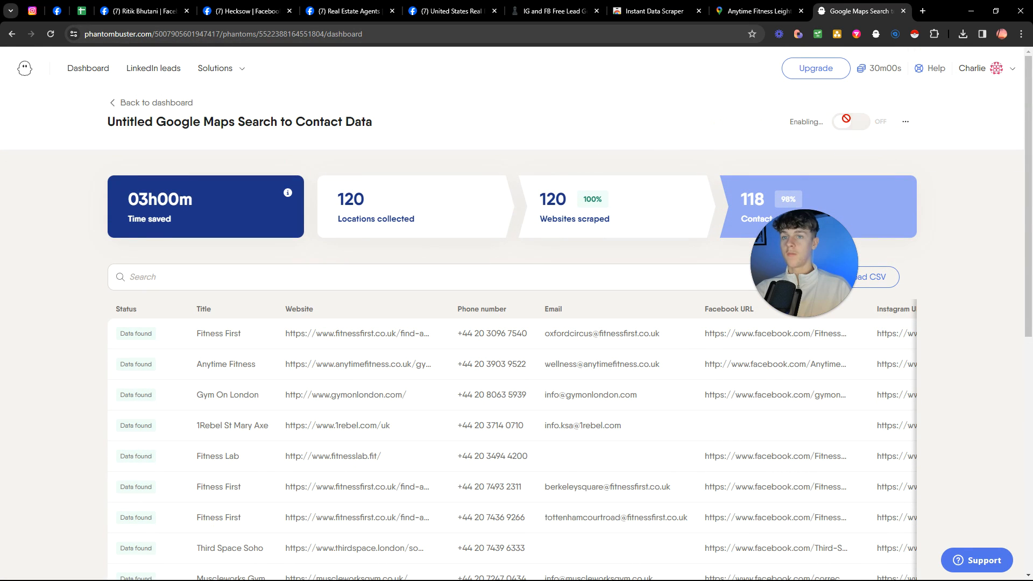
left_click(851, 121)
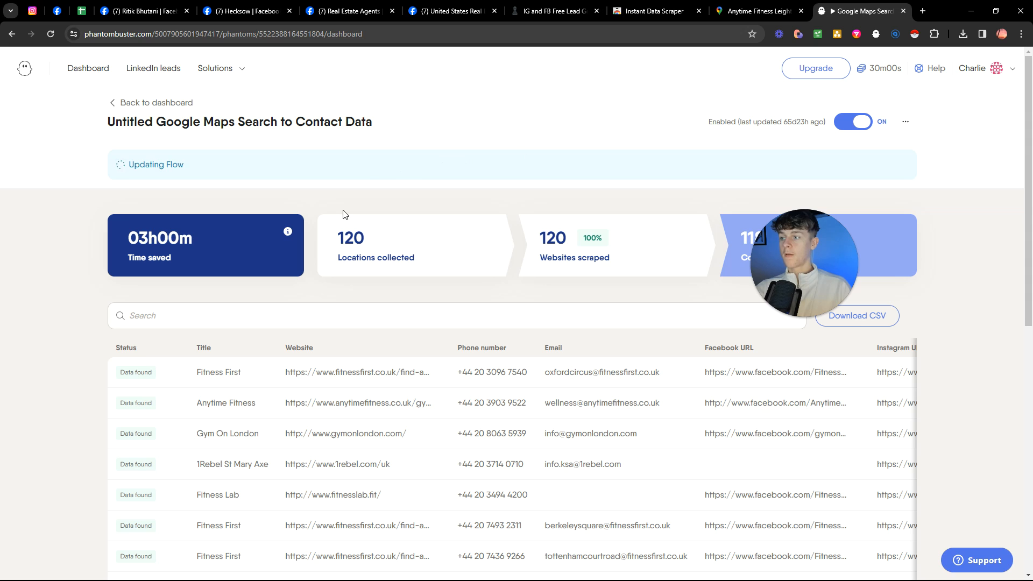
left_click(758, 11)
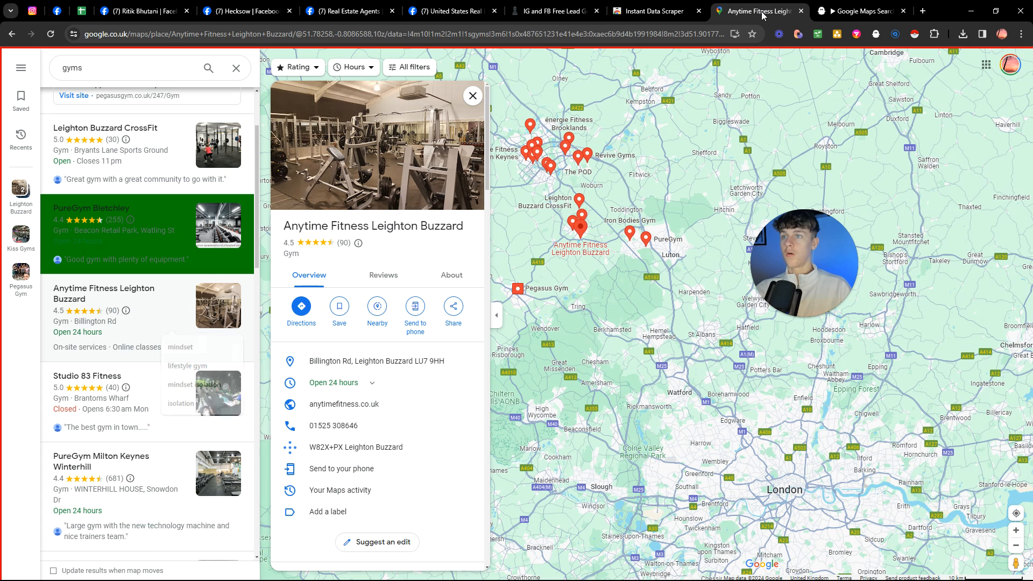
mouse_move(235, 68)
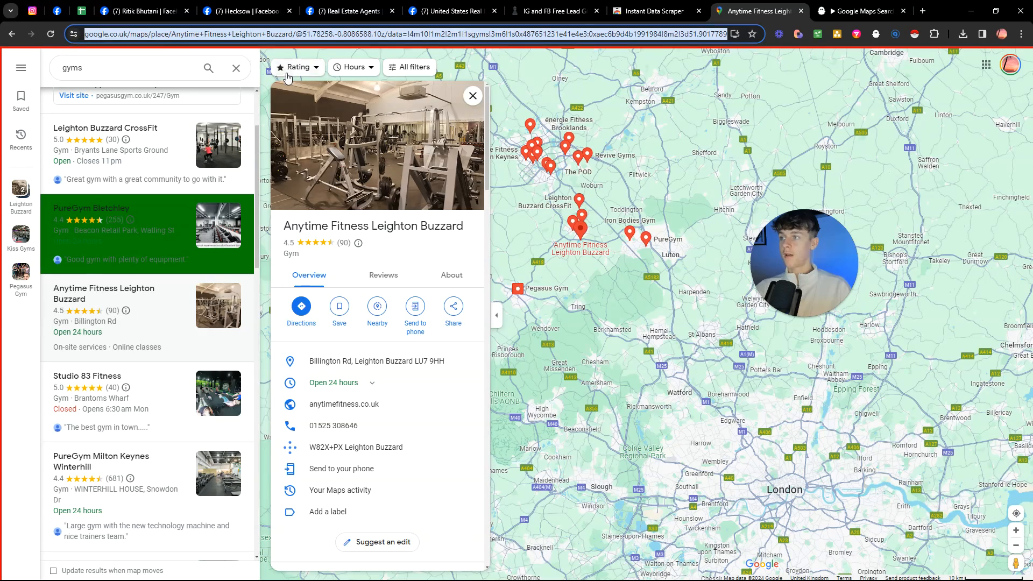
Close the Anytime Fitness panel and select the gyms search URL for copying.
left_click(857, 11)
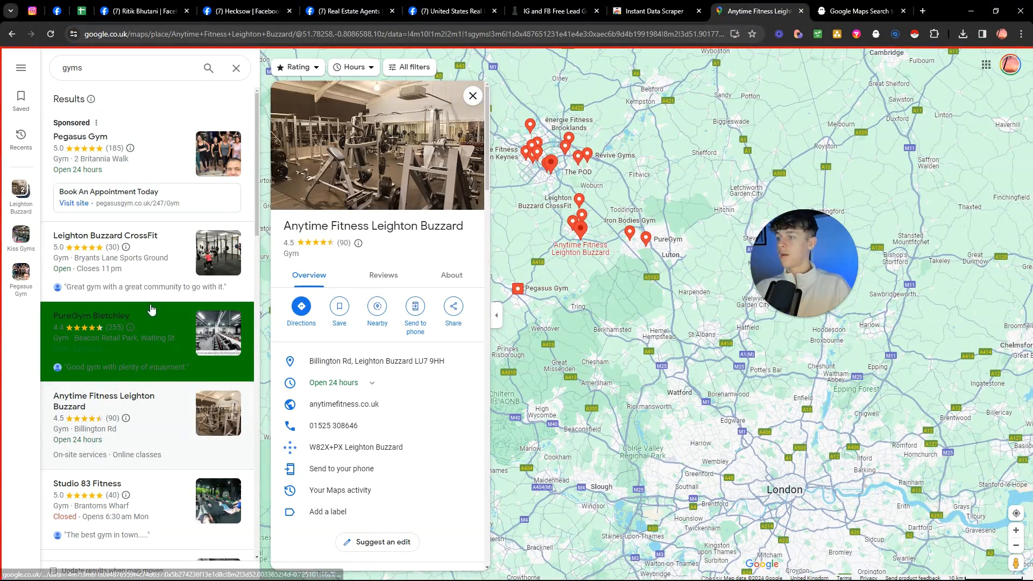
mouse_move(123, 284)
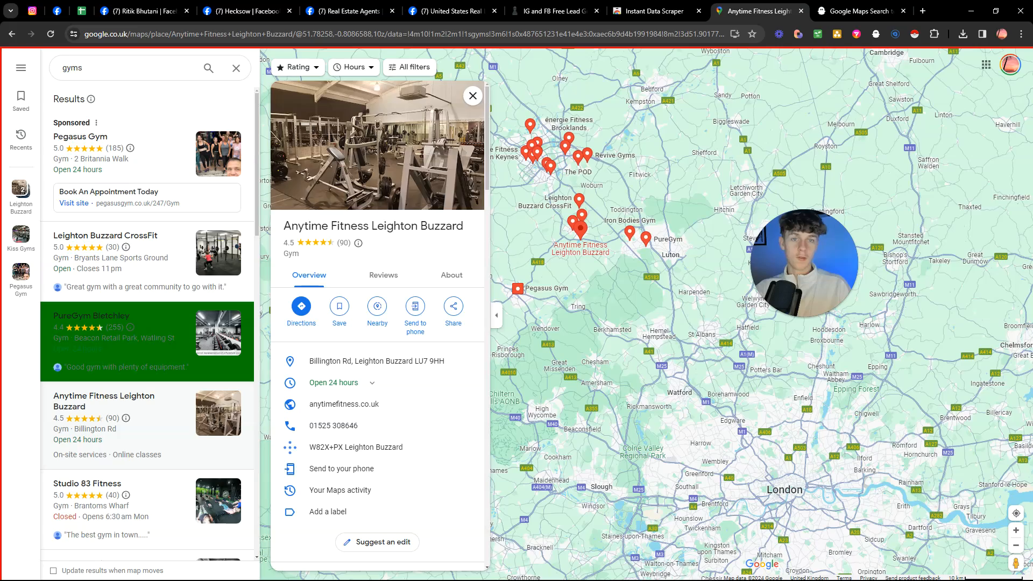
left_click(472, 95)
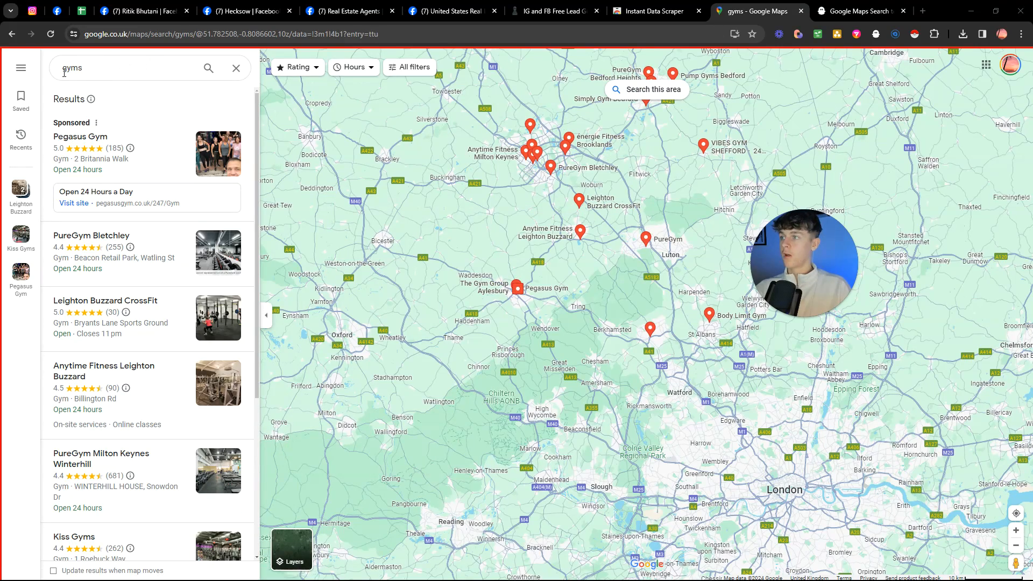
left_click(263, 34)
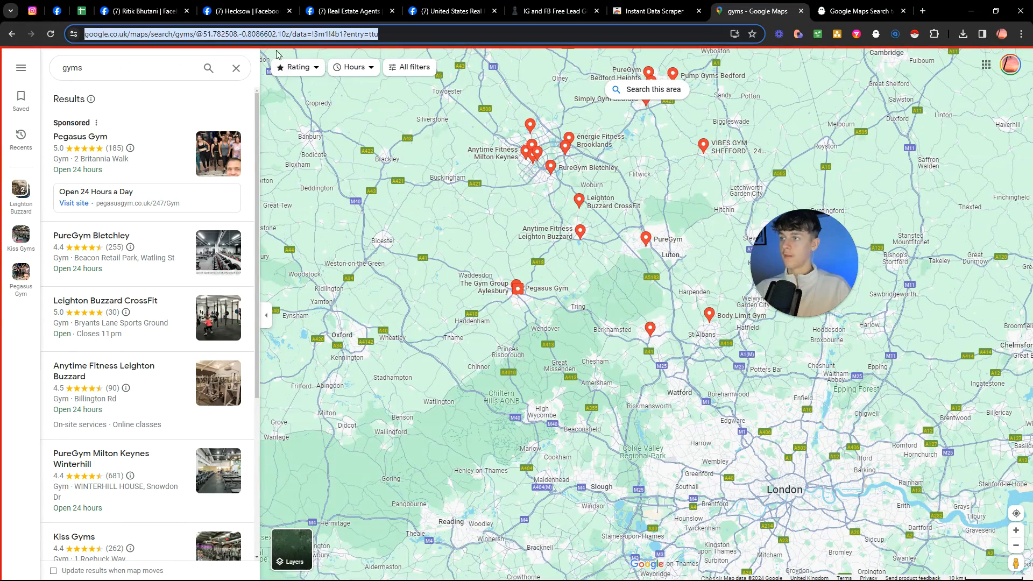
left_click(861, 12)
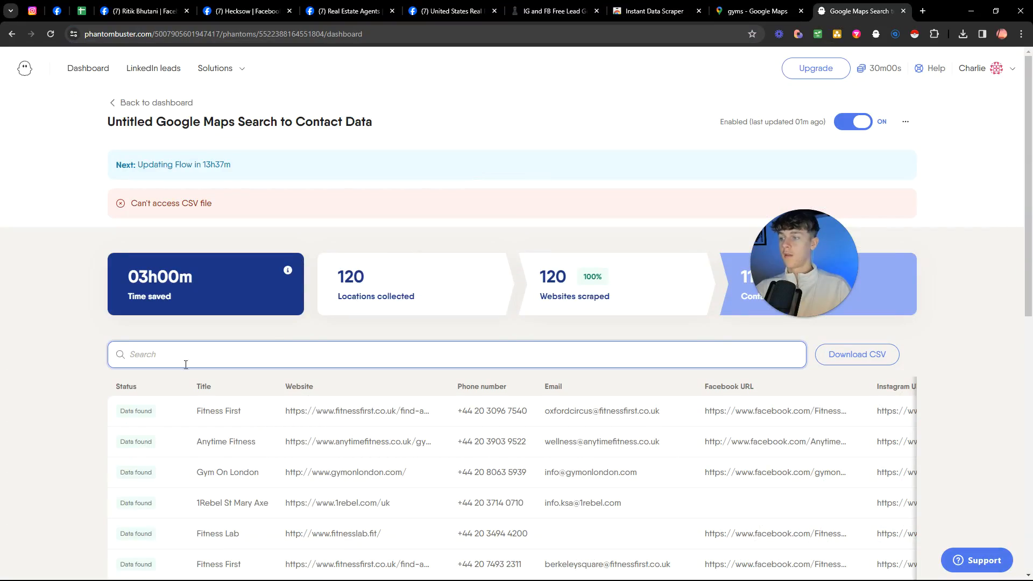
Paste the Google Maps gyms search URL into the results search, then delete it.
type("https://www.google.co.uk/maps/search/gyms/@51.782508,-0.8086602,10z/data=!3m1!4b1?entry=ttu")
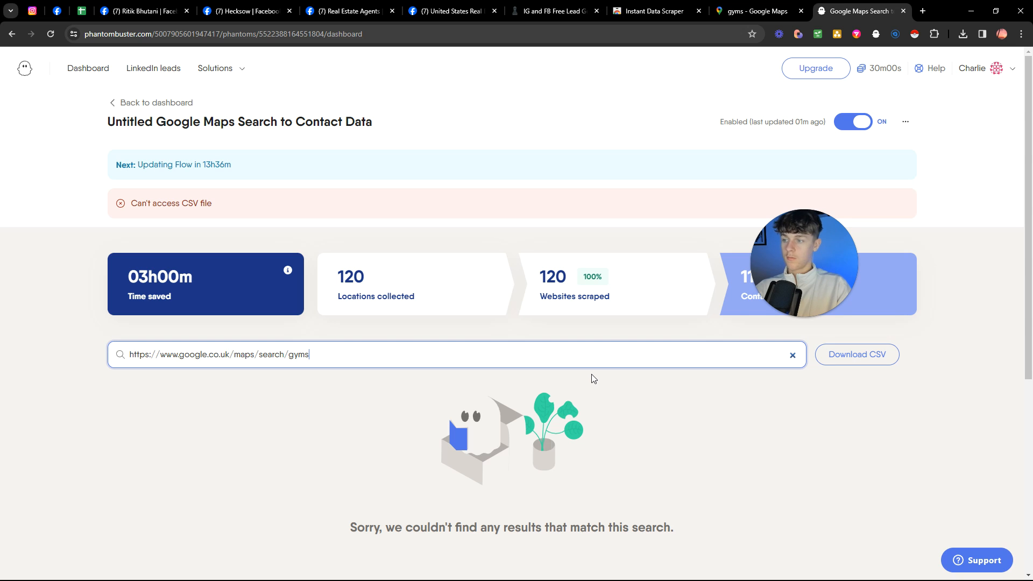
key("Backspace")
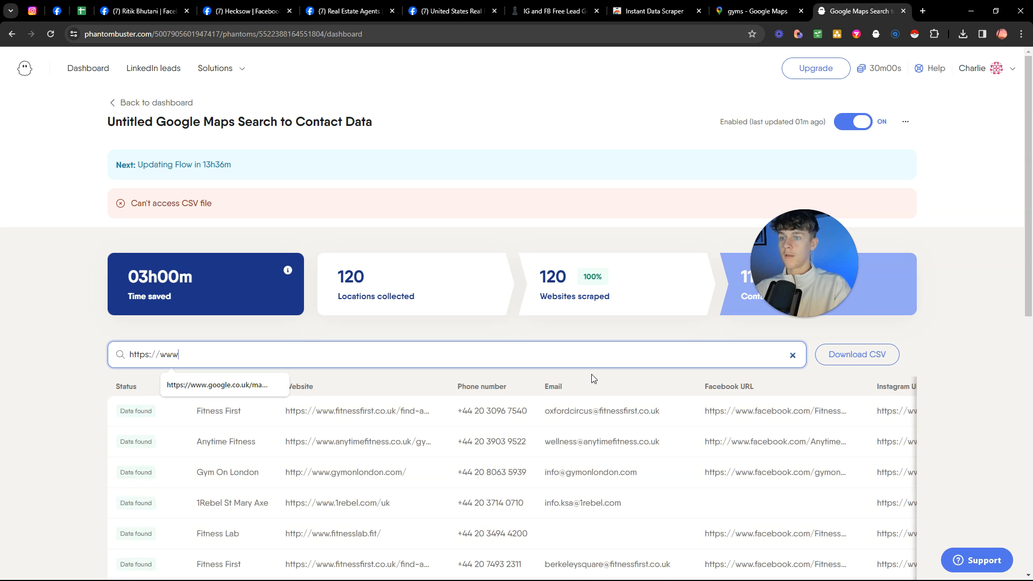
scroll("down", 3)
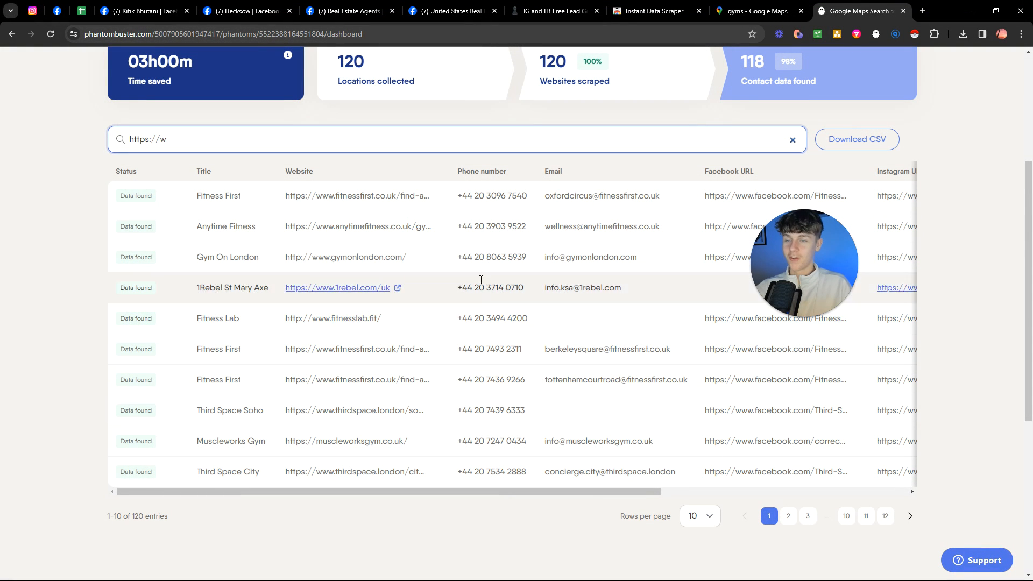
mouse_move(499, 214)
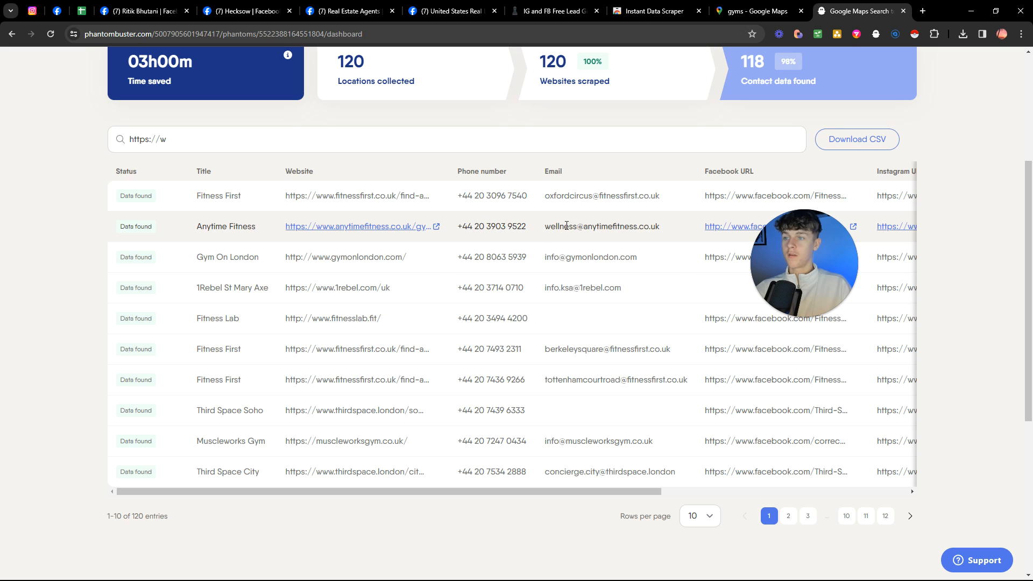
Page through the gym contact table from page 2 to the last page.
scroll("down", 3)
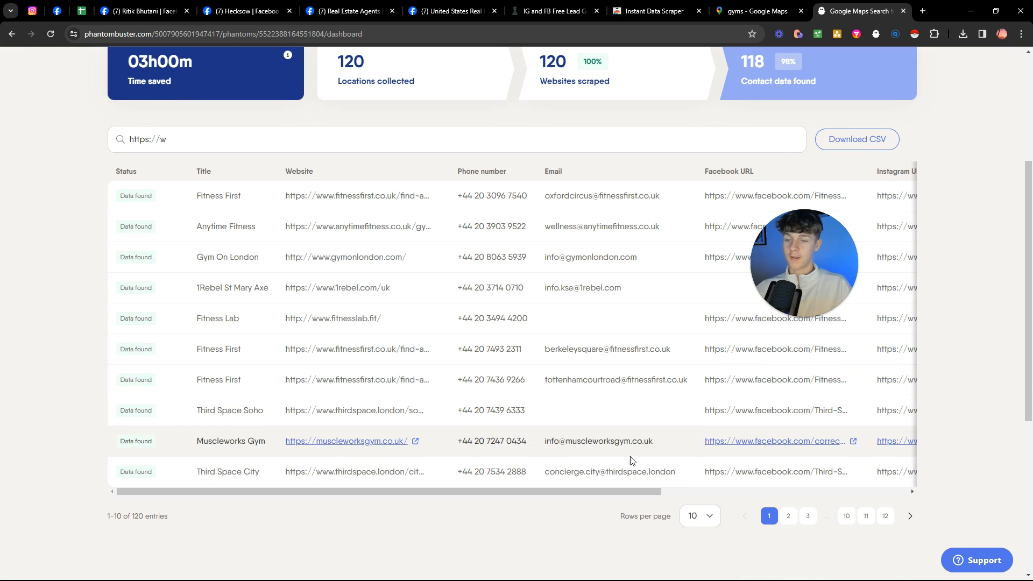
left_click(788, 516)
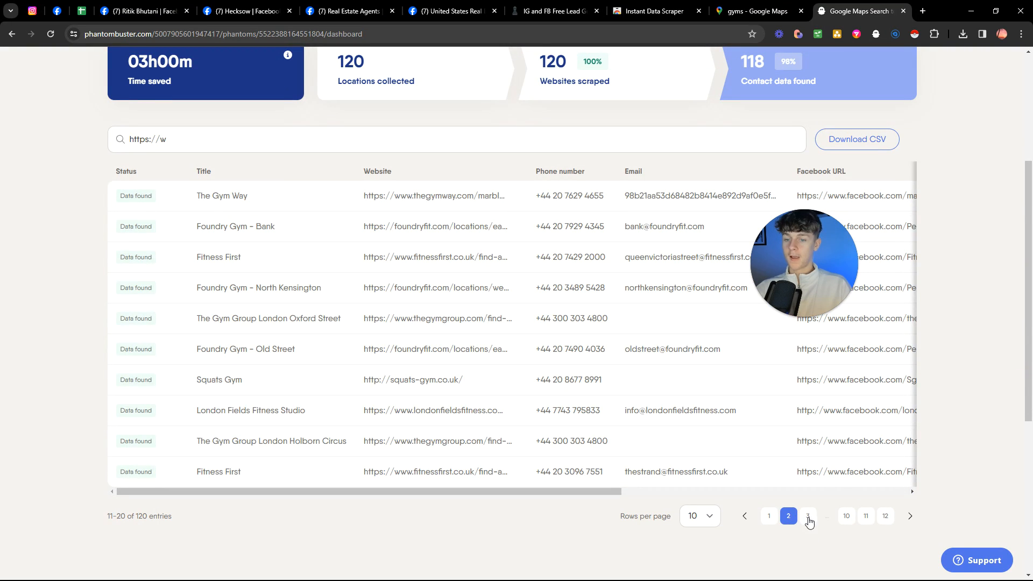
left_click(808, 516)
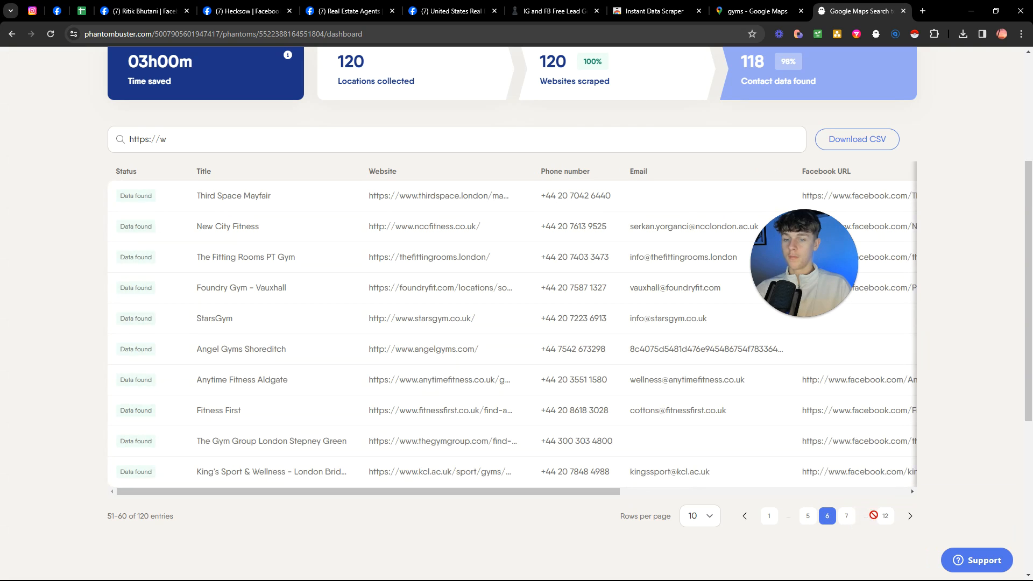
left_click(884, 516)
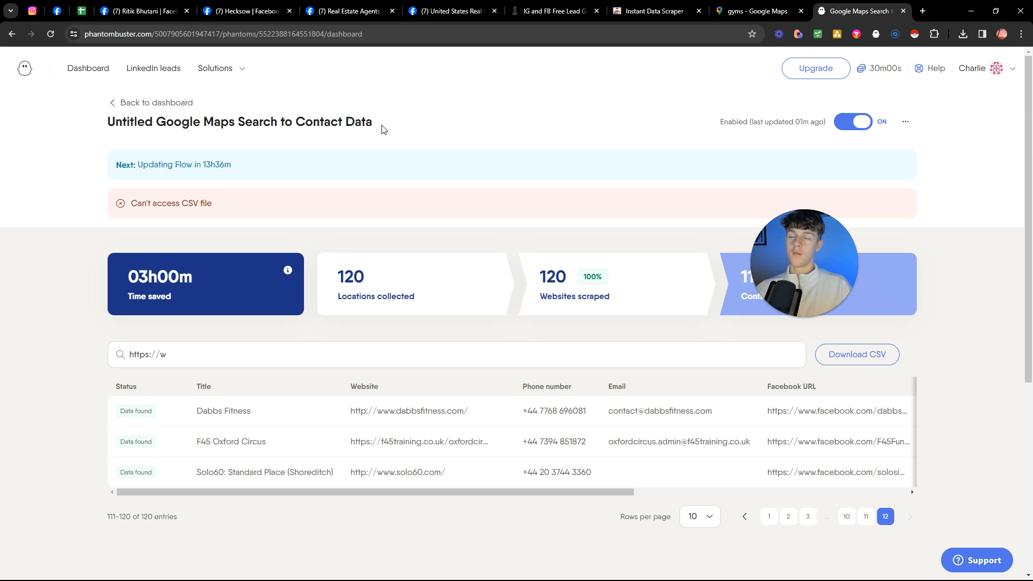
left_click(554, 12)
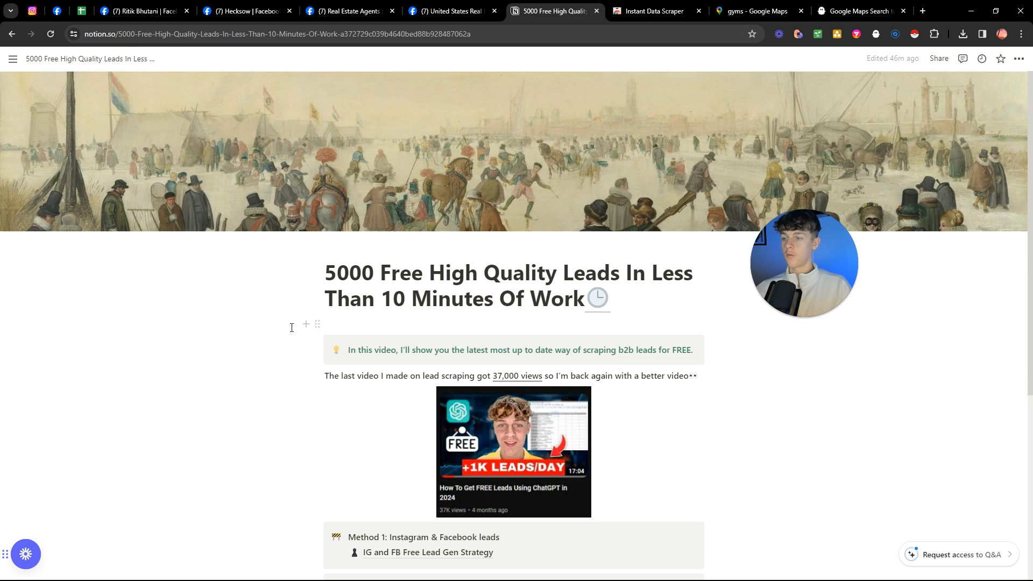
Read the Unlimited Free Leads For Emails/Numbers V1 page and return to the guide.
scroll("down", 3)
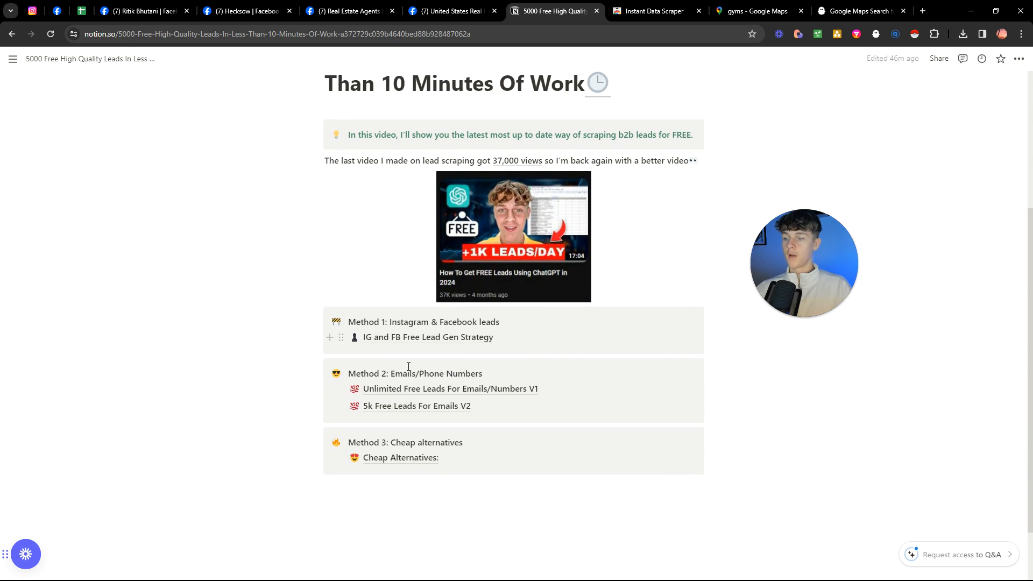
left_click(450, 388)
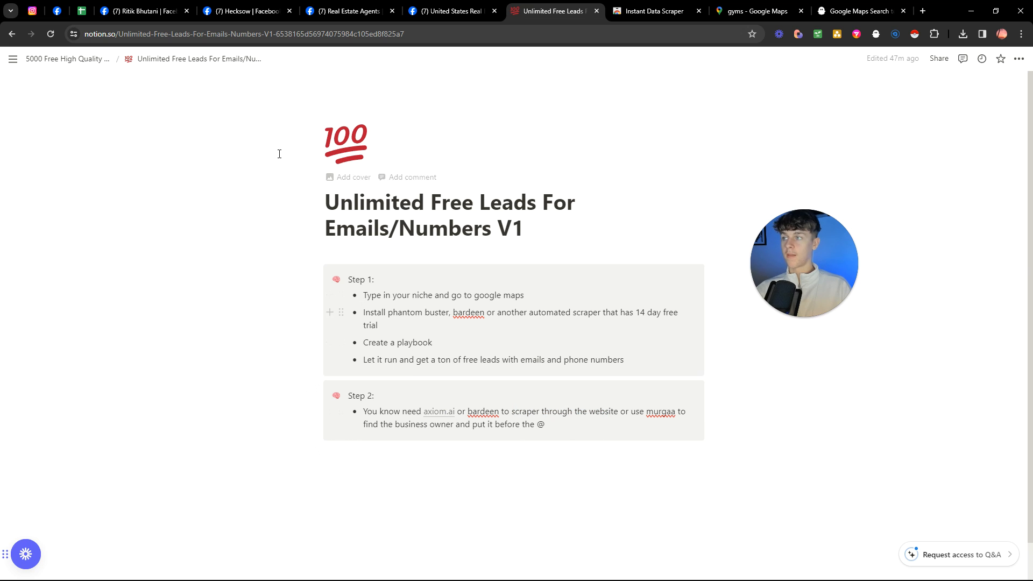
left_click(65, 58)
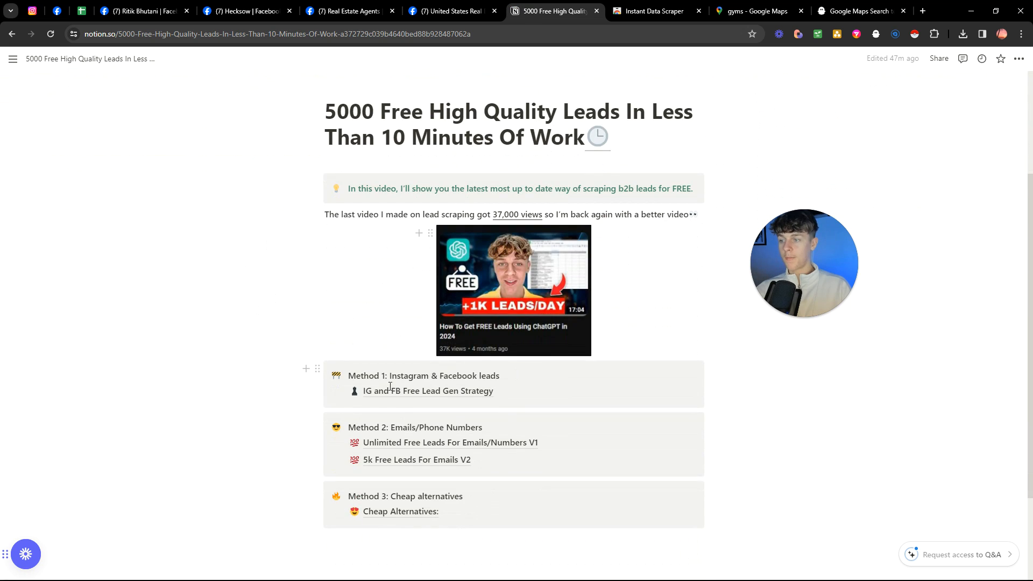
Open 5k Free Leads For Emails V2 and follow its hunter.io/techlookup link.
scroll("down", 3)
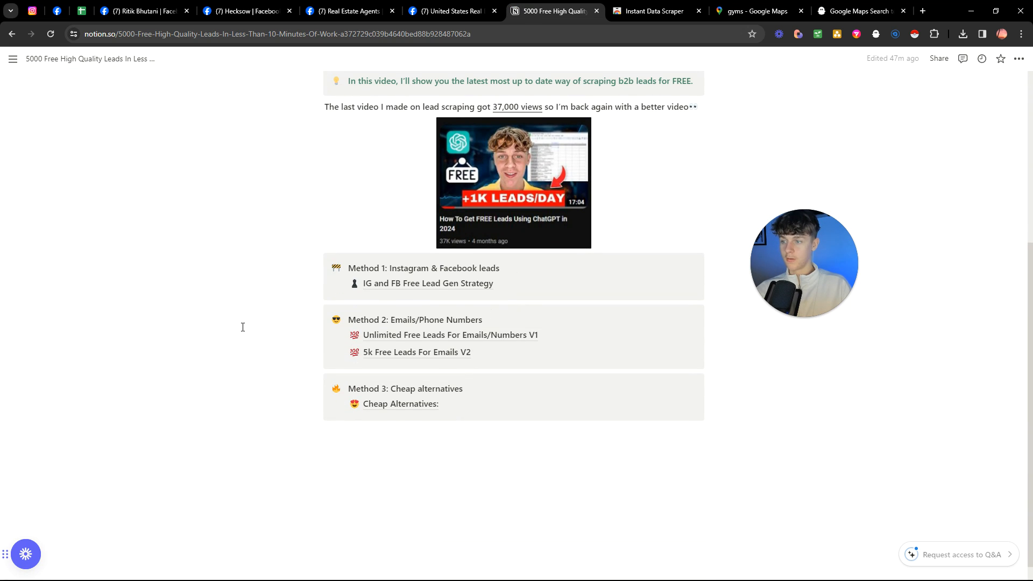
left_click(417, 352)
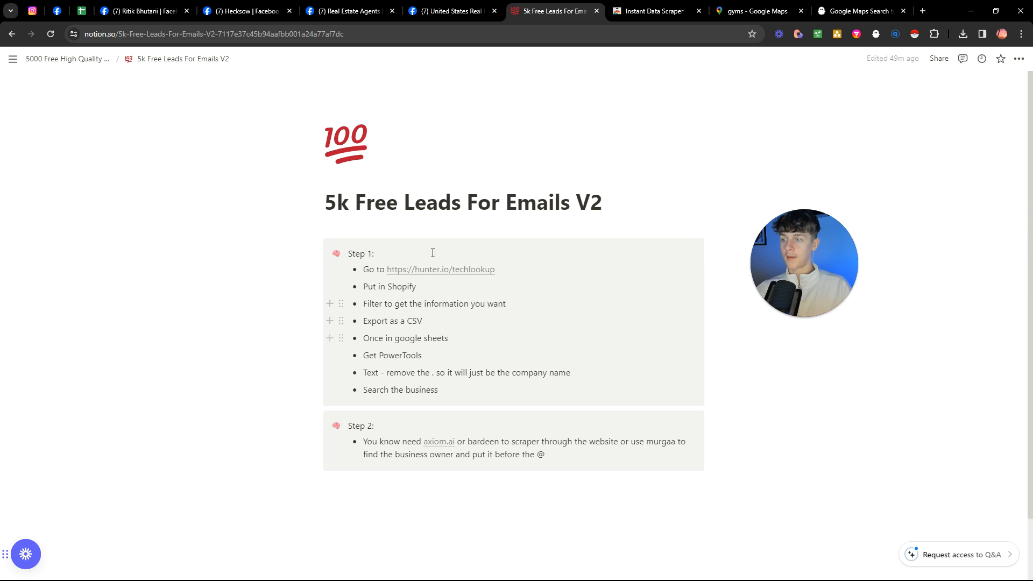
mouse_move(396, 322)
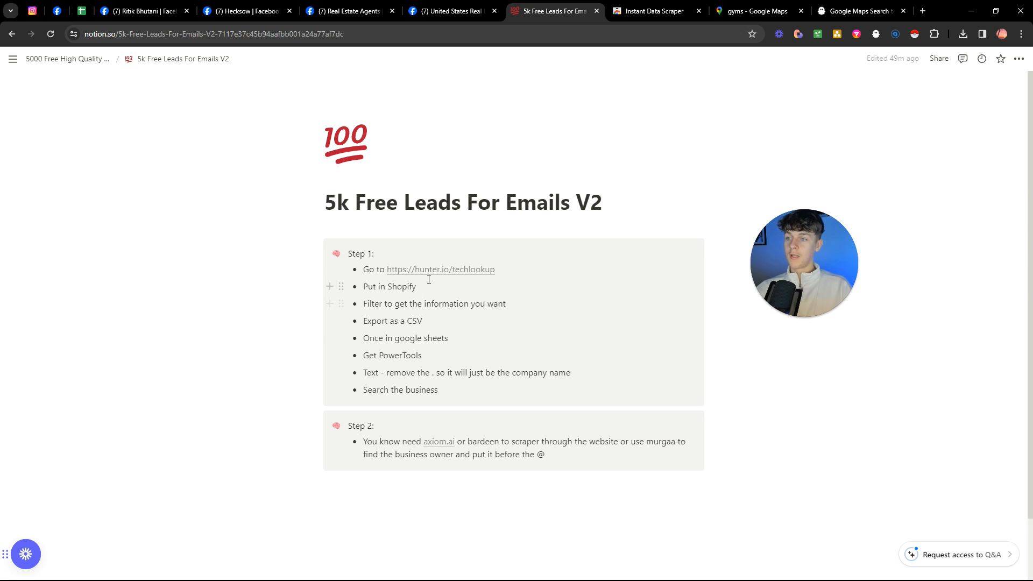
left_click(441, 269)
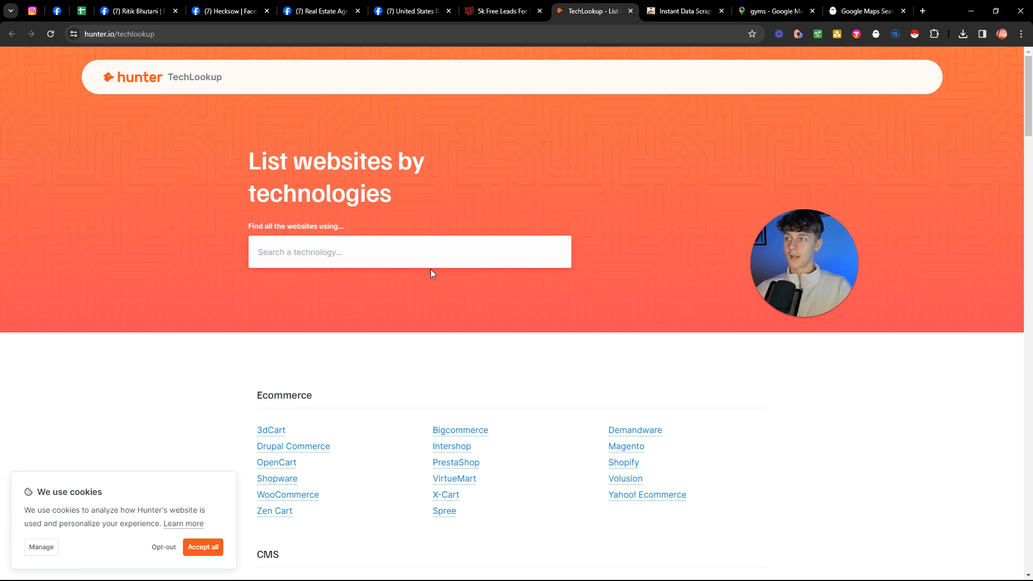
Search 'sh', open the Shopify page with 200,931 sites, and start creating a list.
type("shop")
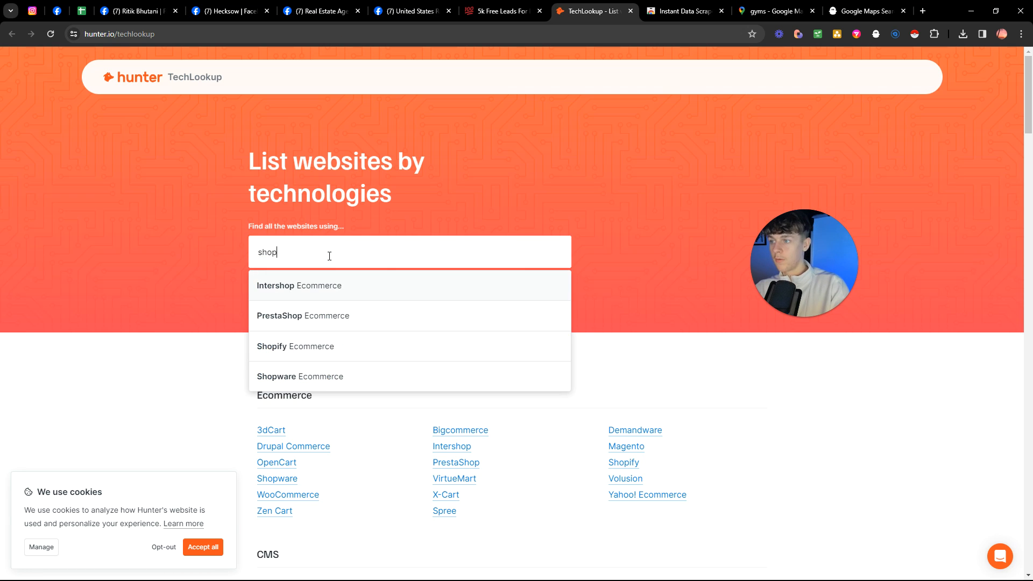
left_click(296, 346)
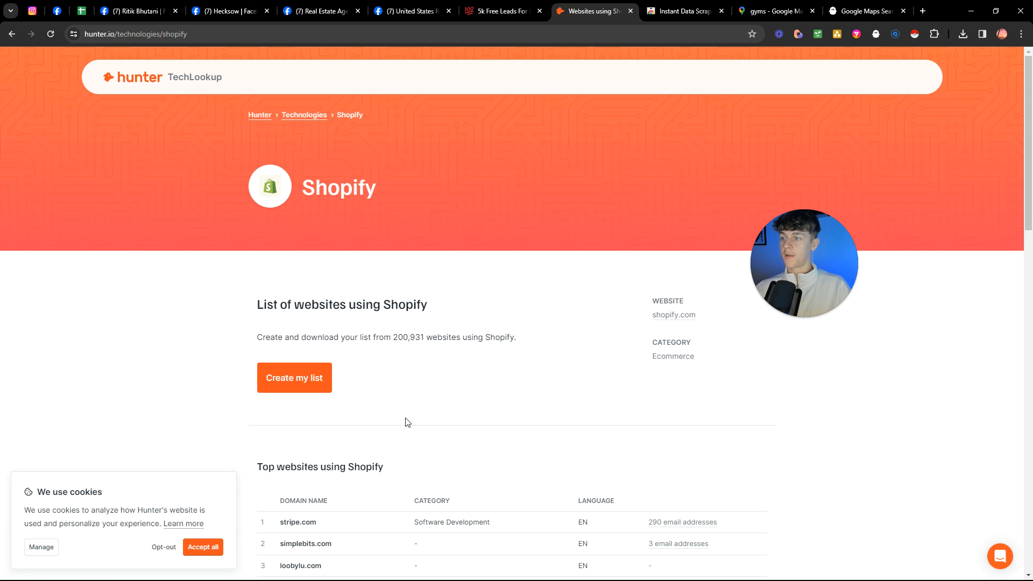
scroll("down", 3)
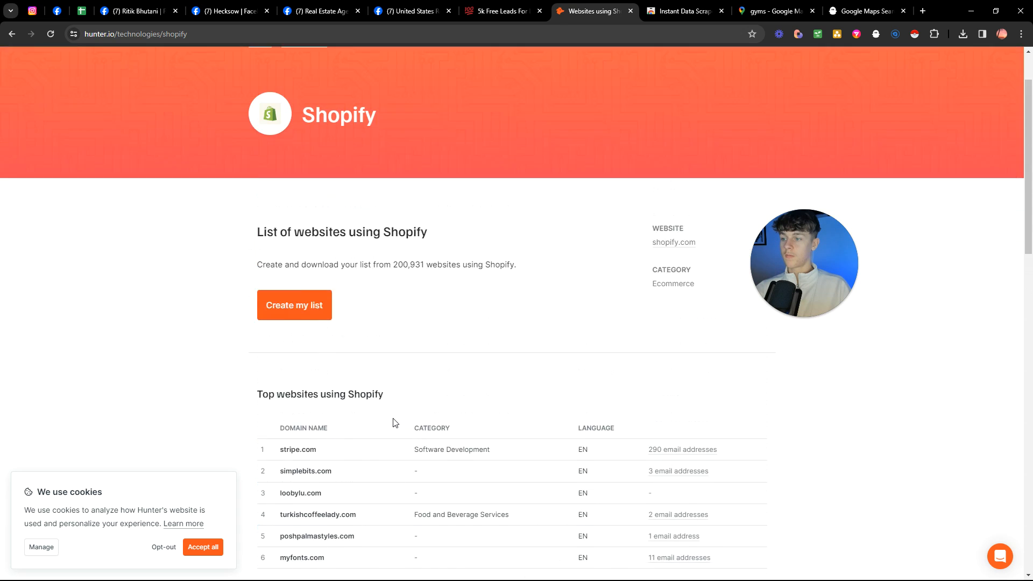
left_click(294, 305)
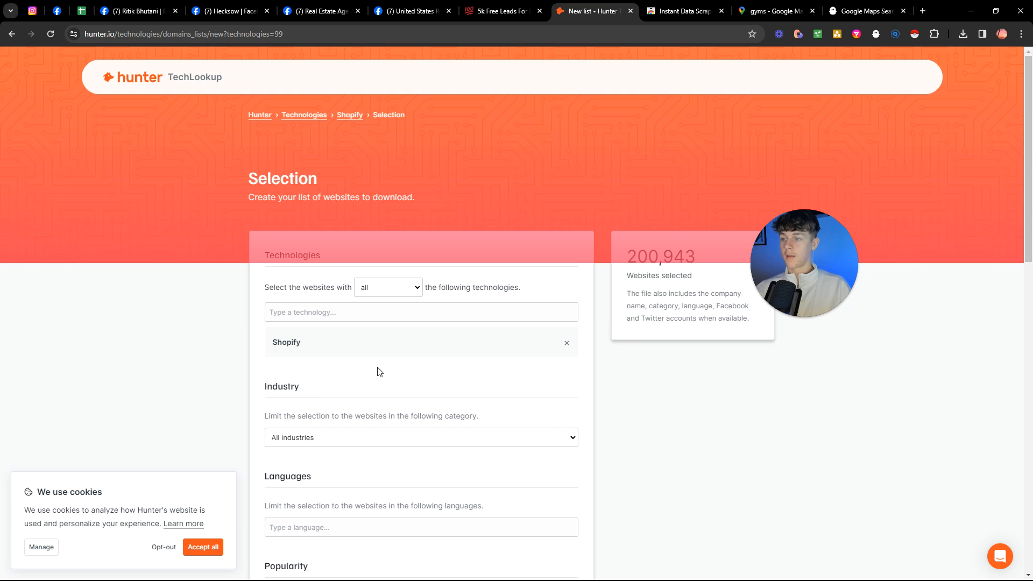
Filter the Shopify list to the Health industry and English-language websites.
scroll("down", 3)
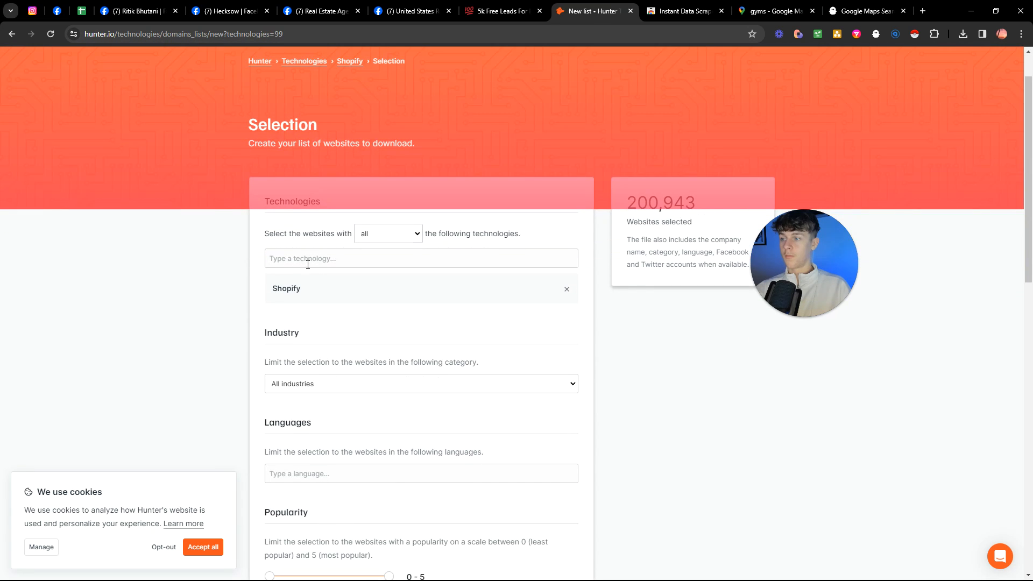
scroll("down", 3)
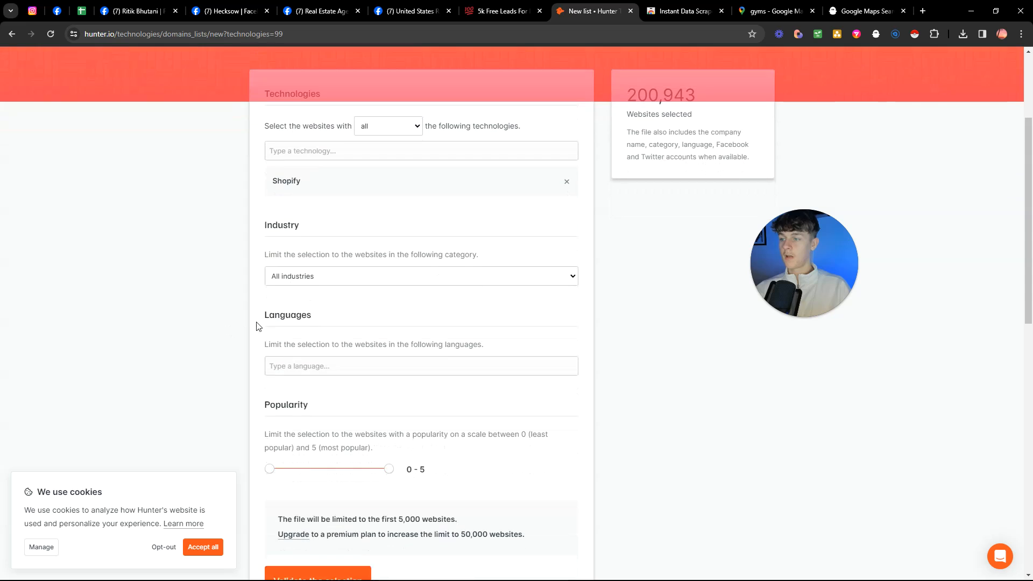
left_click(420, 276)
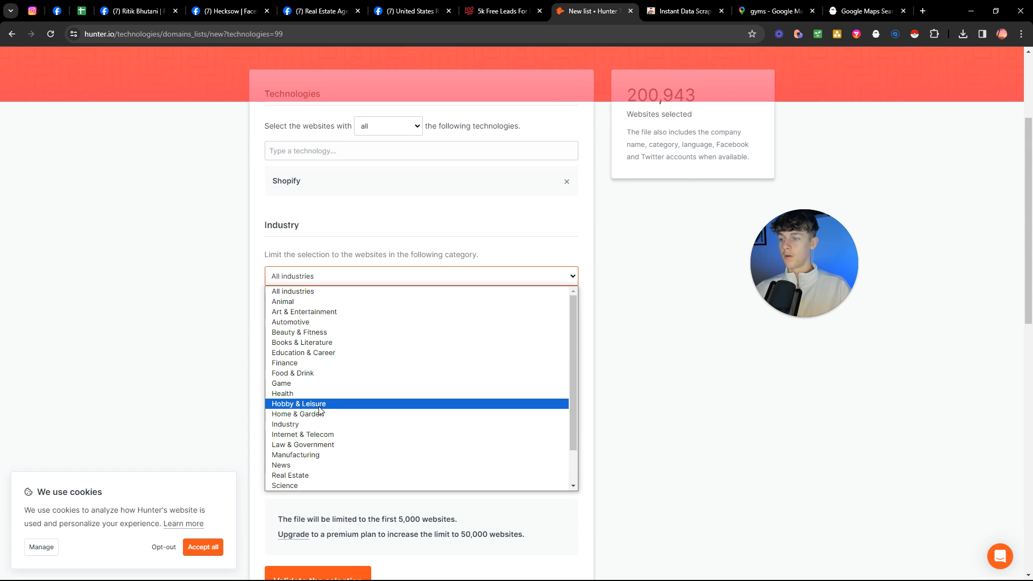
left_click(282, 394)
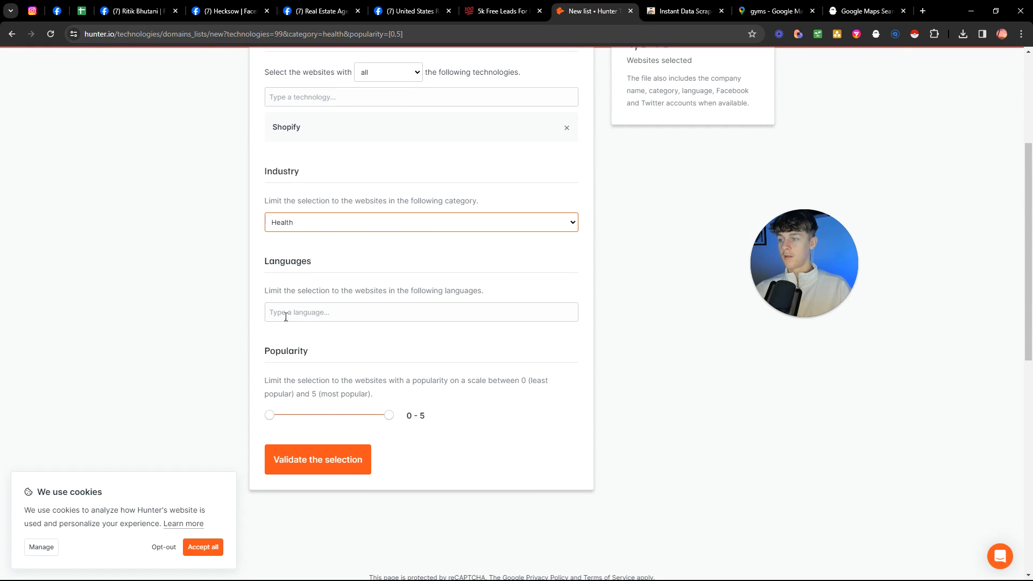
type("E")
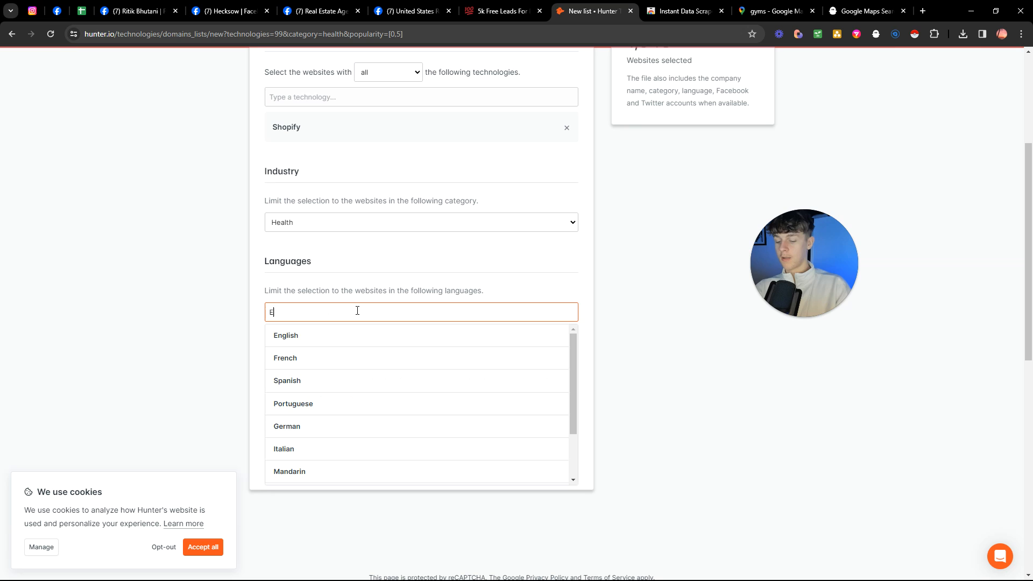
left_click(286, 334)
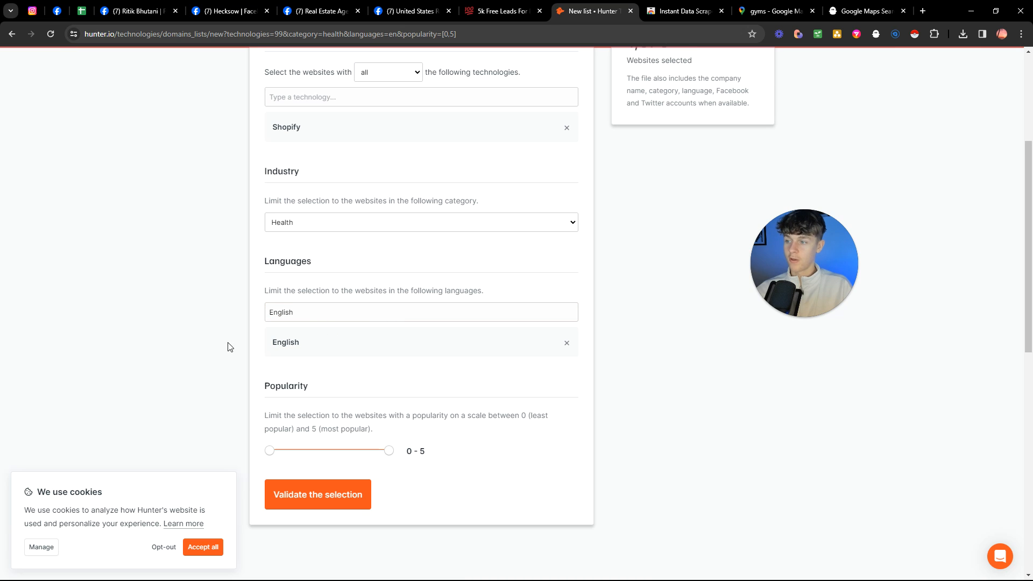
Set the popularity range to 1–2 and validate the selection.
scroll("down", 3)
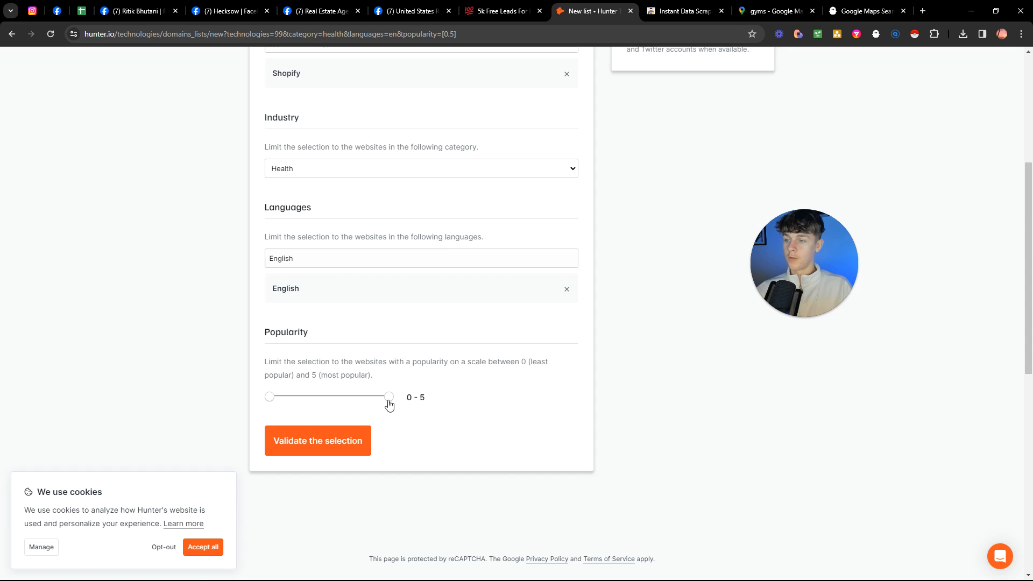
left_click_drag(389, 396, 366, 397)
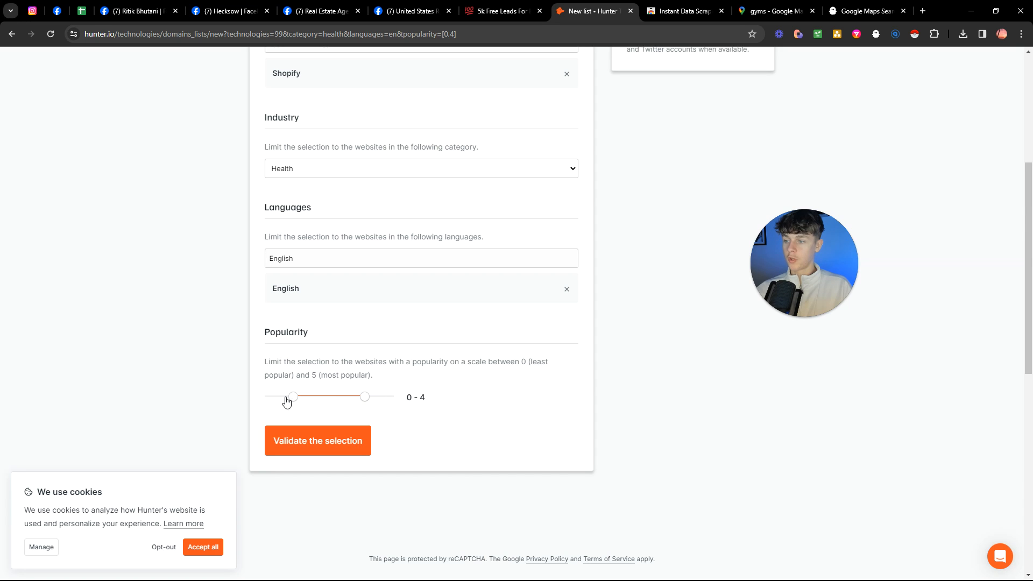
left_click_drag(294, 397, 303, 396)
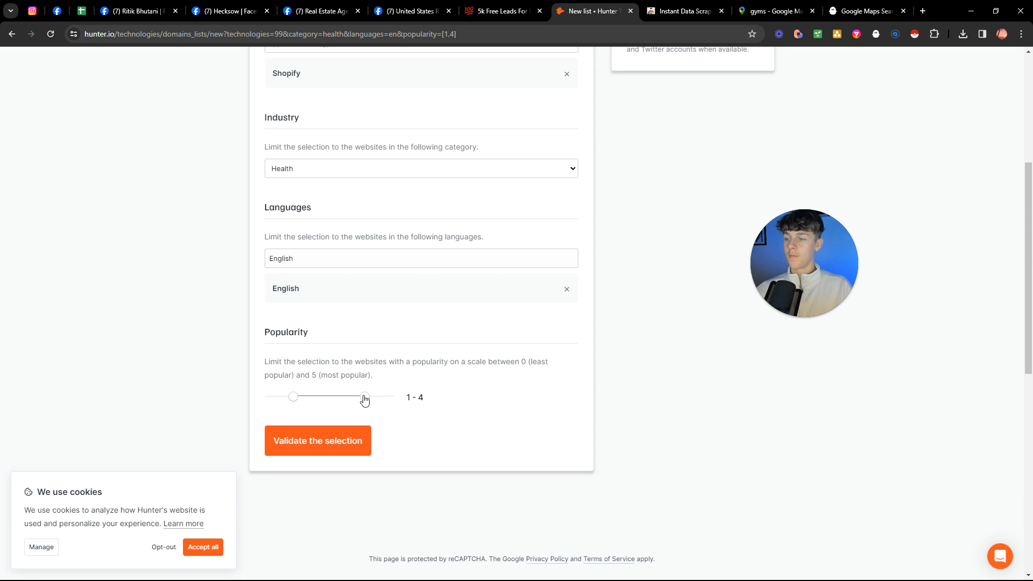
left_click_drag(365, 397, 341, 396)
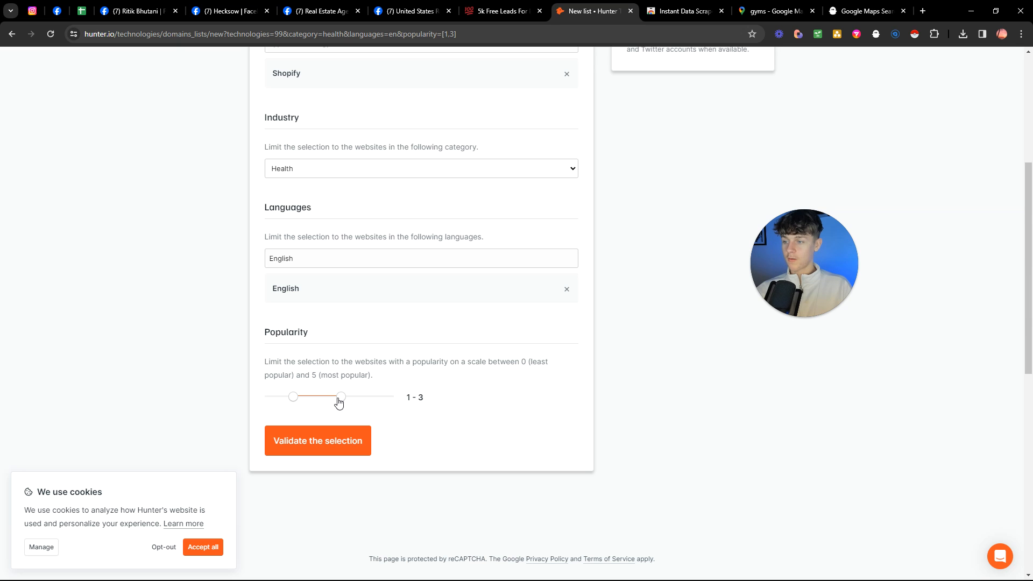
left_click_drag(341, 397, 318, 397)
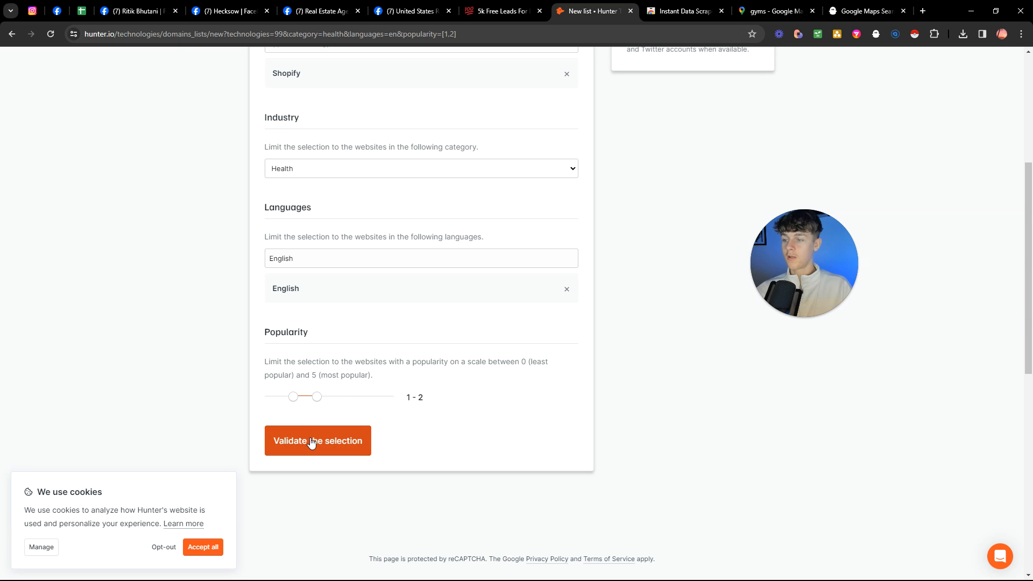
left_click(317, 440)
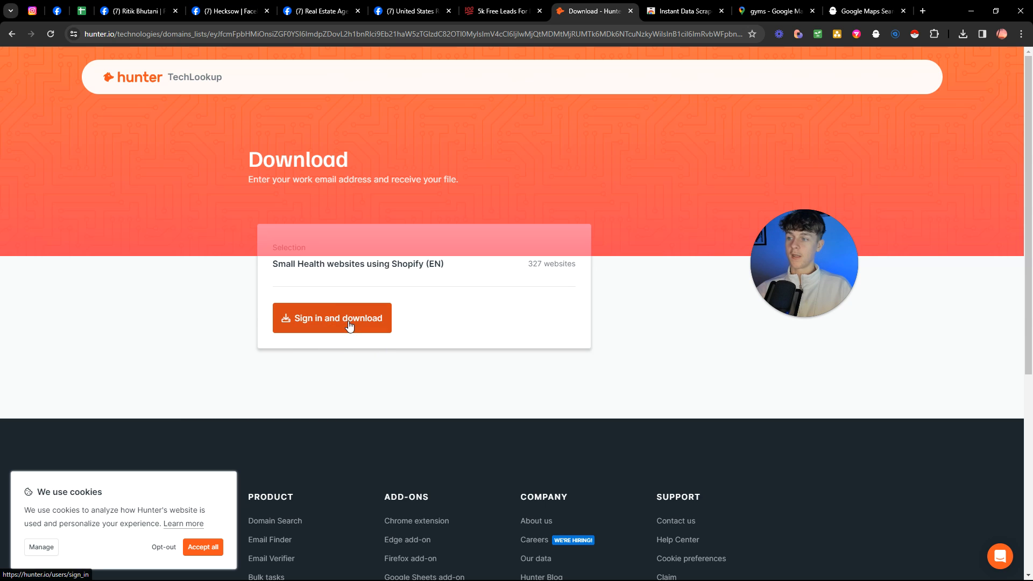
Review the 327-website download page, then return to the Notion lead-generation guide tab.
double_click(534, 264)
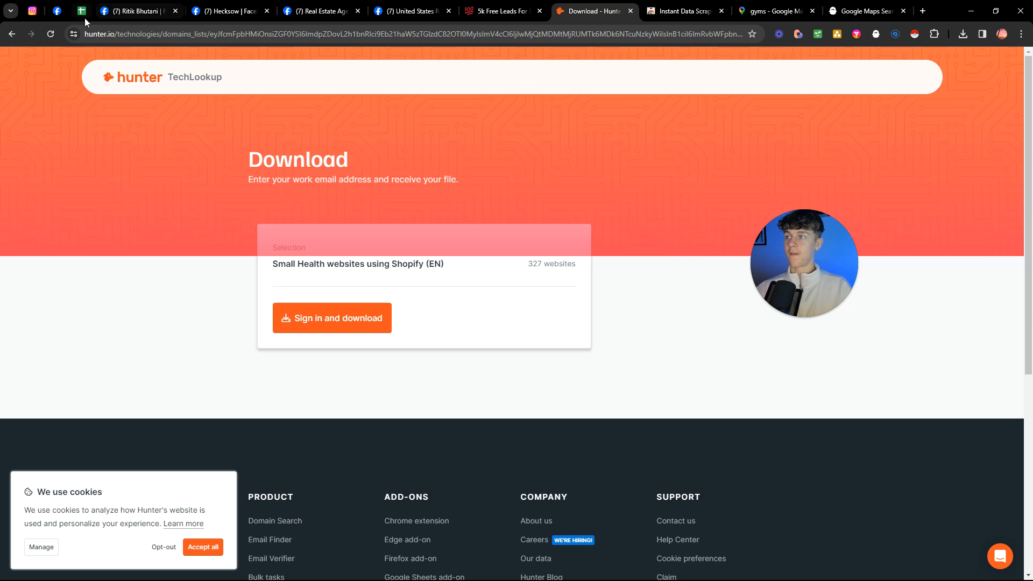
mouse_move(465, 175)
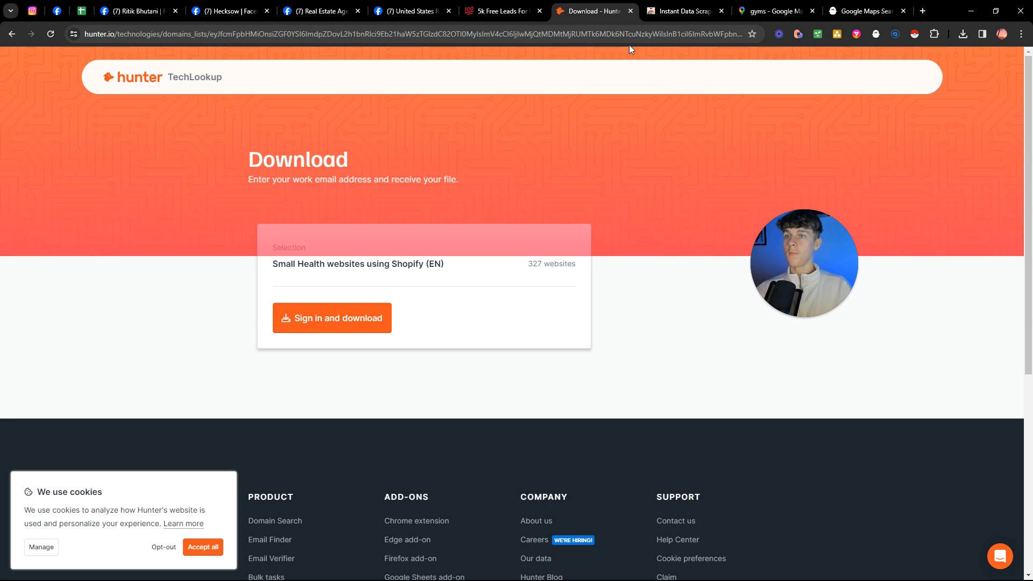
left_click(501, 11)
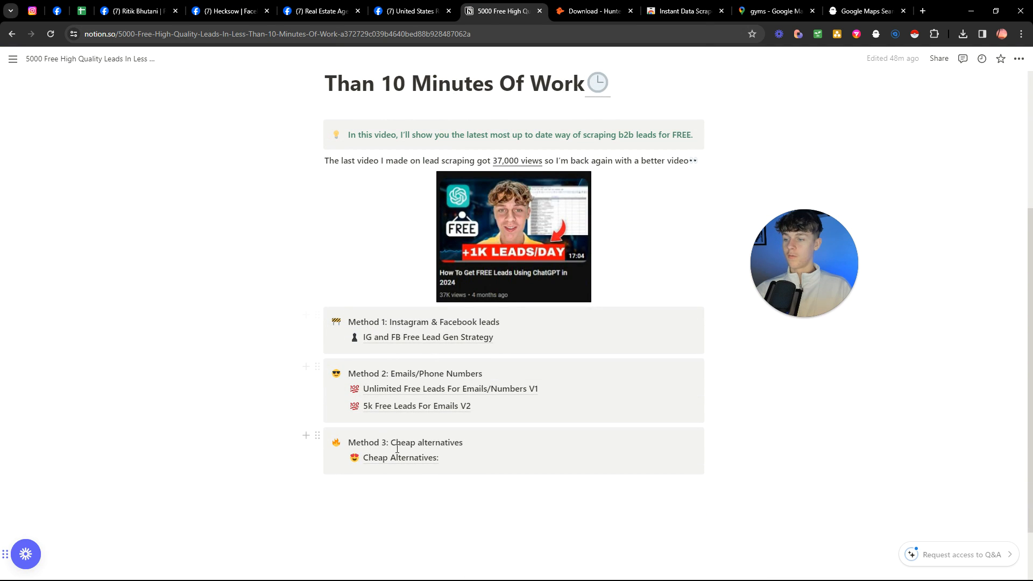
left_click(400, 457)
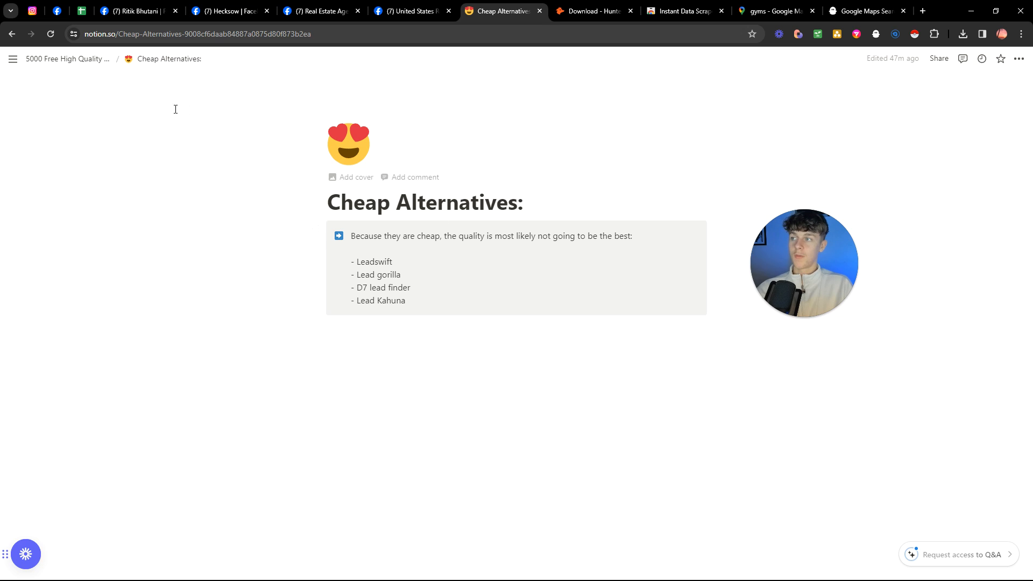
mouse_move(66, 58)
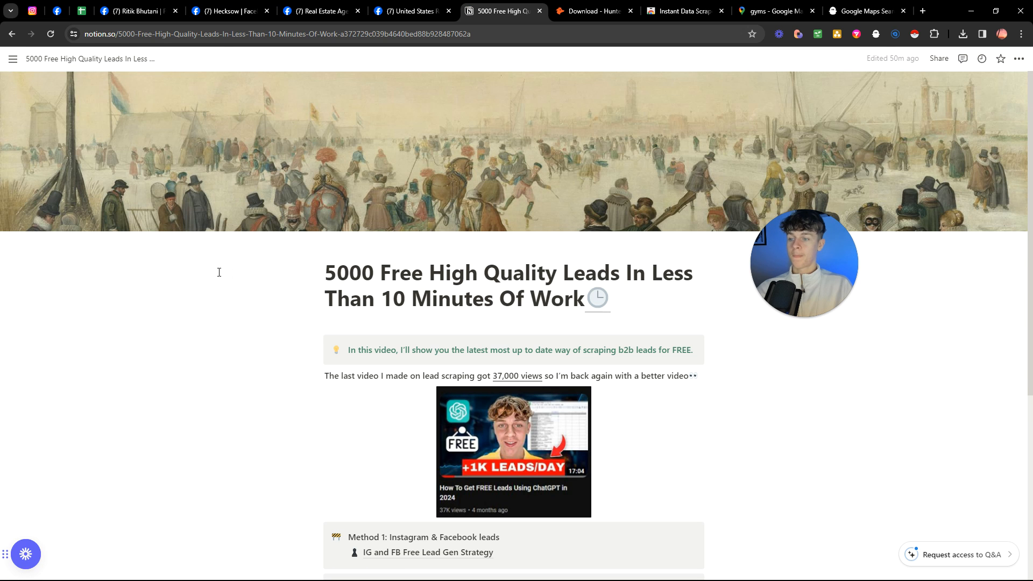
scroll("down", 3)
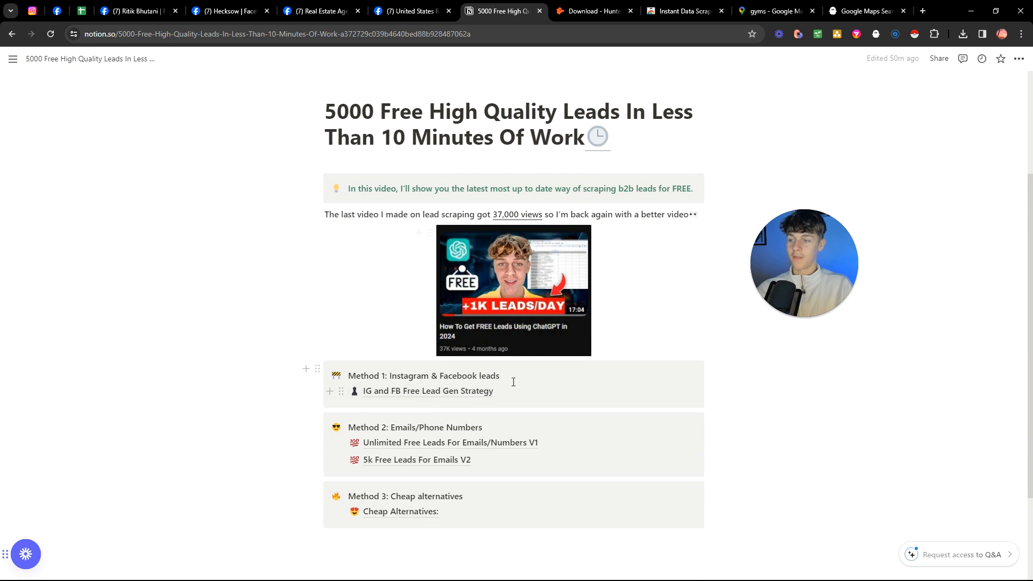
mouse_move(428, 391)
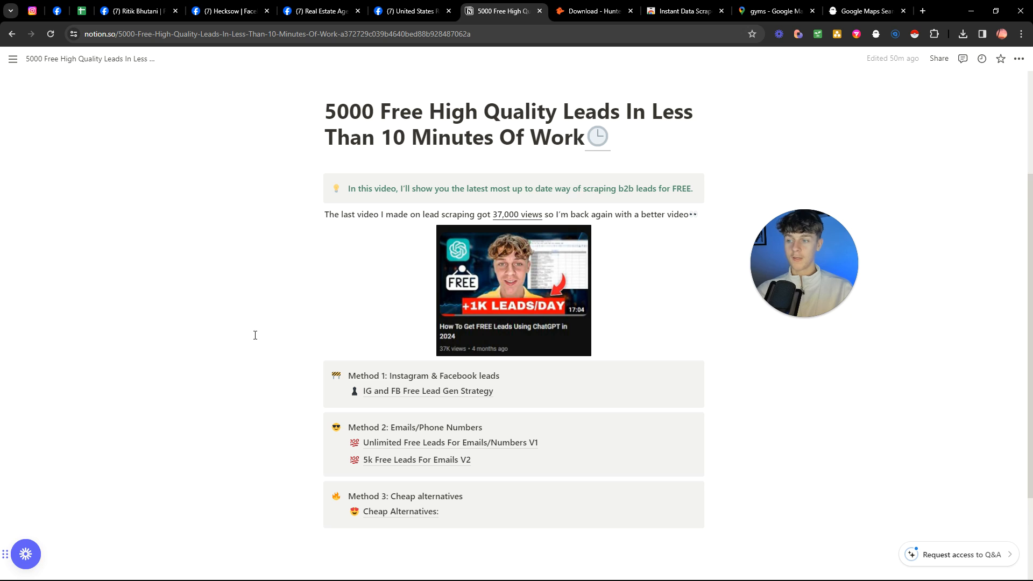
mouse_move(240, 317)
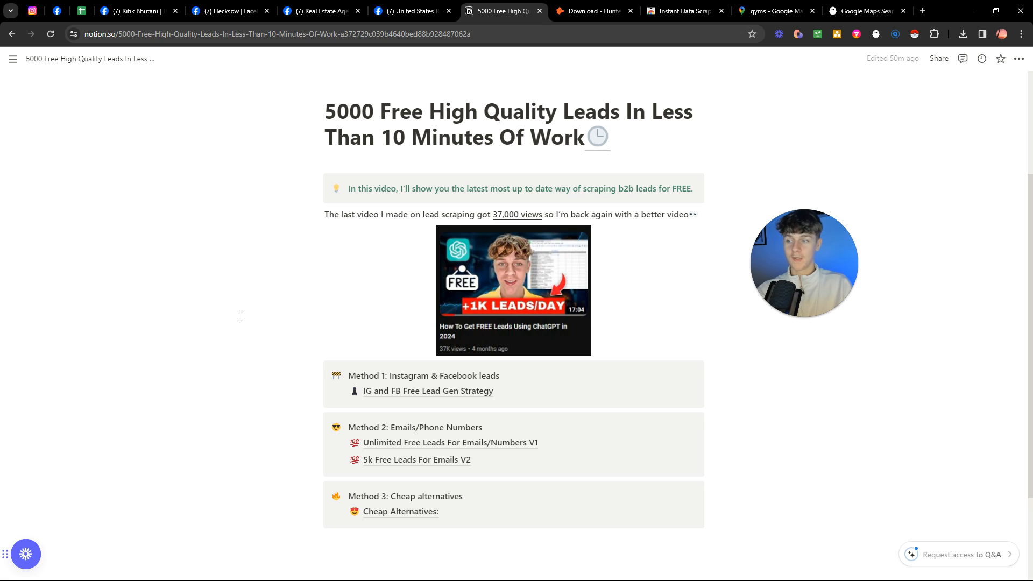
mouse_move(214, 284)
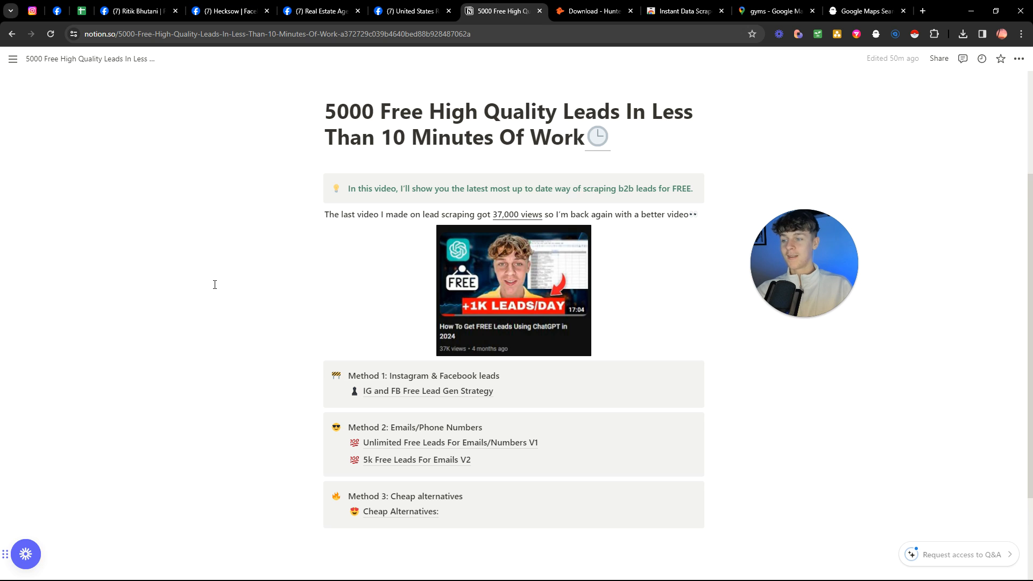
mouse_move(319, 282)
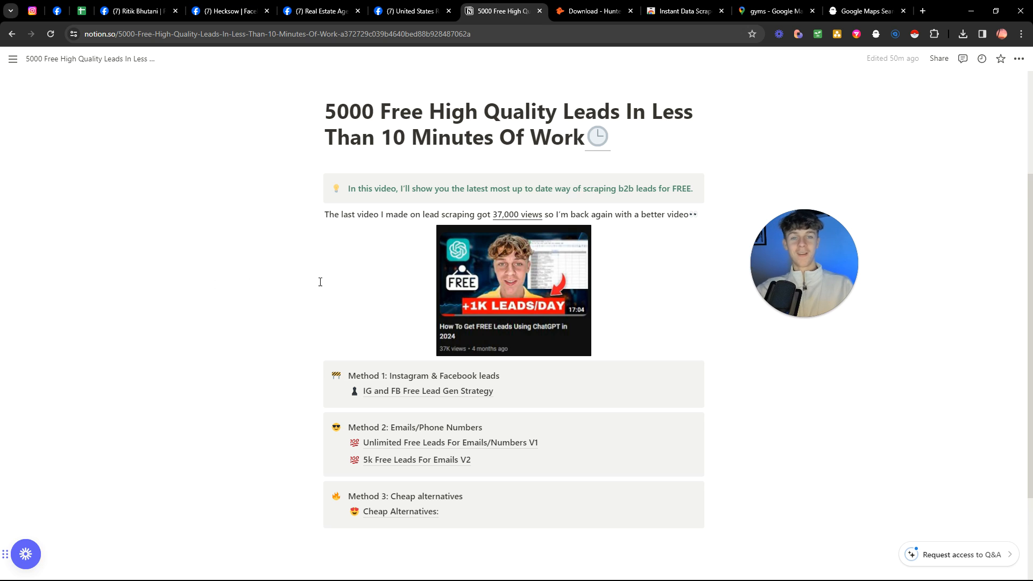